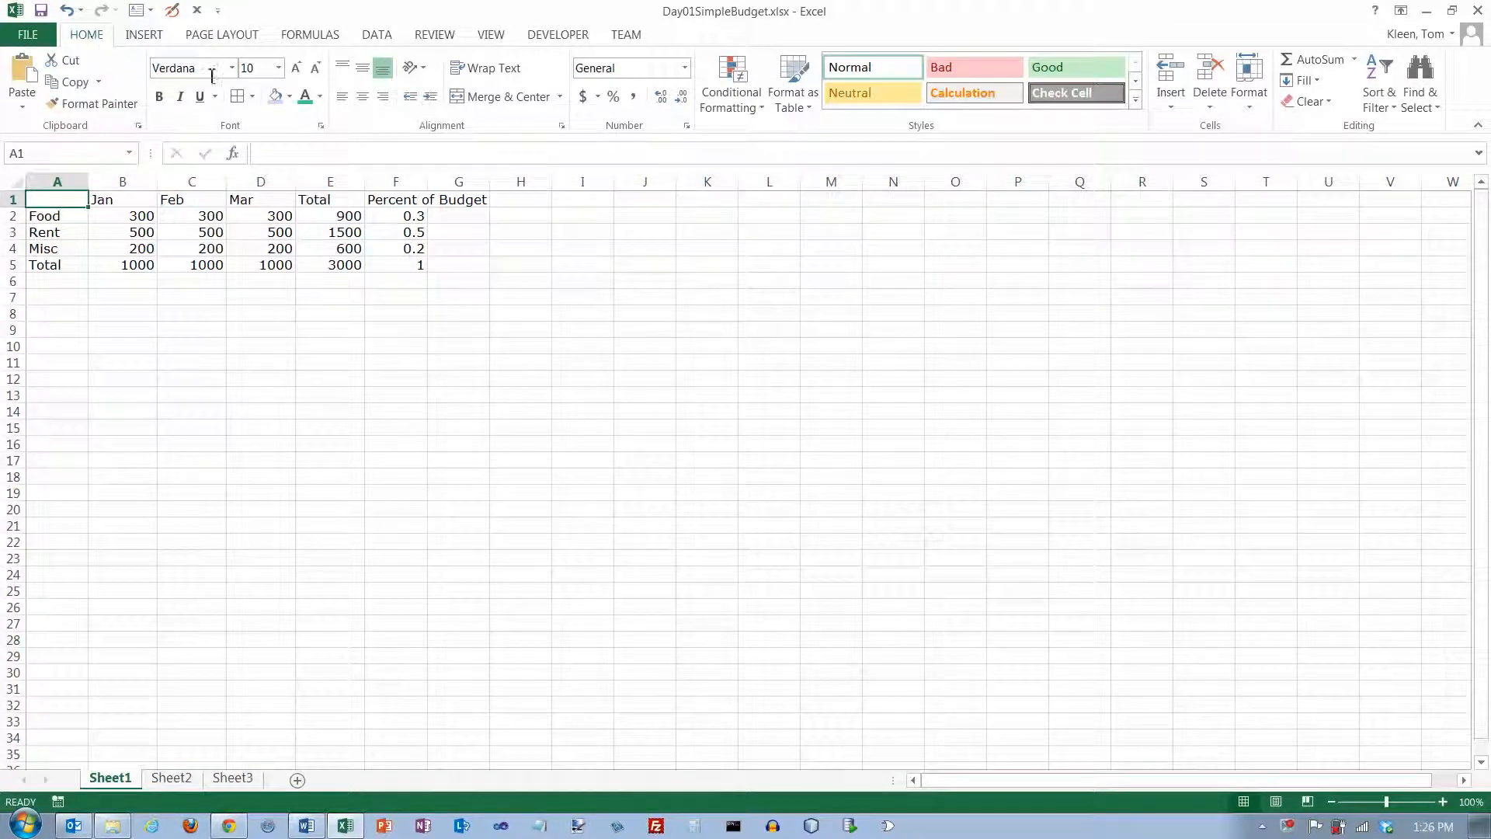
{"action": "mouse_move", "coordinate": [559, 141]}
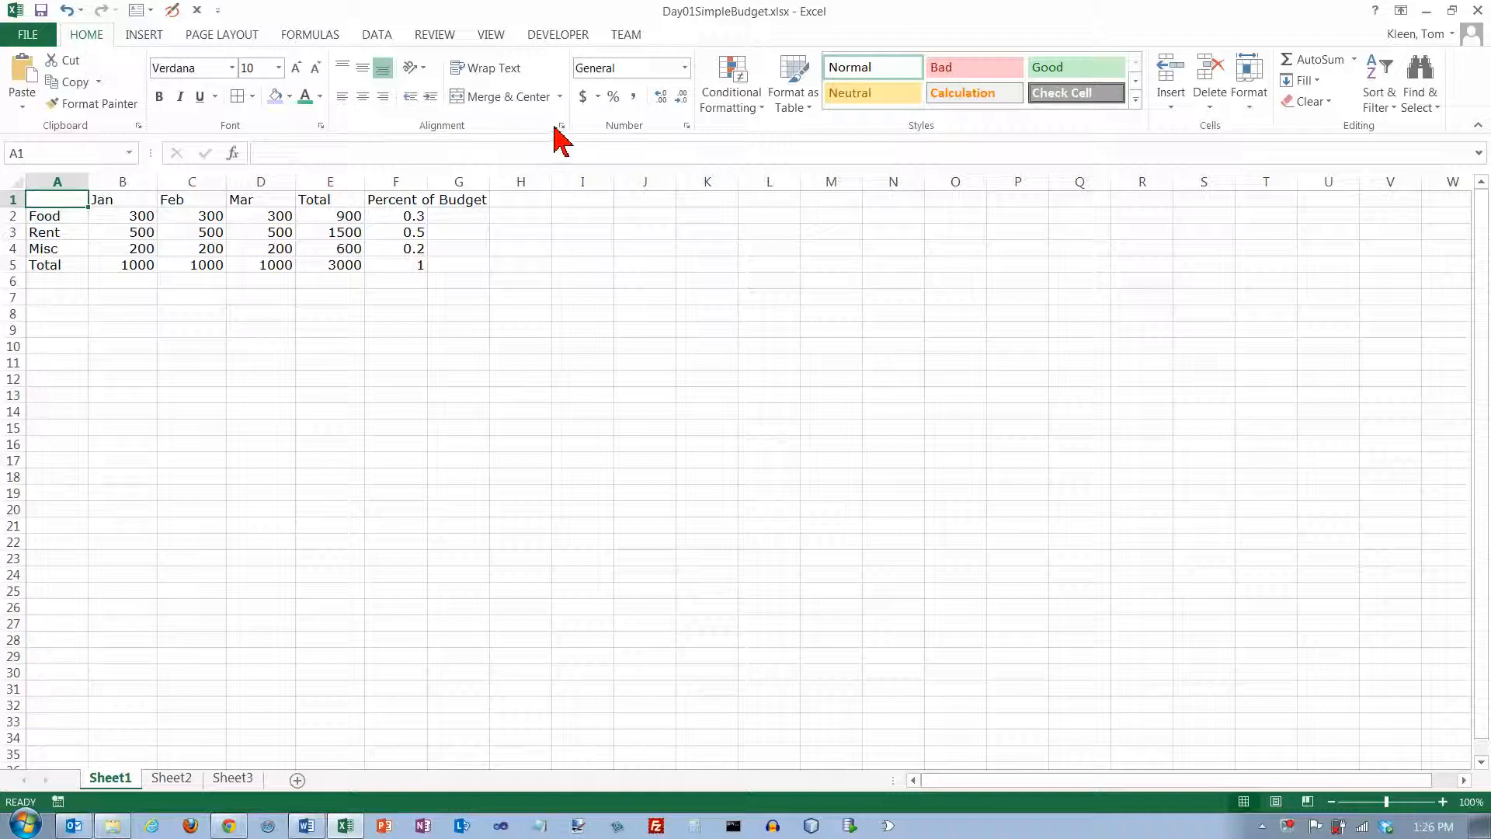
{"action": "mouse_move", "coordinate": [475, 143]}
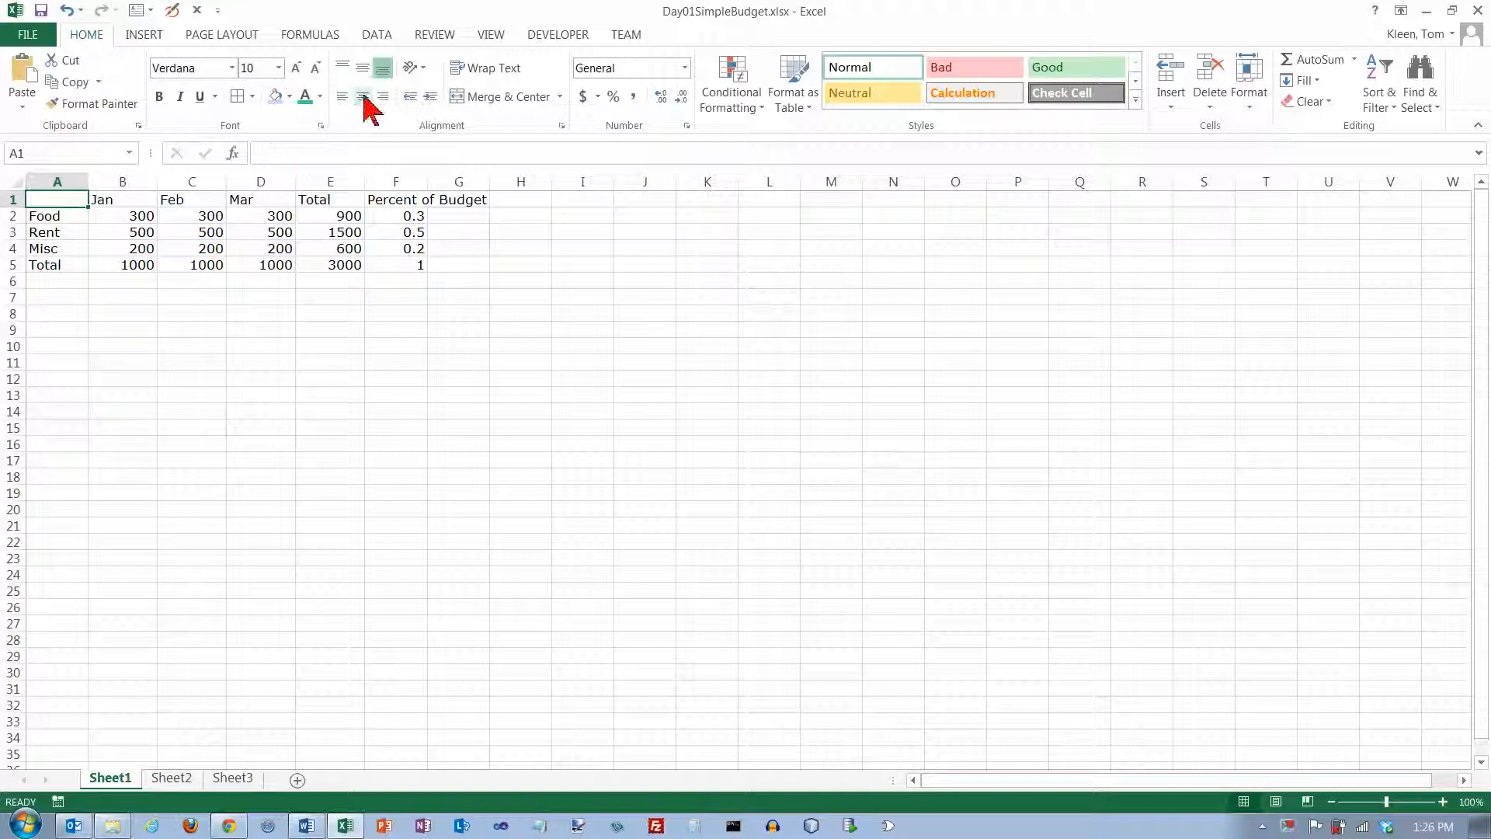
{"action": "mouse_move", "coordinate": [337, 113]}
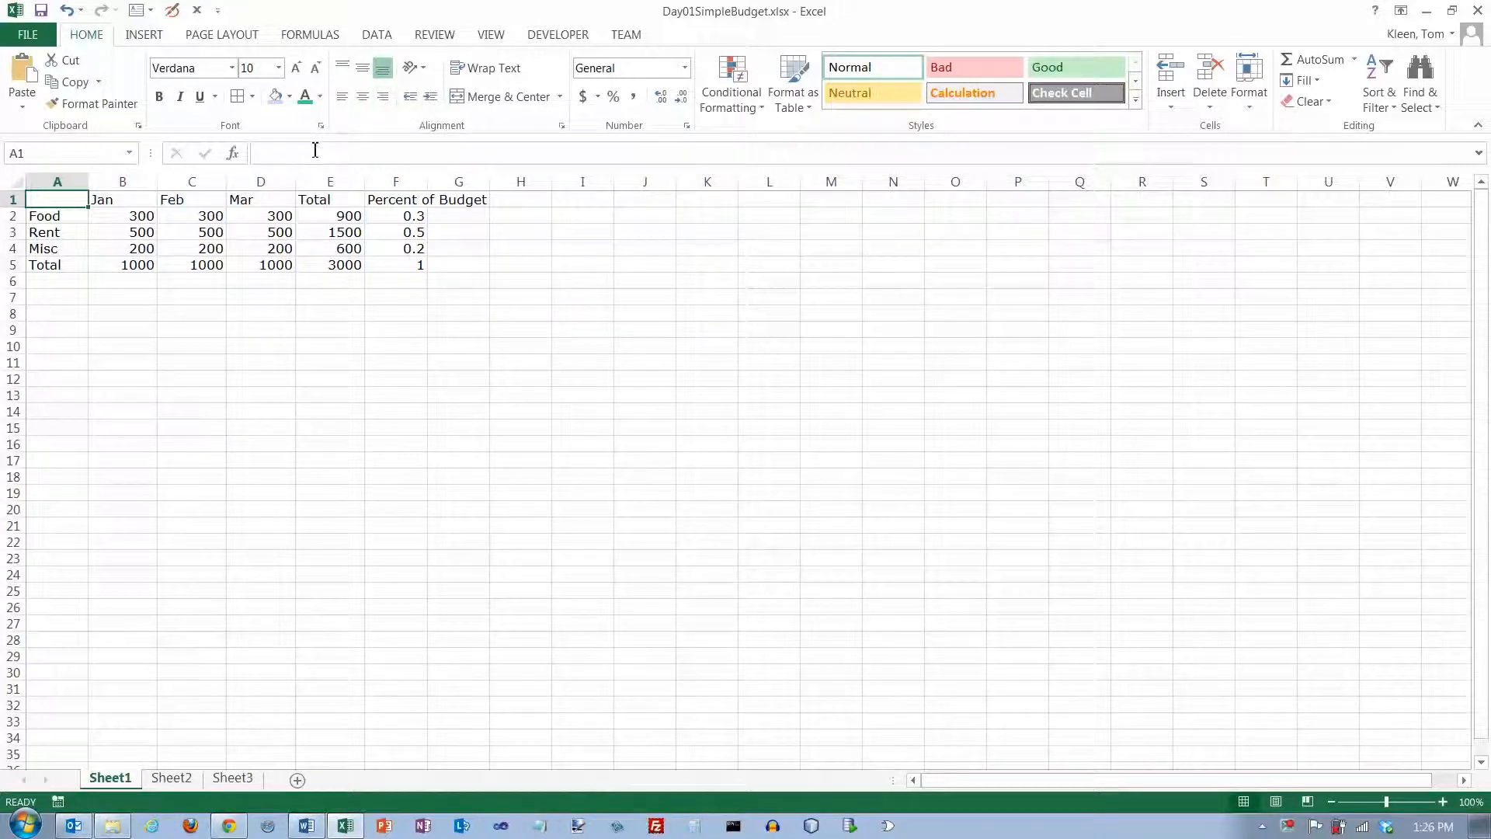
Try Center, Align Left and Align Right on the row labels Food through Total, ending right-aligned.
{"action": "left_click_drag", "start_coordinate": [121, 214], "coordinate": [191, 214]}
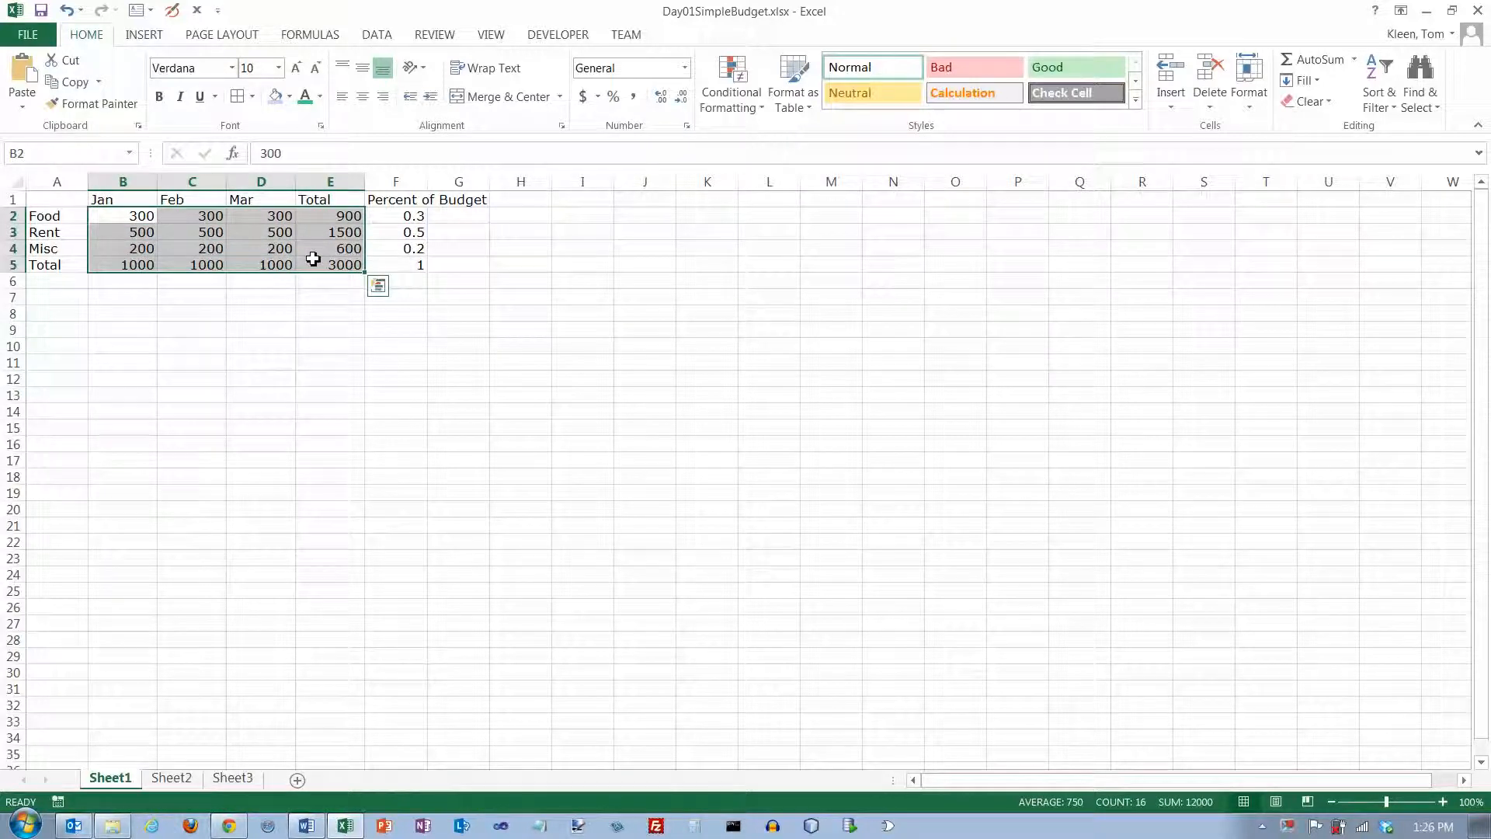
{"action": "mouse_move", "coordinate": [287, 264]}
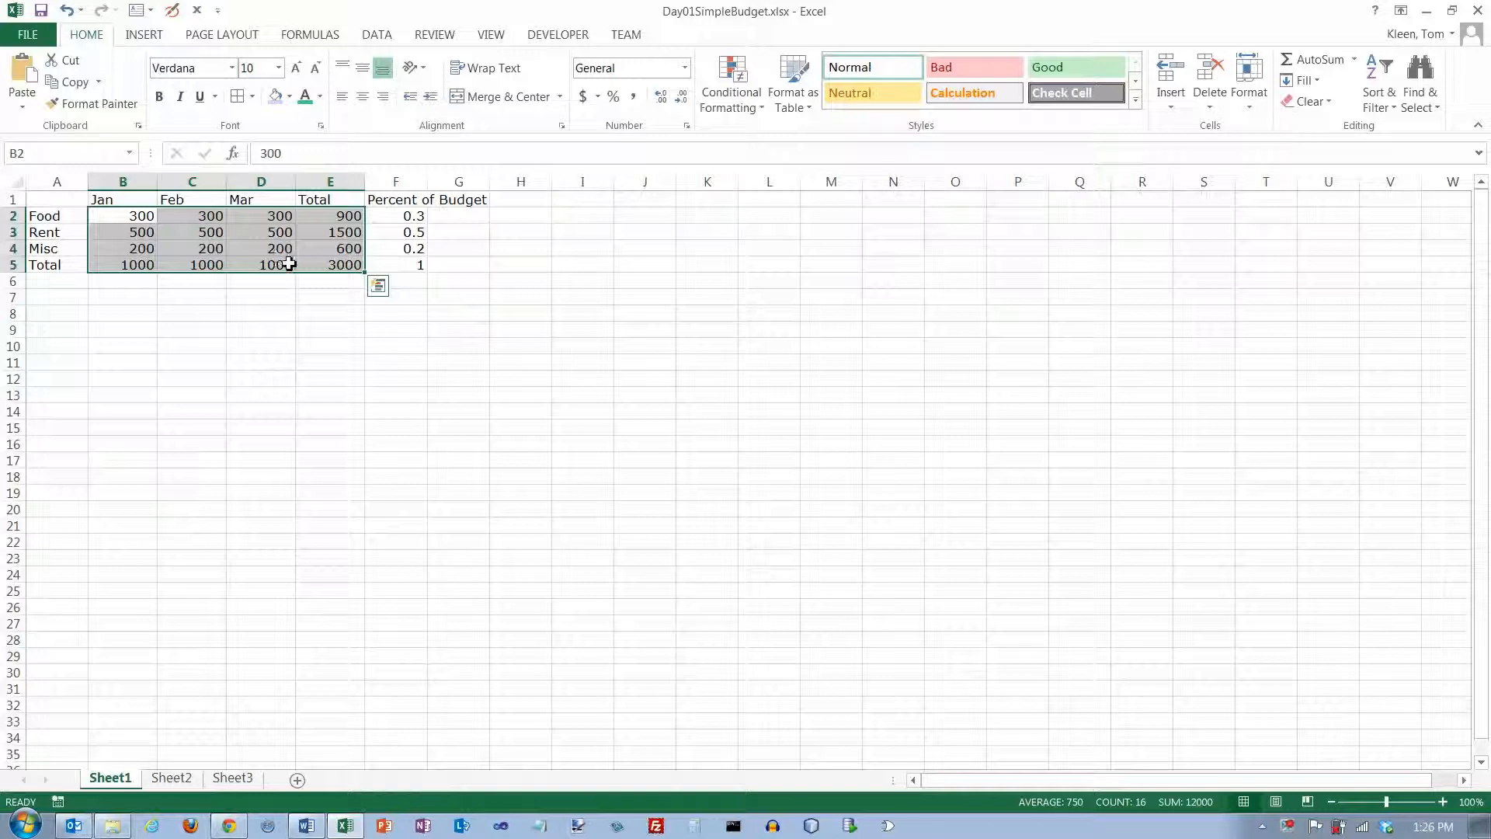
{"action": "mouse_move", "coordinate": [271, 272]}
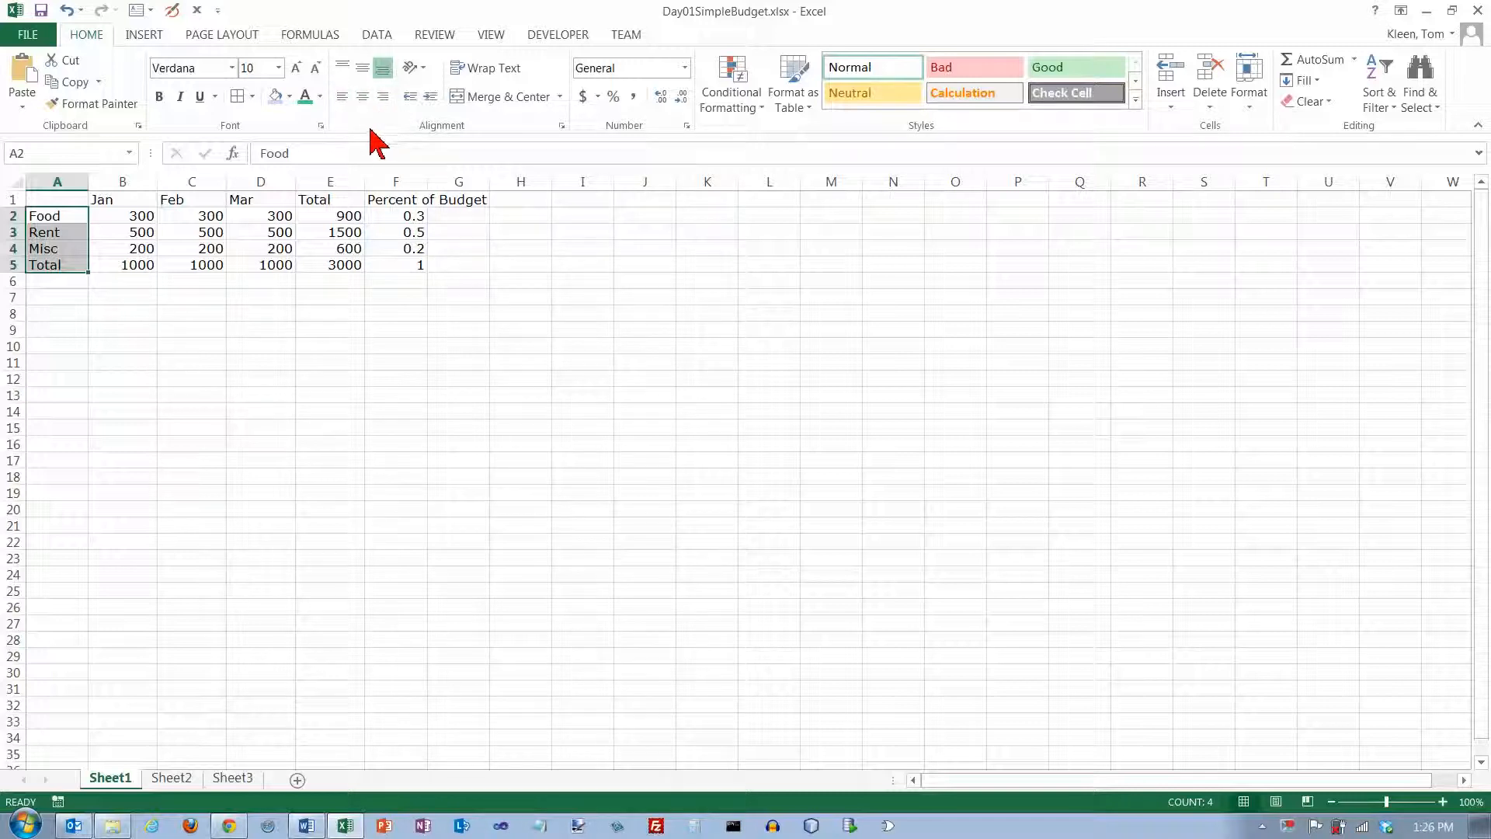
{"action": "mouse_move", "coordinate": [362, 96]}
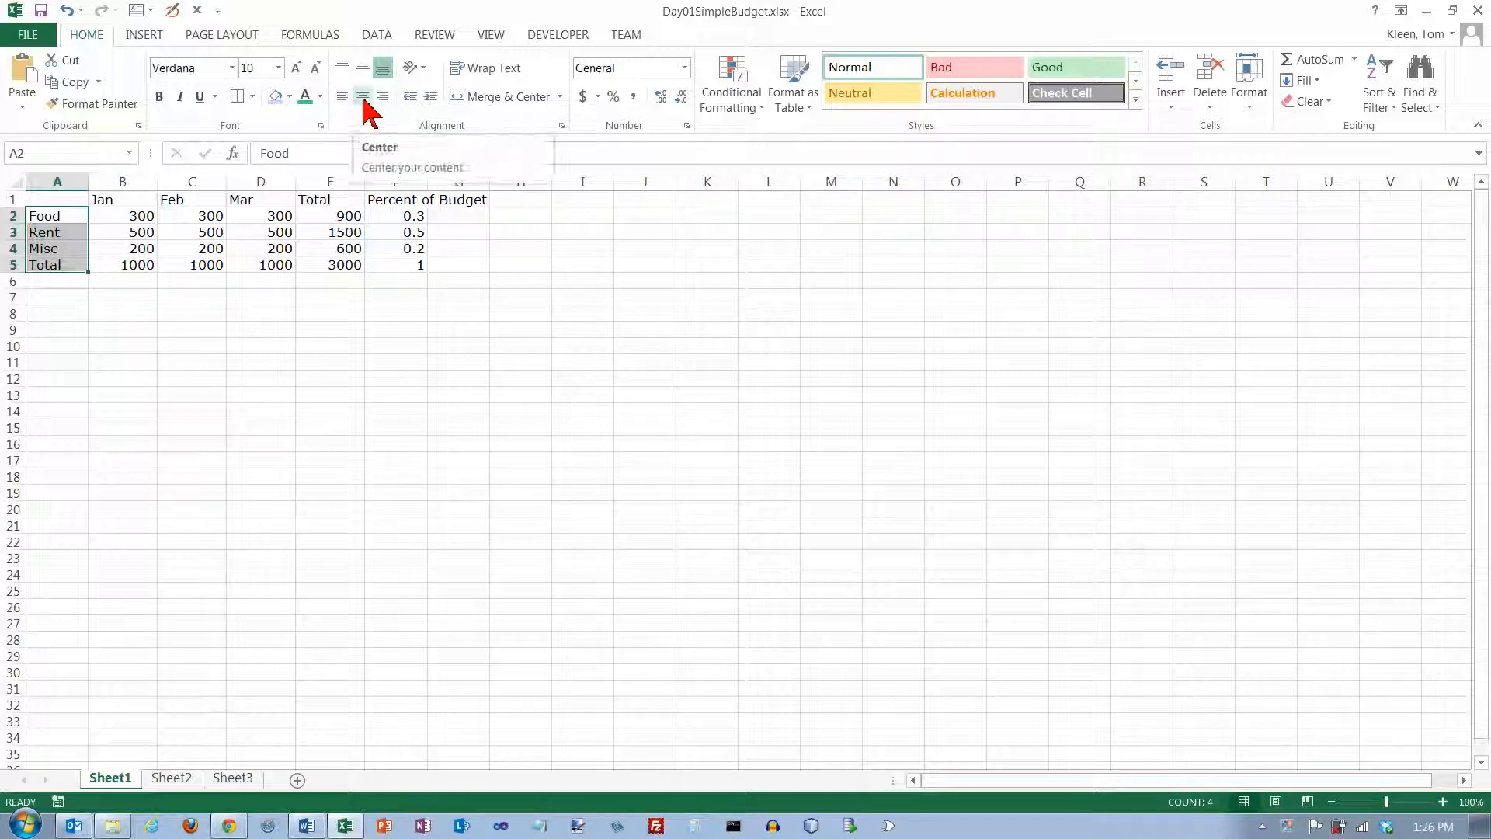
{"action": "left_click", "coordinate": [362, 96]}
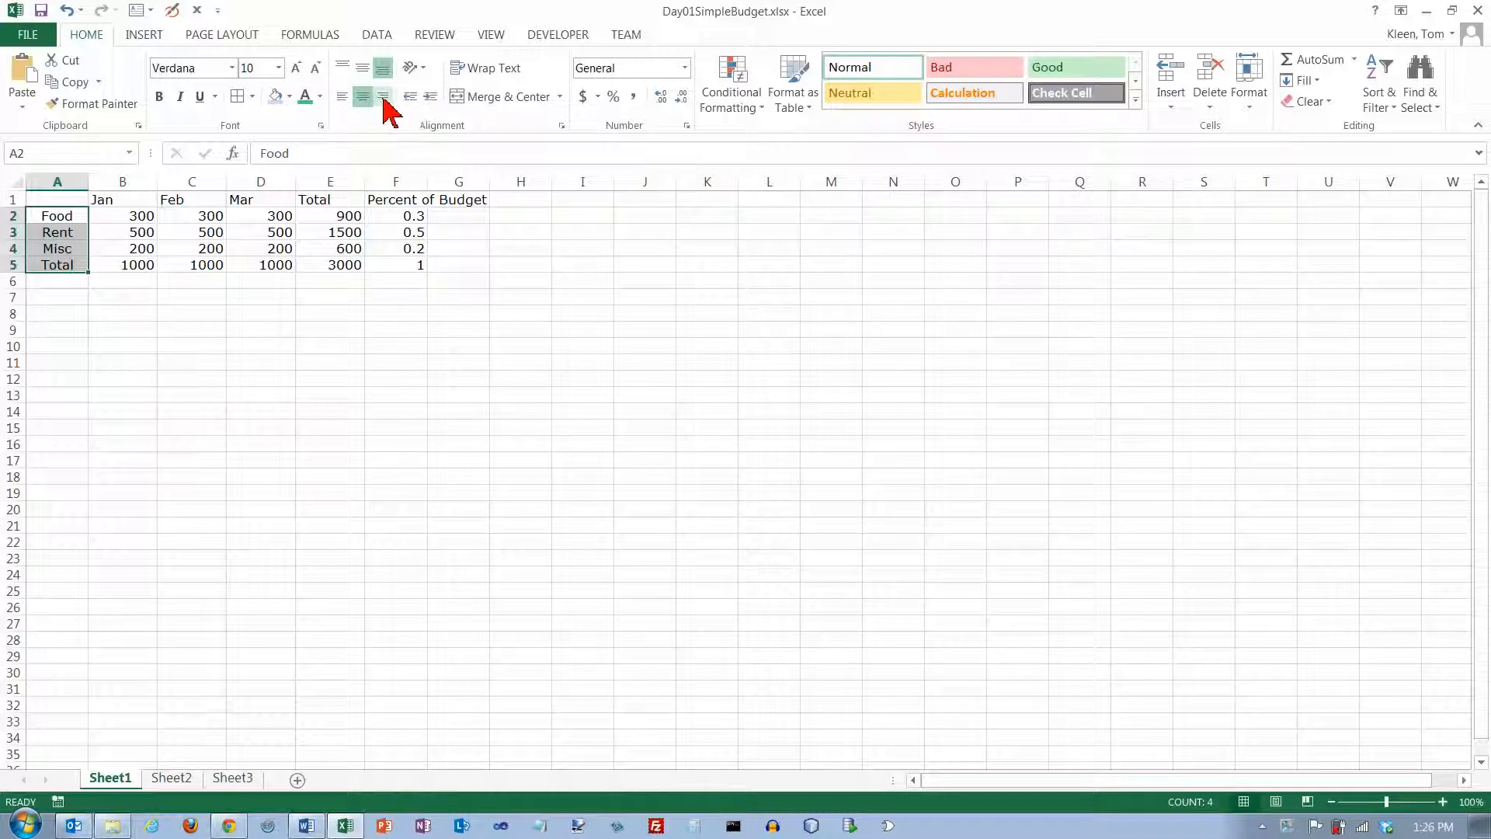
{"action": "left_click", "coordinate": [383, 96]}
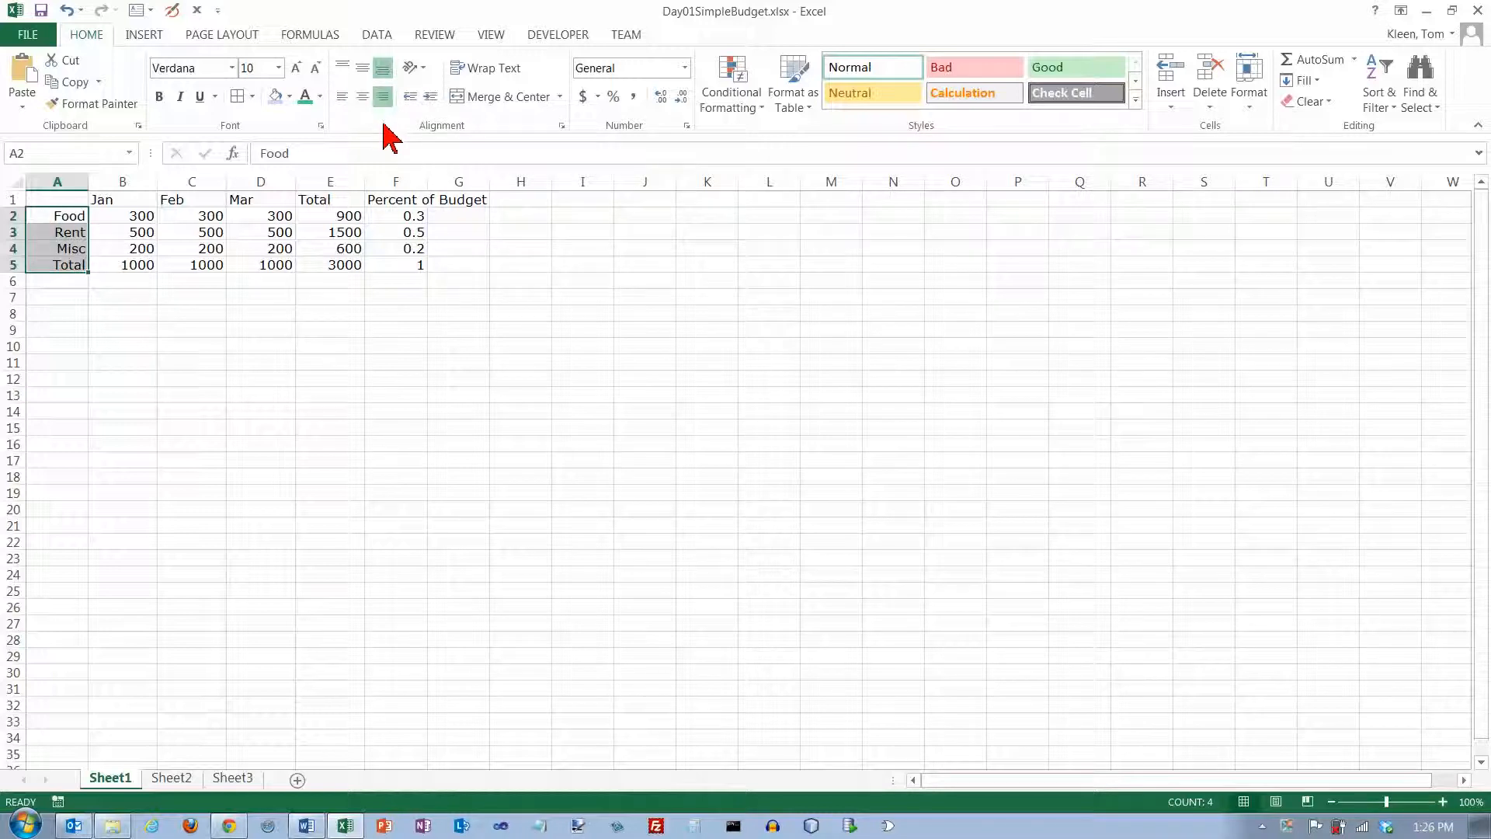
{"action": "left_click", "coordinate": [342, 96]}
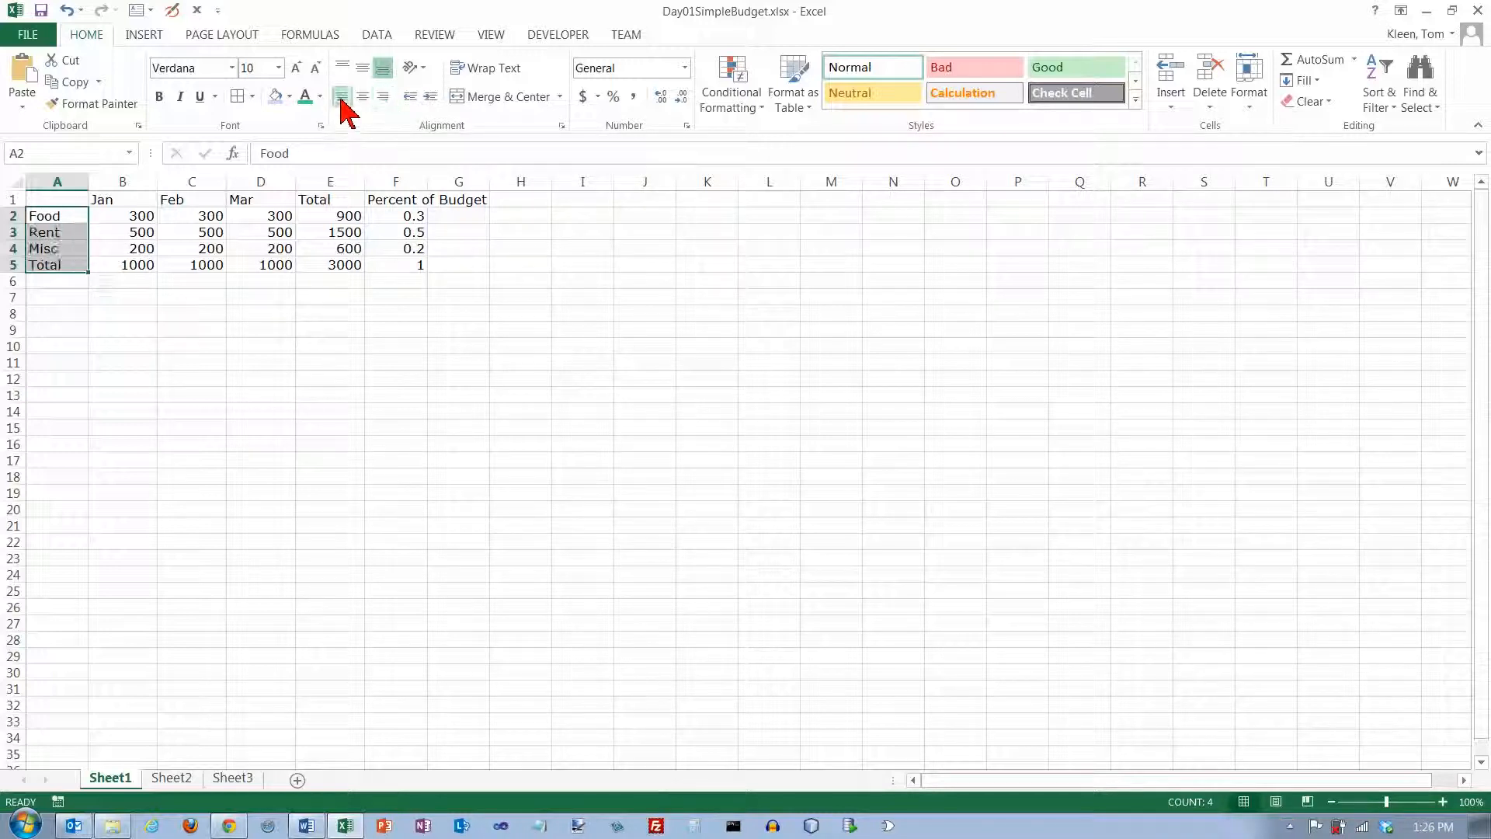
{"action": "left_click", "coordinate": [341, 96]}
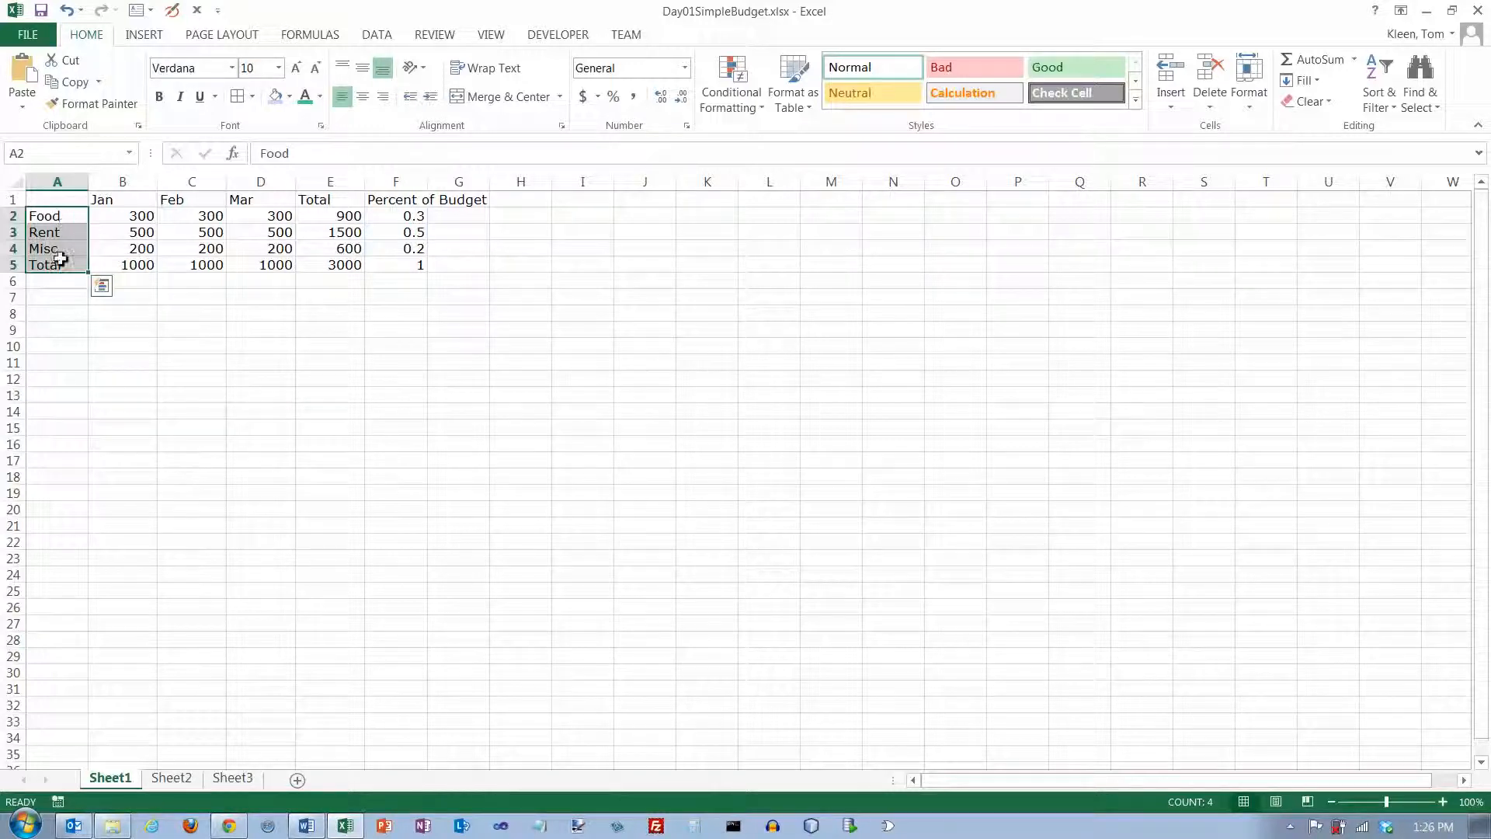
{"action": "left_click", "coordinate": [362, 96]}
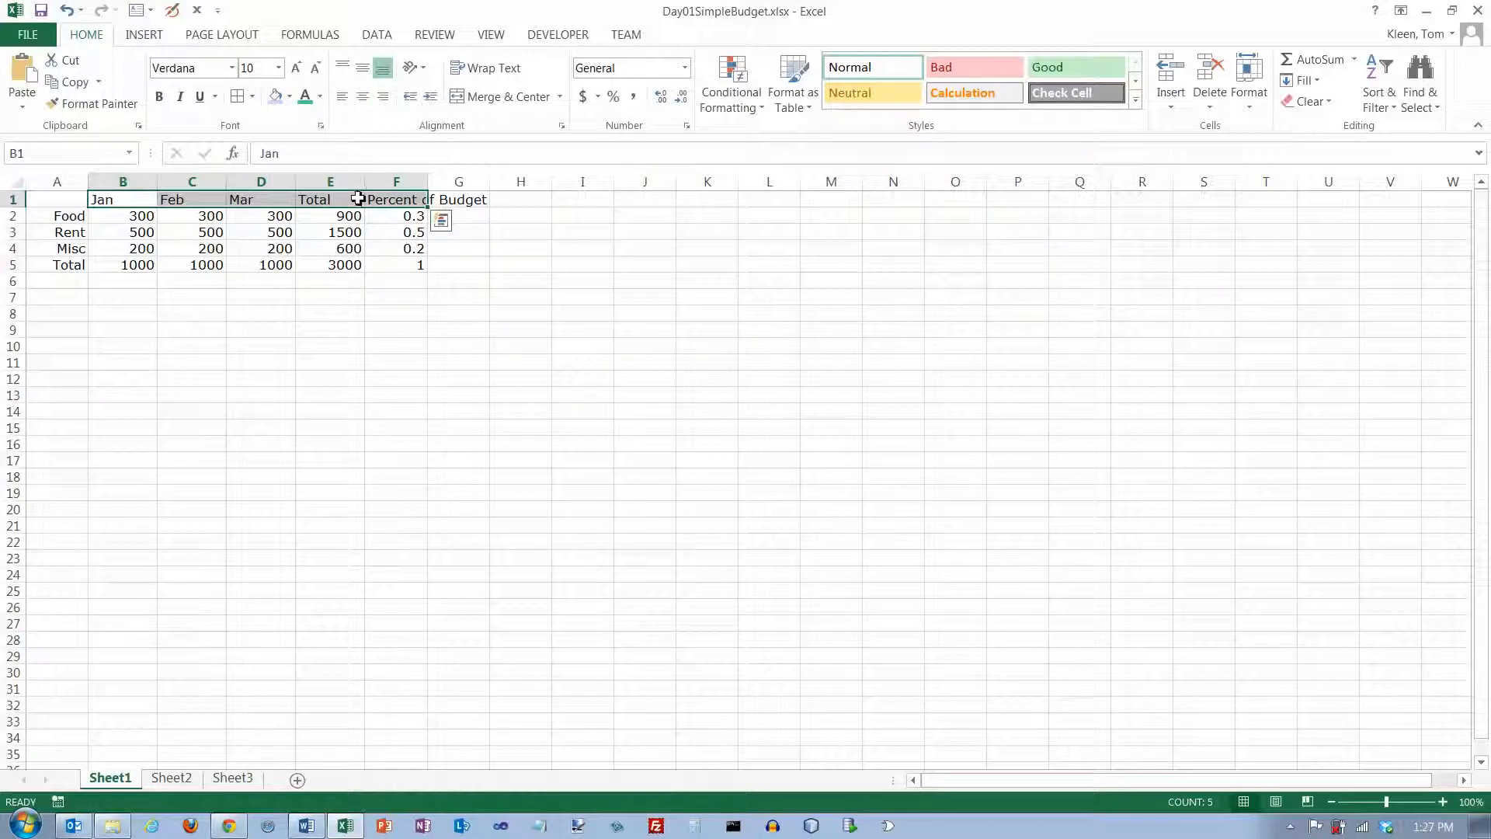
{"action": "mouse_move", "coordinate": [354, 201]}
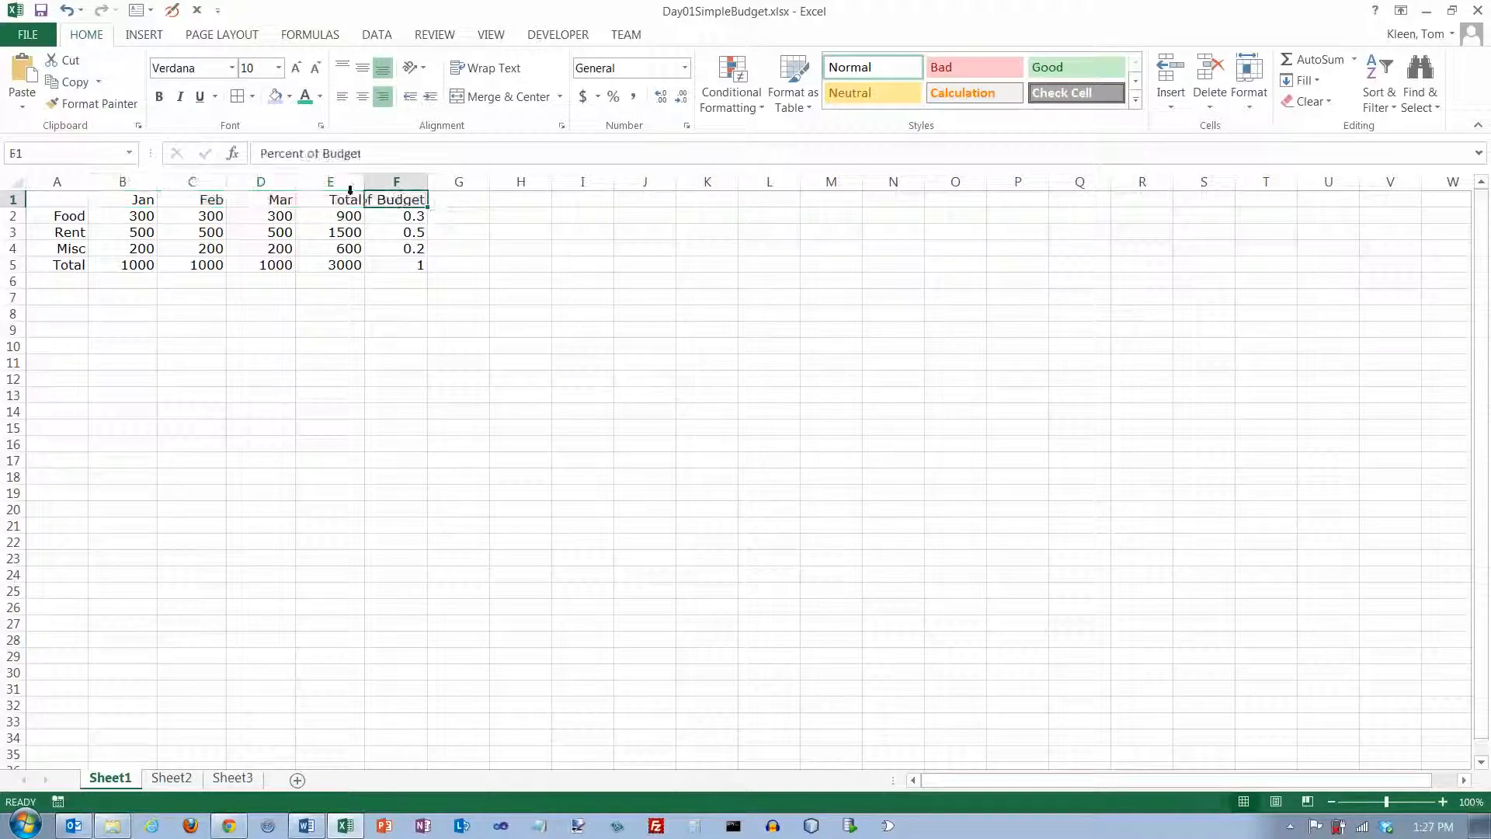
Select the header cell at the end of row 1 before right-aligning the headings.
{"action": "left_click", "coordinate": [396, 199]}
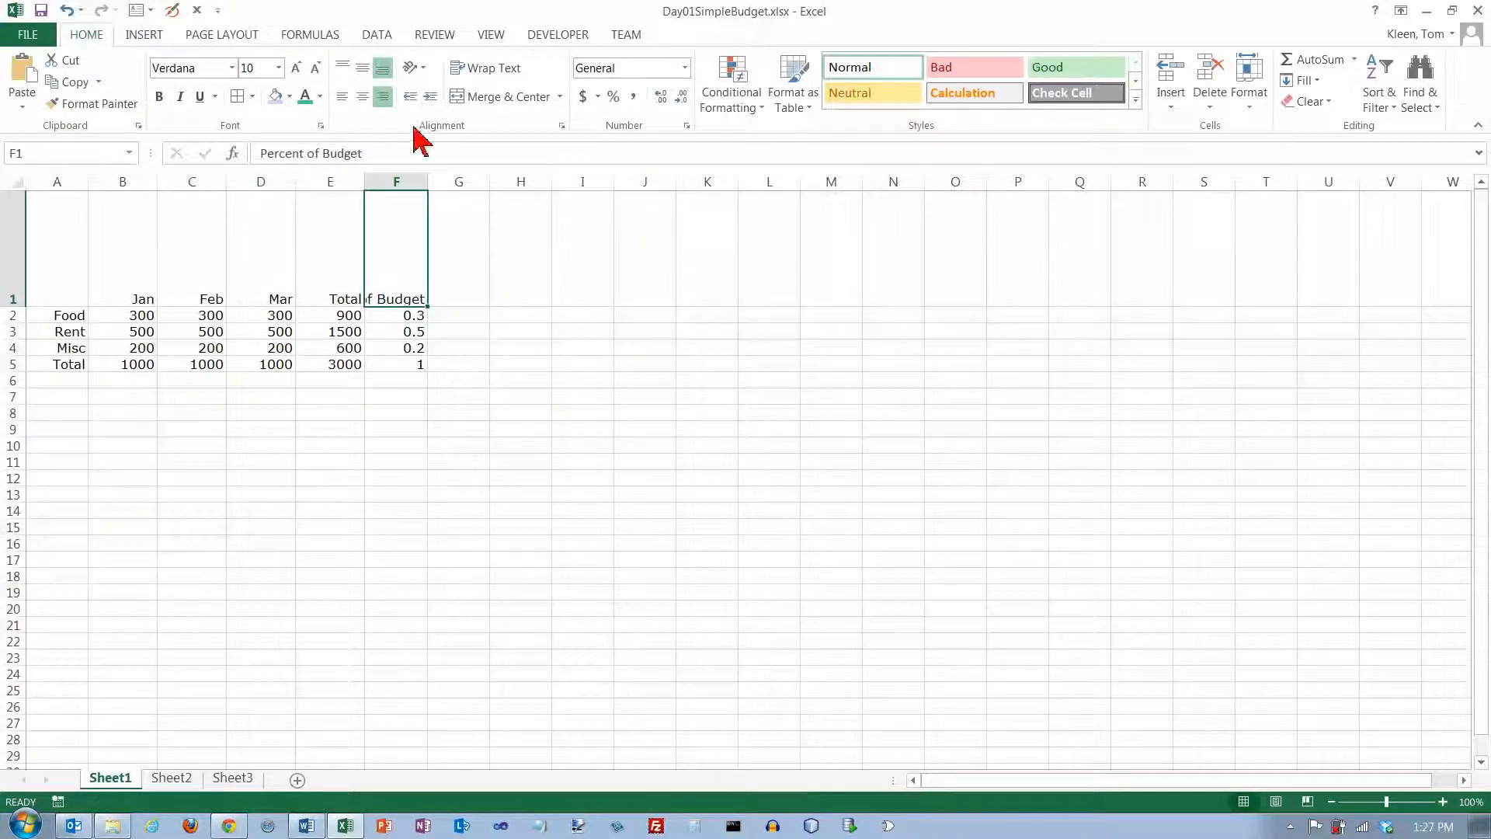
{"action": "mouse_move", "coordinate": [139, 245]}
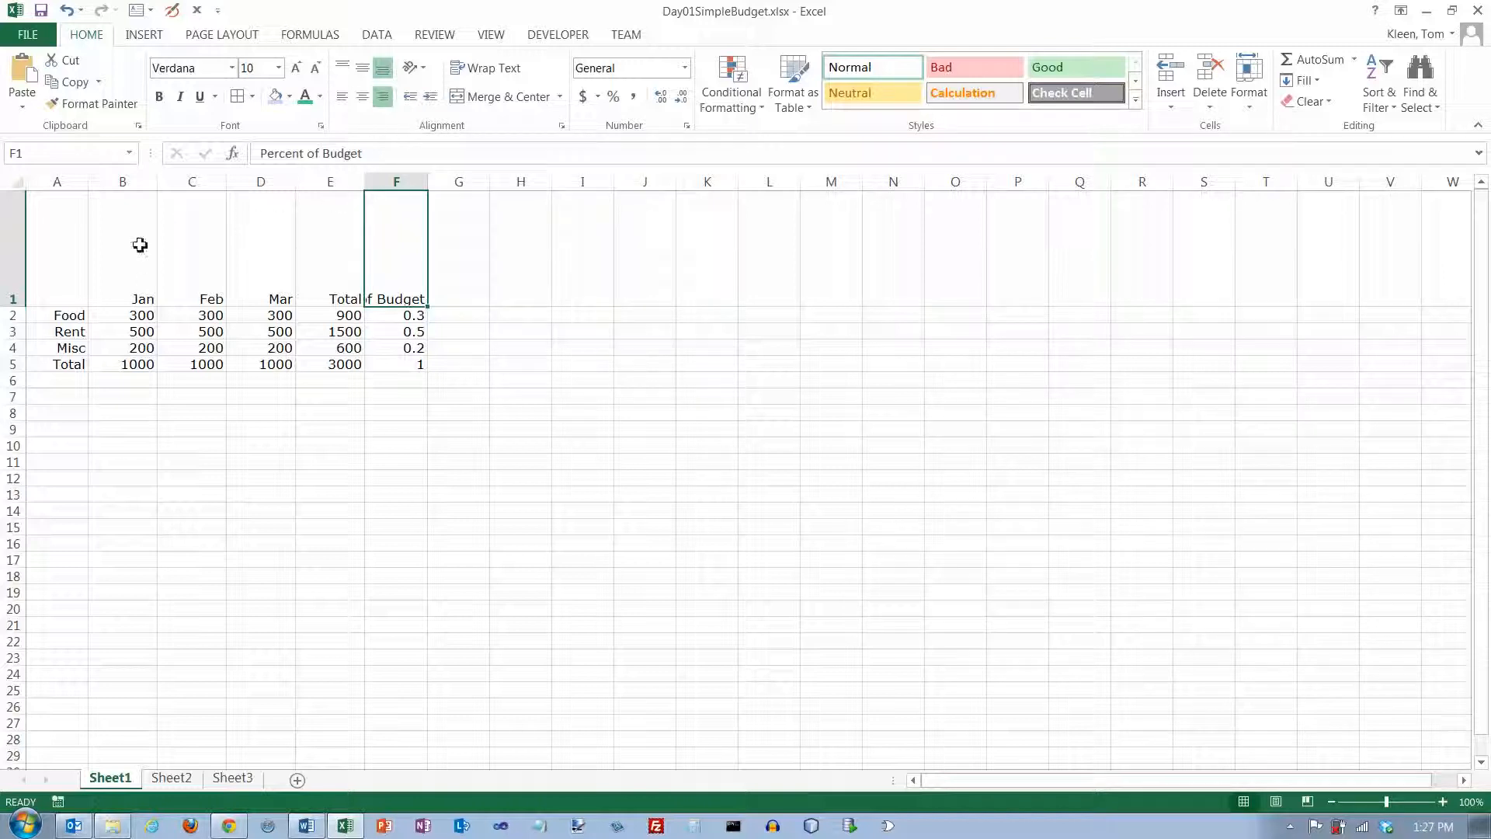
{"action": "mouse_move", "coordinate": [353, 126]}
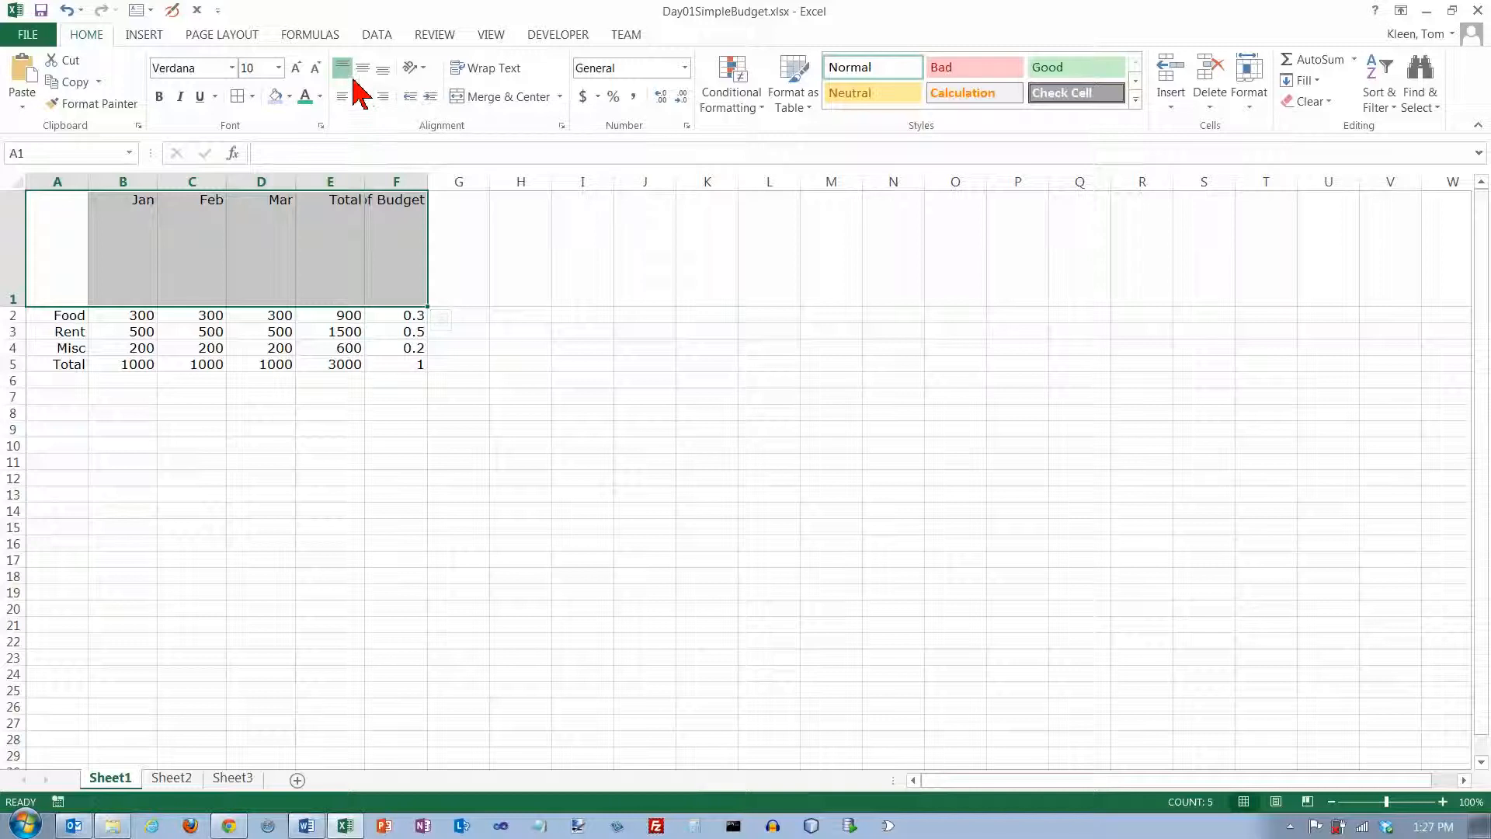
{"action": "mouse_move", "coordinate": [341, 67]}
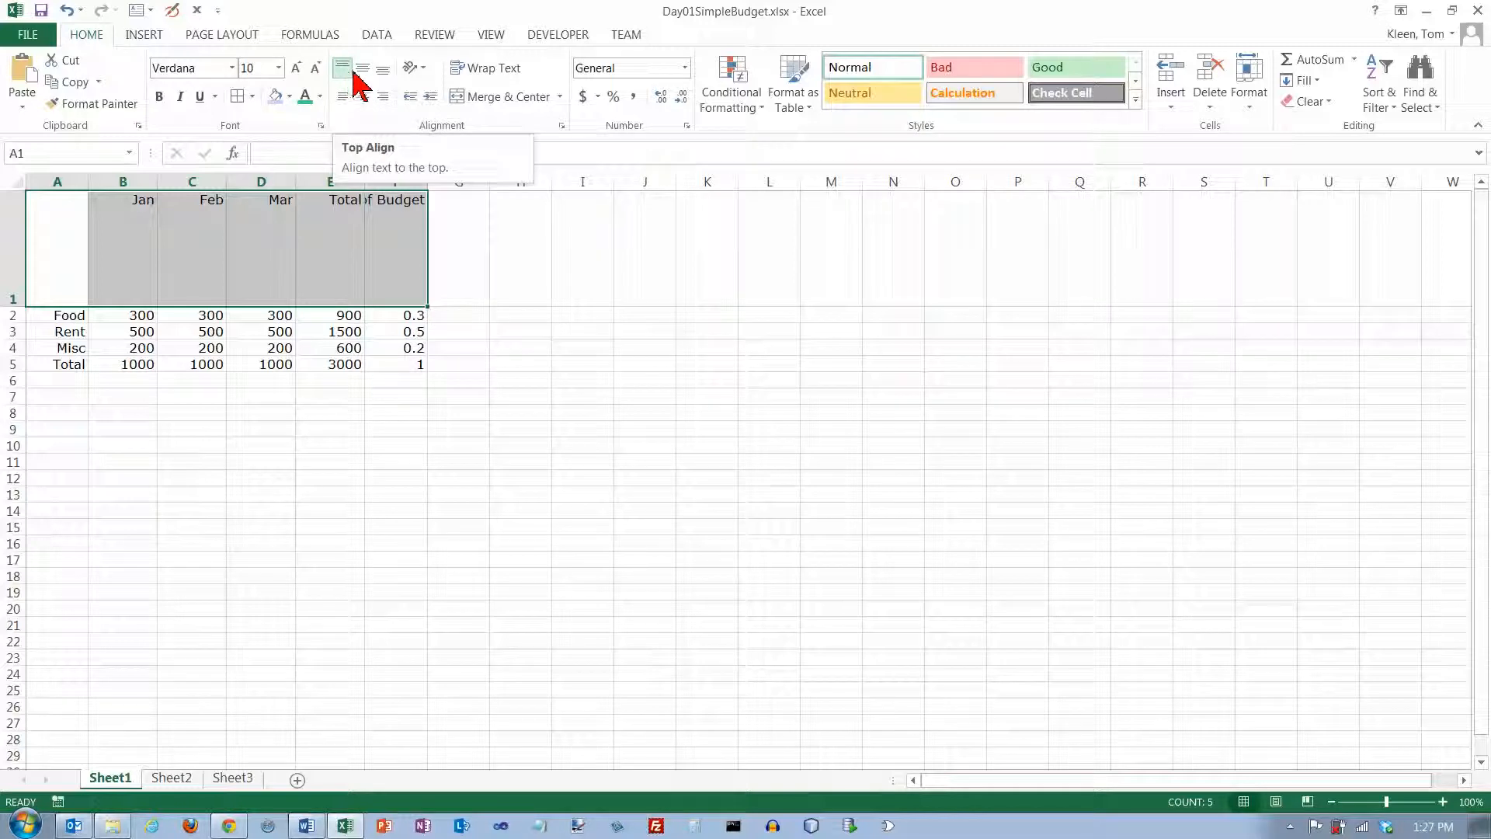
Try Middle Align, then Bottom Align and Align Right on the tall header row's headings.
{"action": "left_click", "coordinate": [361, 67]}
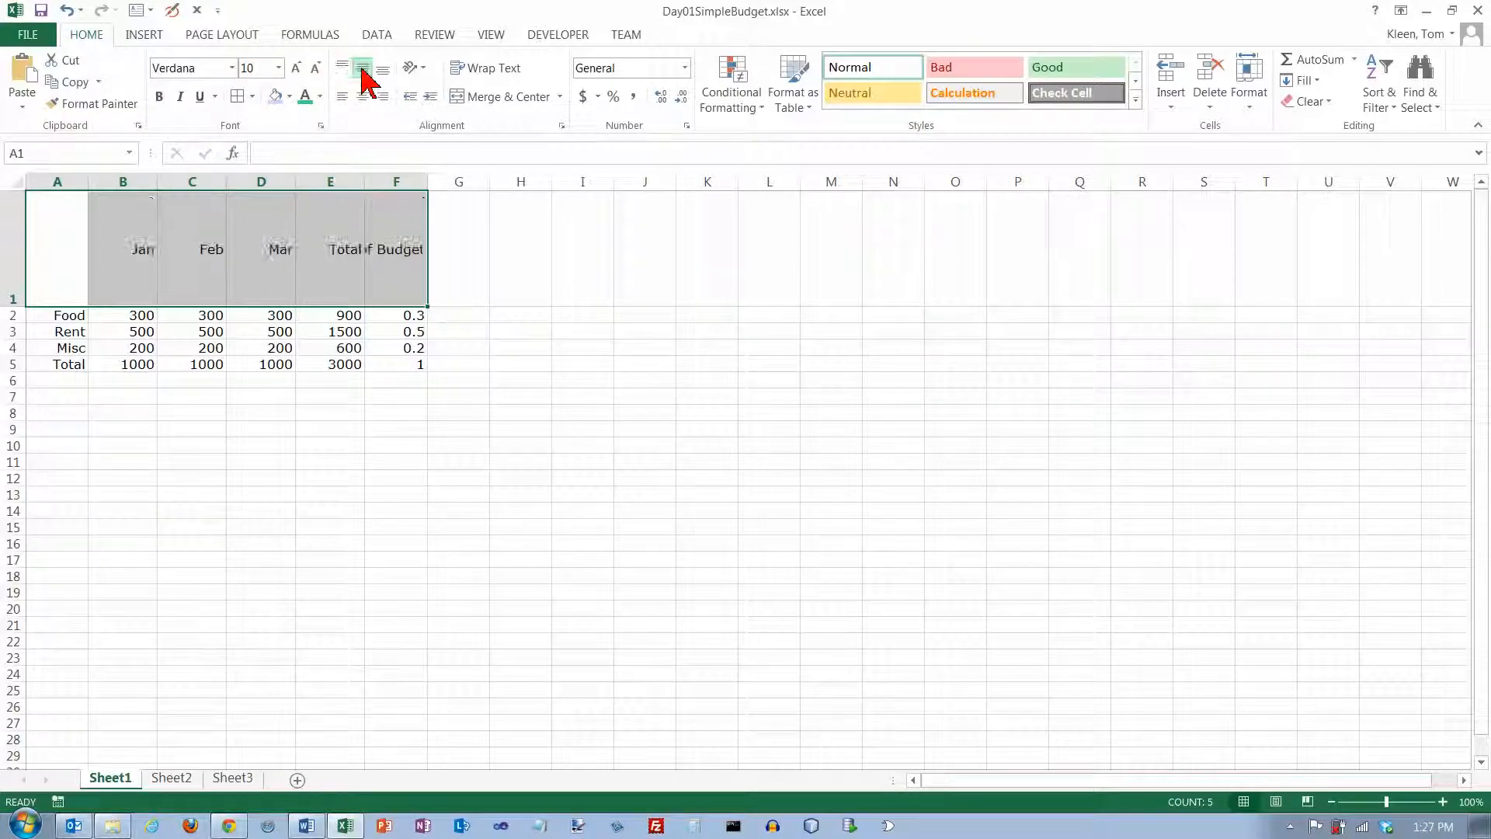
{"action": "left_click", "coordinate": [382, 67]}
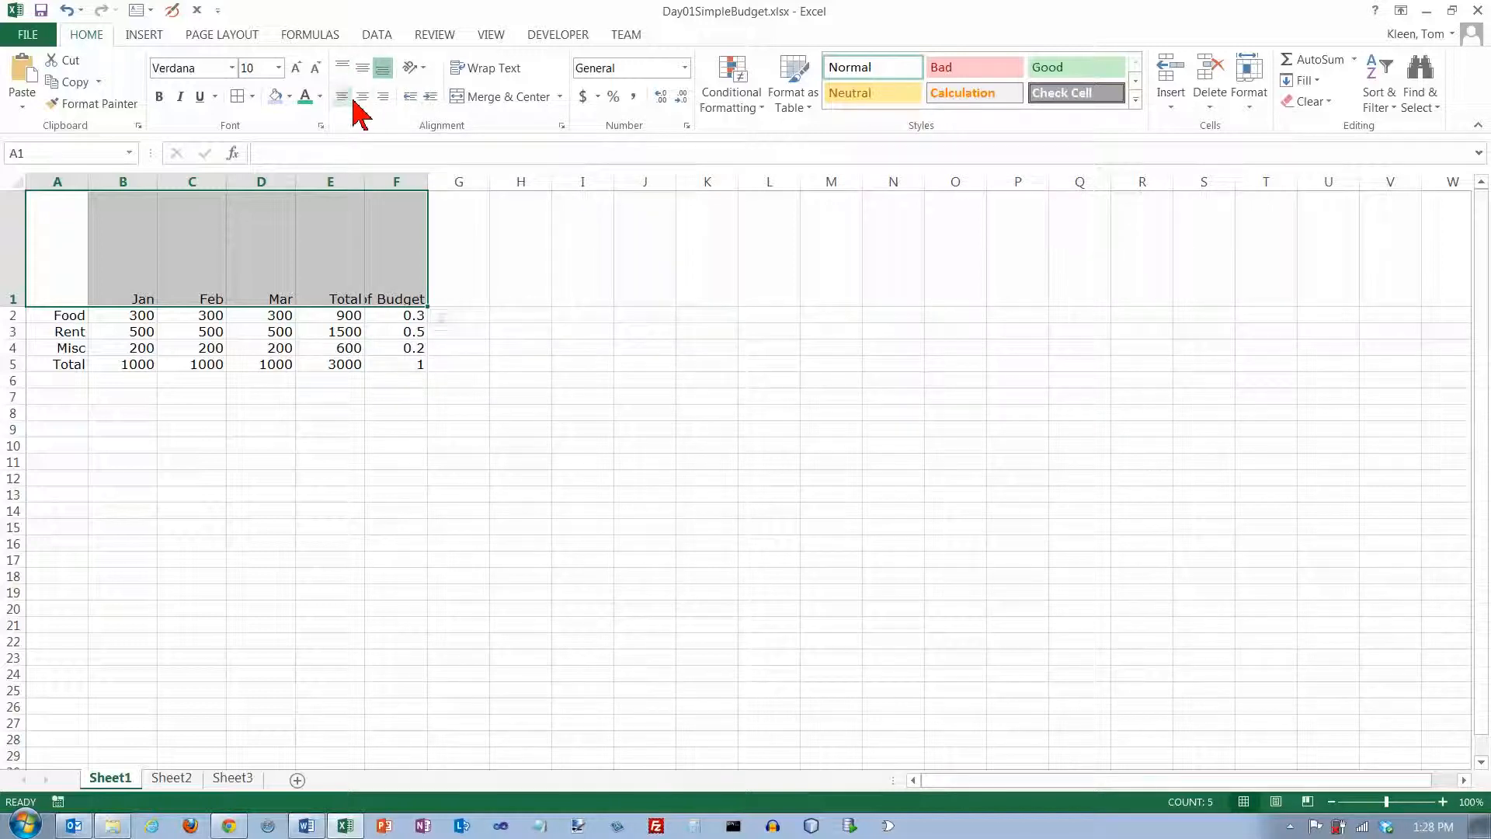
{"action": "mouse_move", "coordinate": [382, 96]}
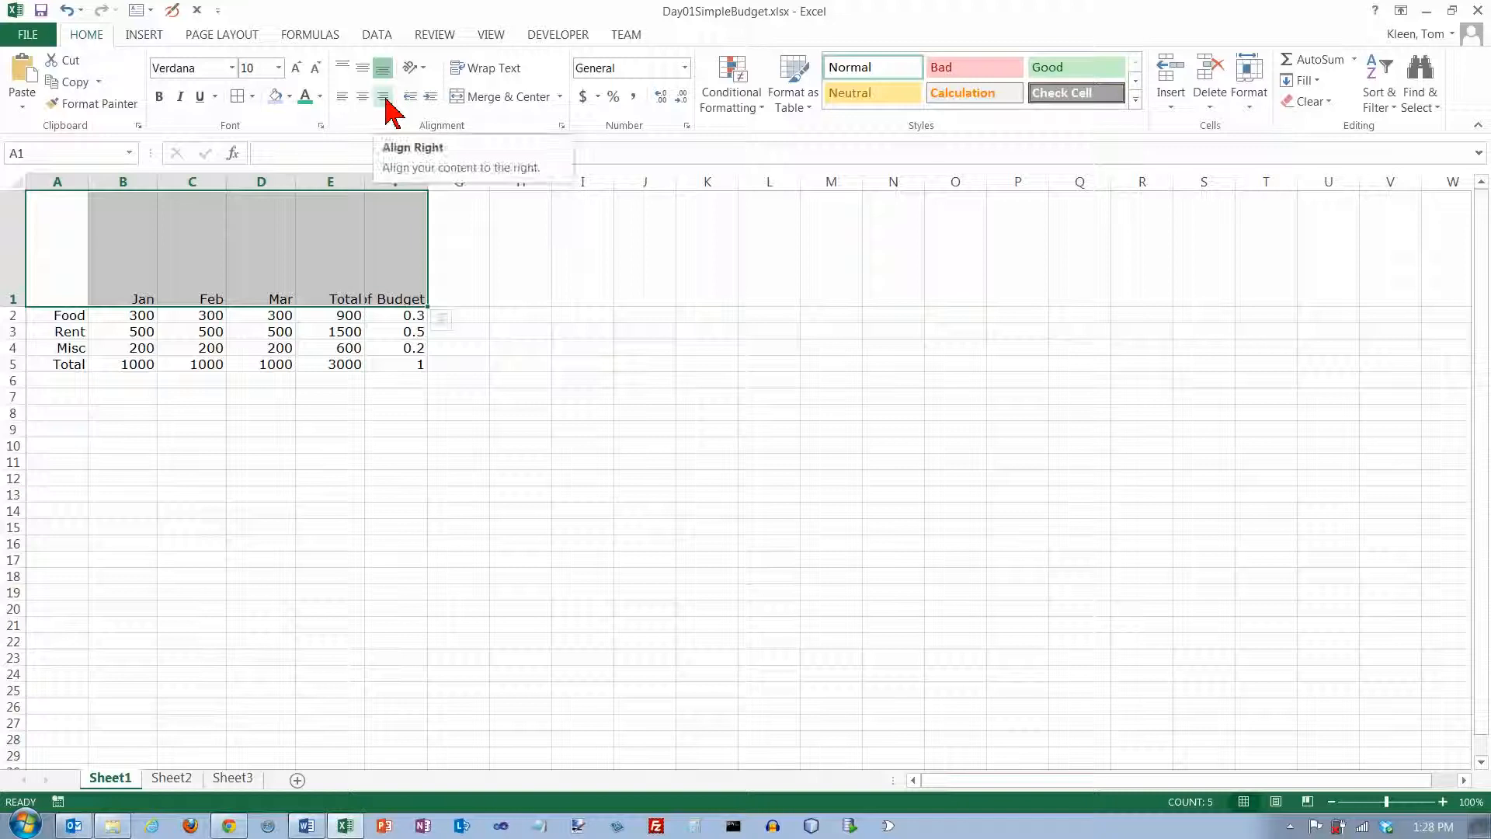
{"action": "left_click", "coordinate": [410, 67]}
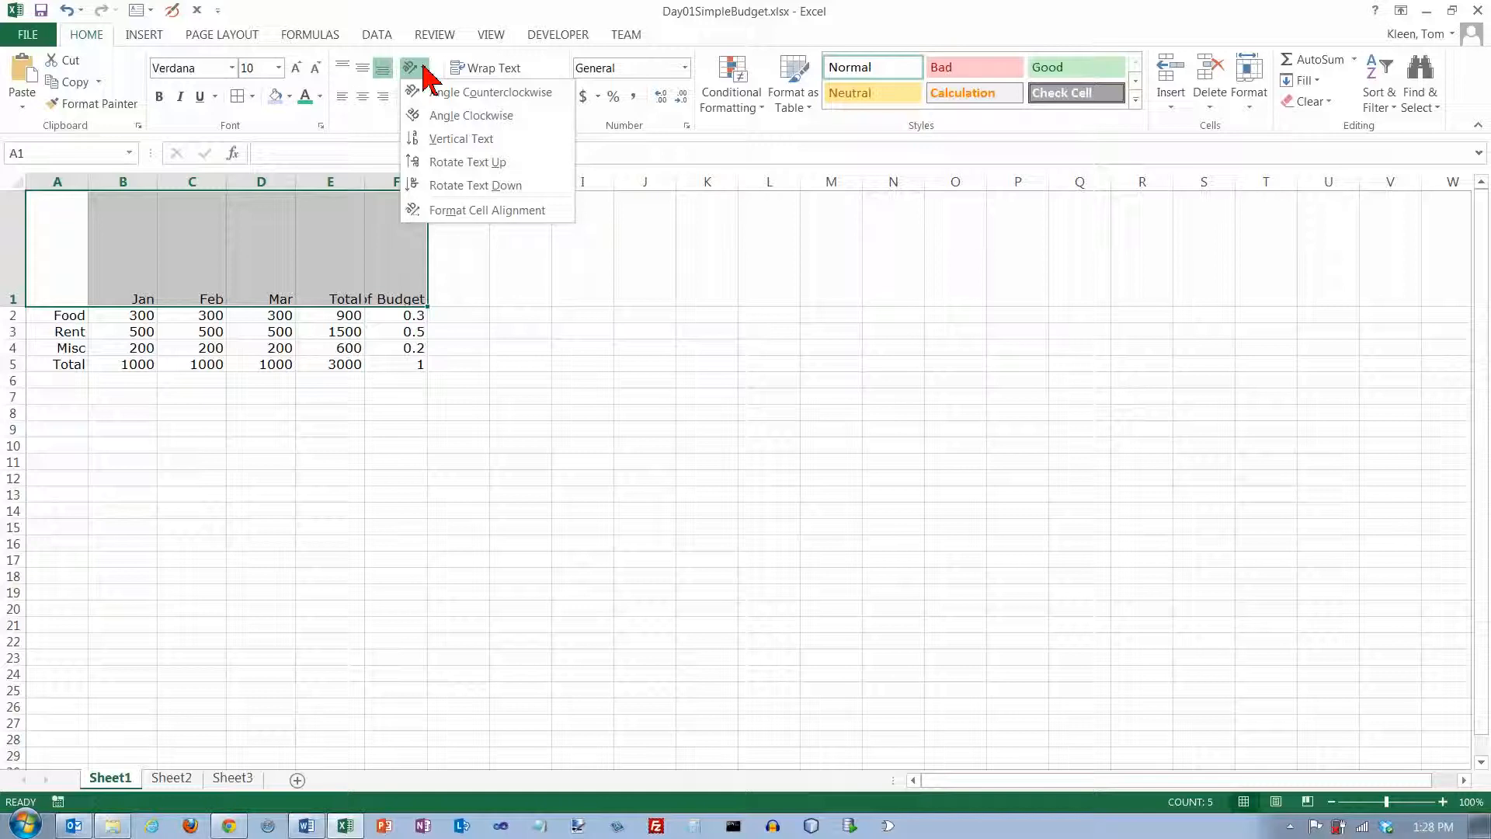
{"action": "mouse_move", "coordinate": [448, 91]}
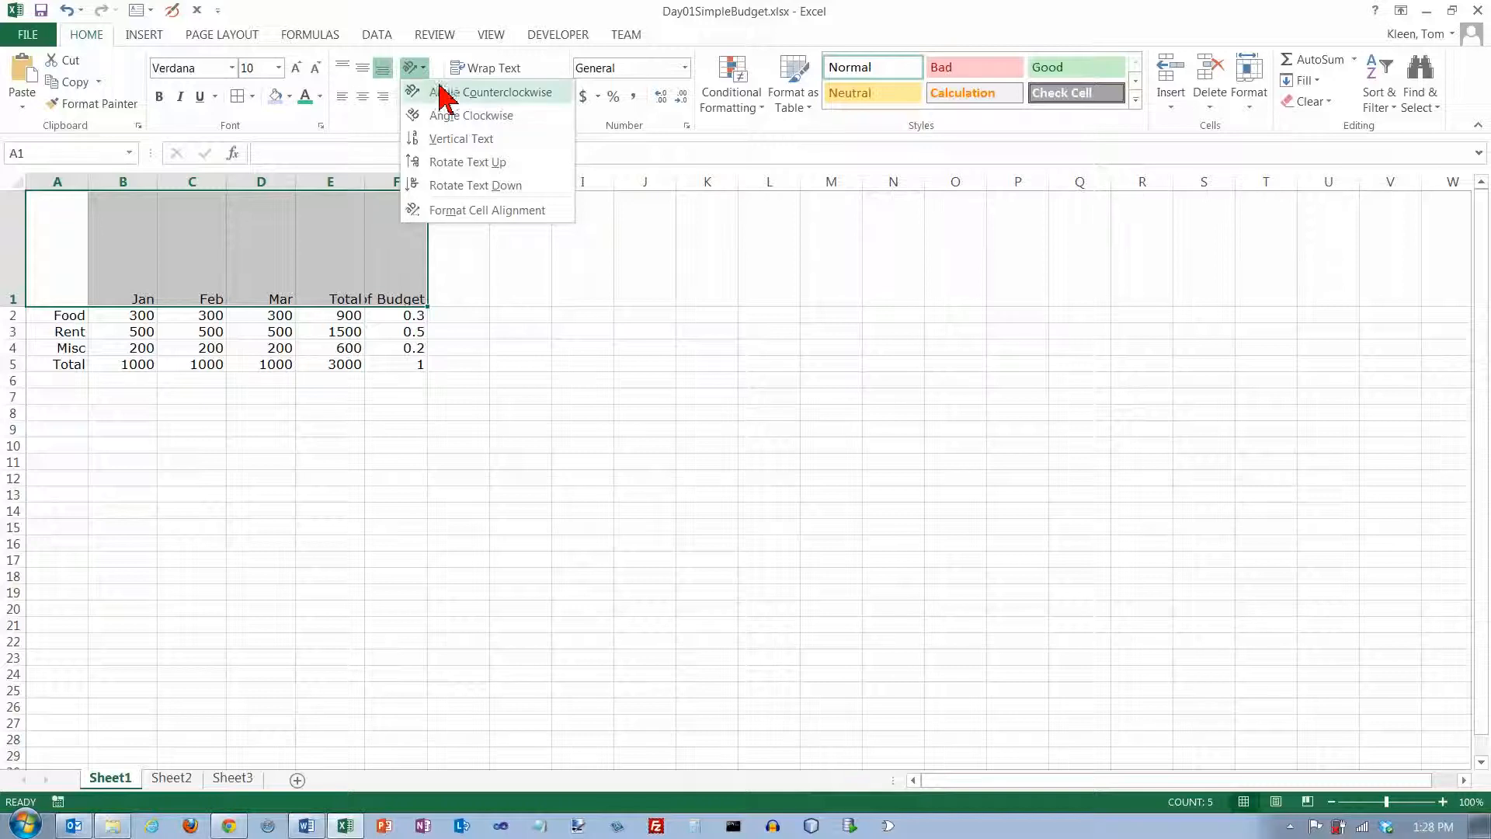
{"action": "mouse_move", "coordinate": [459, 103]}
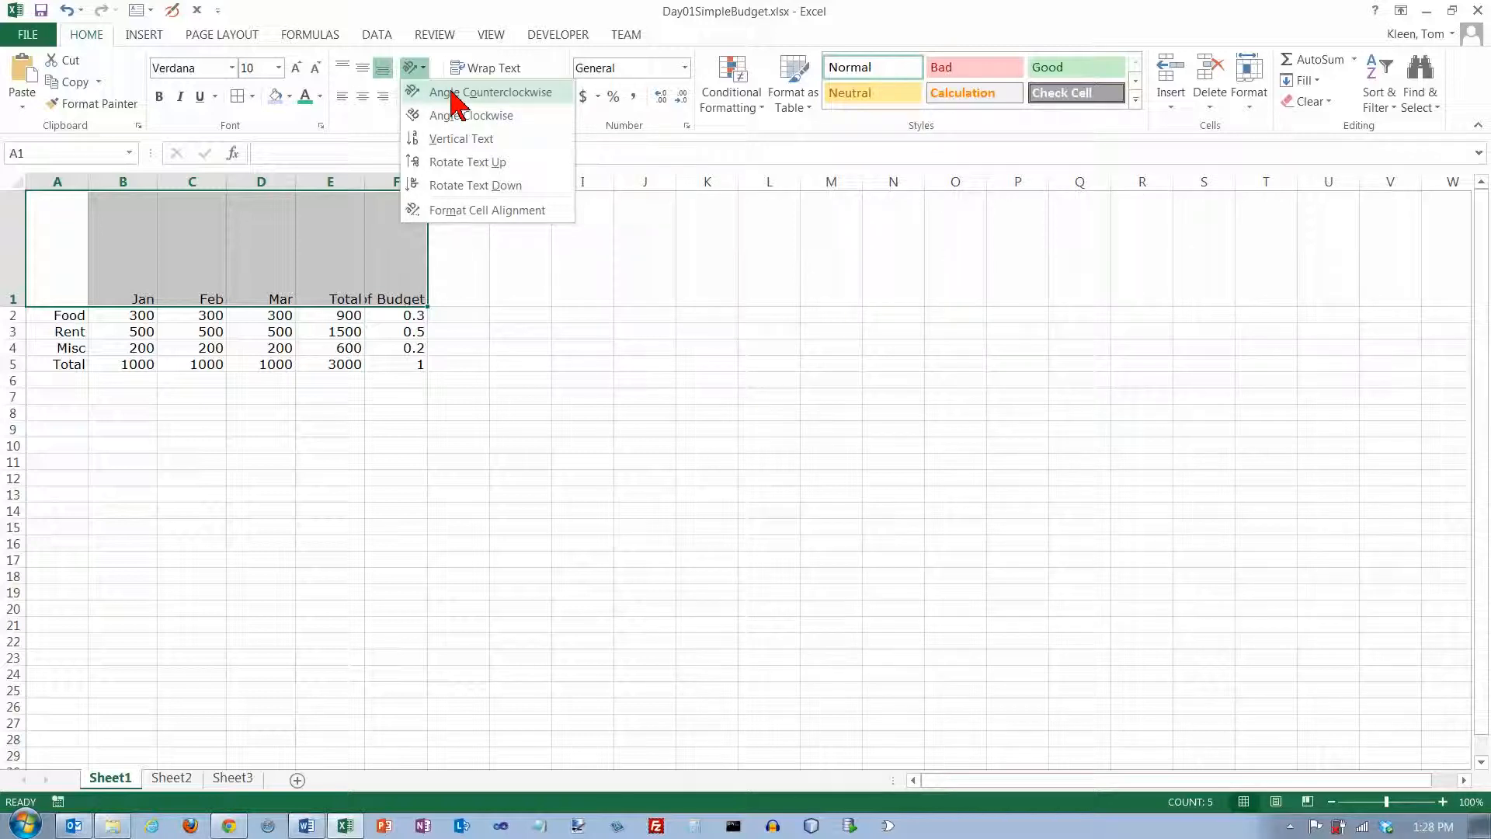
Try Angle Counterclockwise, Angle Clockwise, Vertical Text and Rotate Text Up, finishing with Rotate Text Down.
{"action": "left_click", "coordinate": [491, 92]}
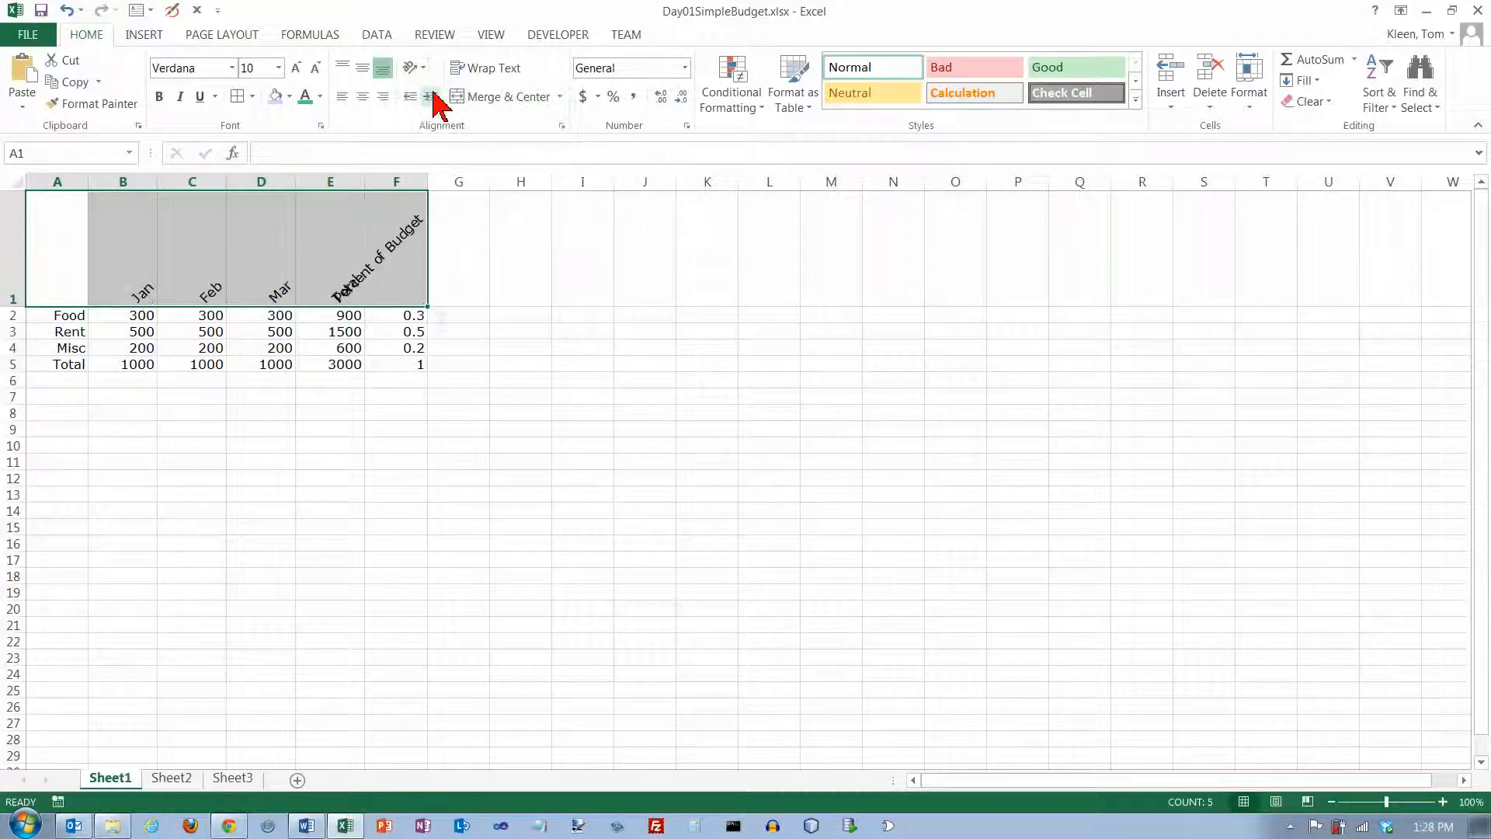
{"action": "left_click", "coordinate": [410, 67]}
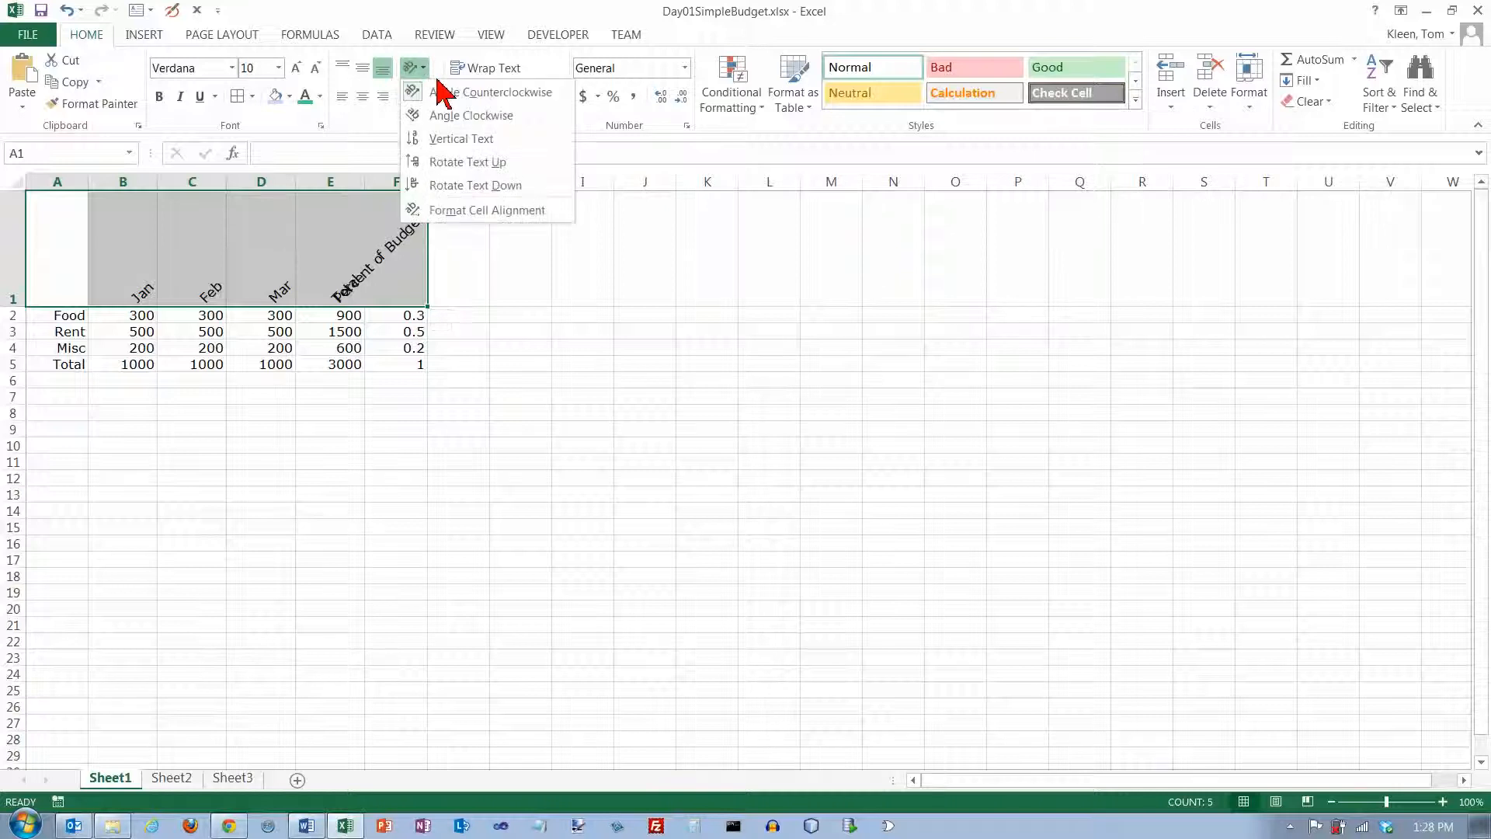
{"action": "left_click", "coordinate": [470, 115]}
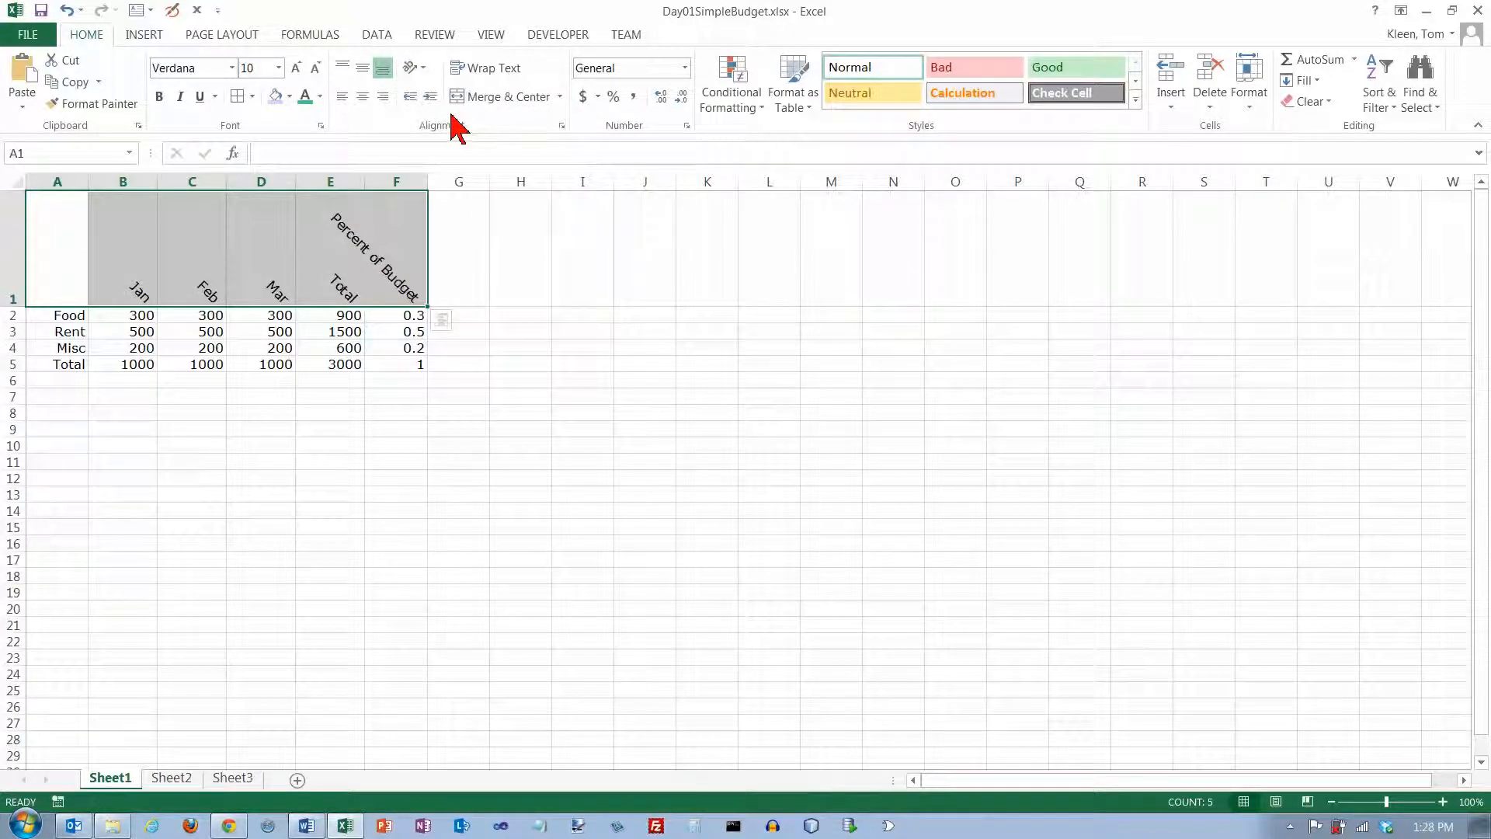
{"action": "left_click", "coordinate": [409, 67]}
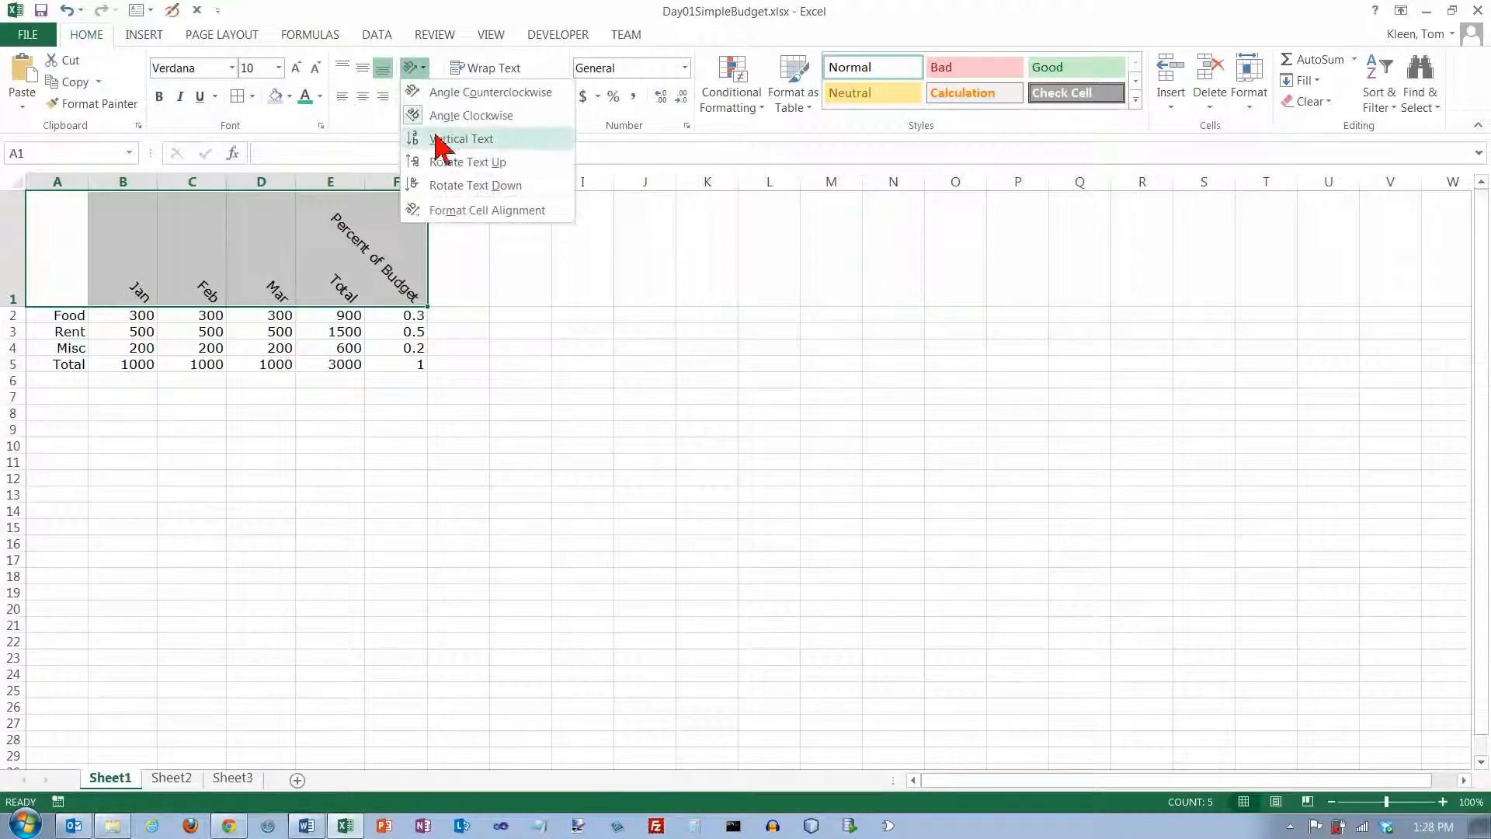
{"action": "left_click", "coordinate": [463, 138]}
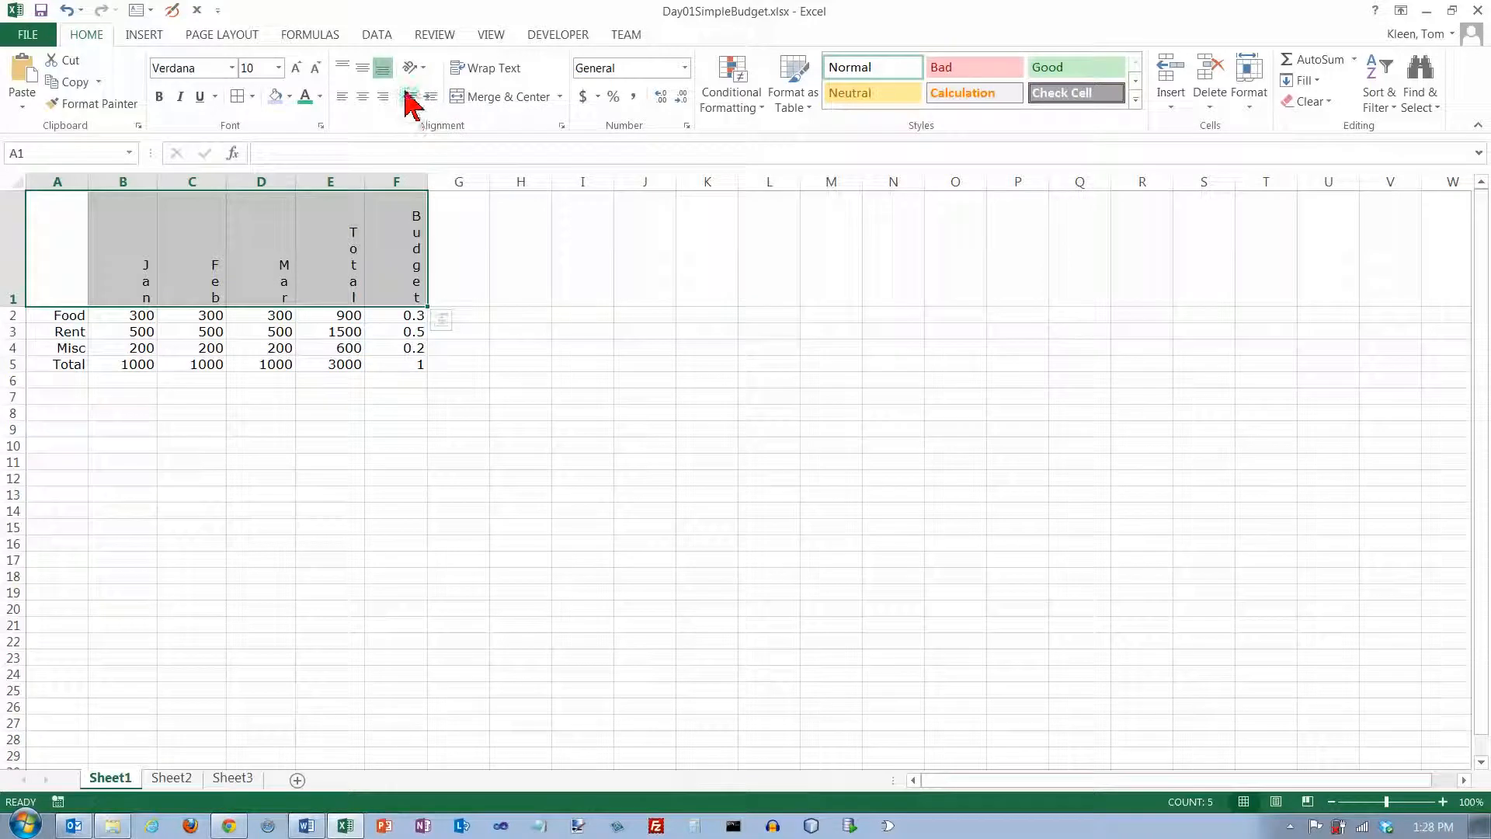
{"action": "left_click", "coordinate": [407, 66]}
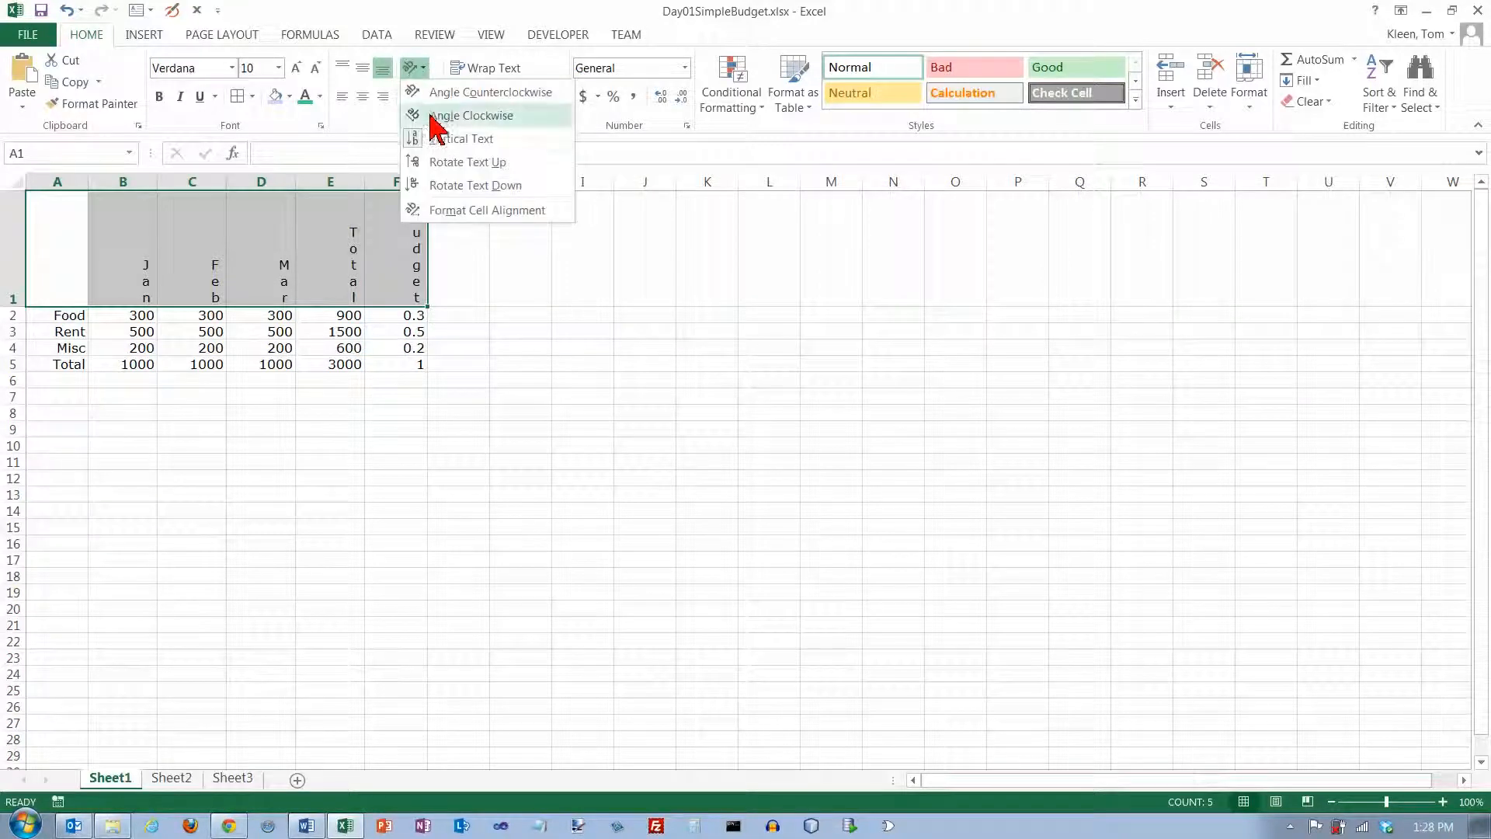
{"action": "left_click", "coordinate": [473, 115]}
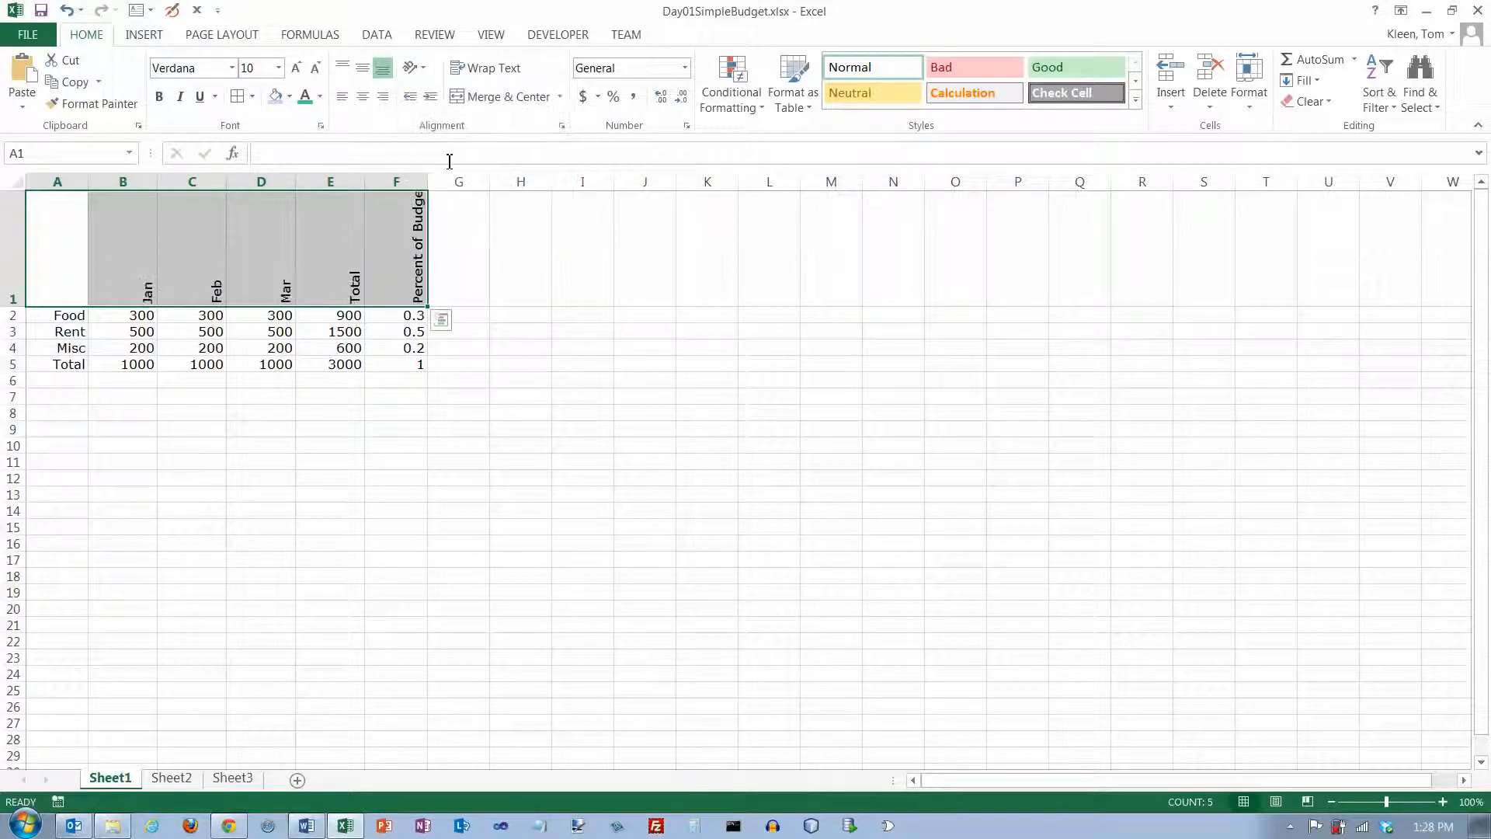
{"action": "left_click", "coordinate": [413, 67]}
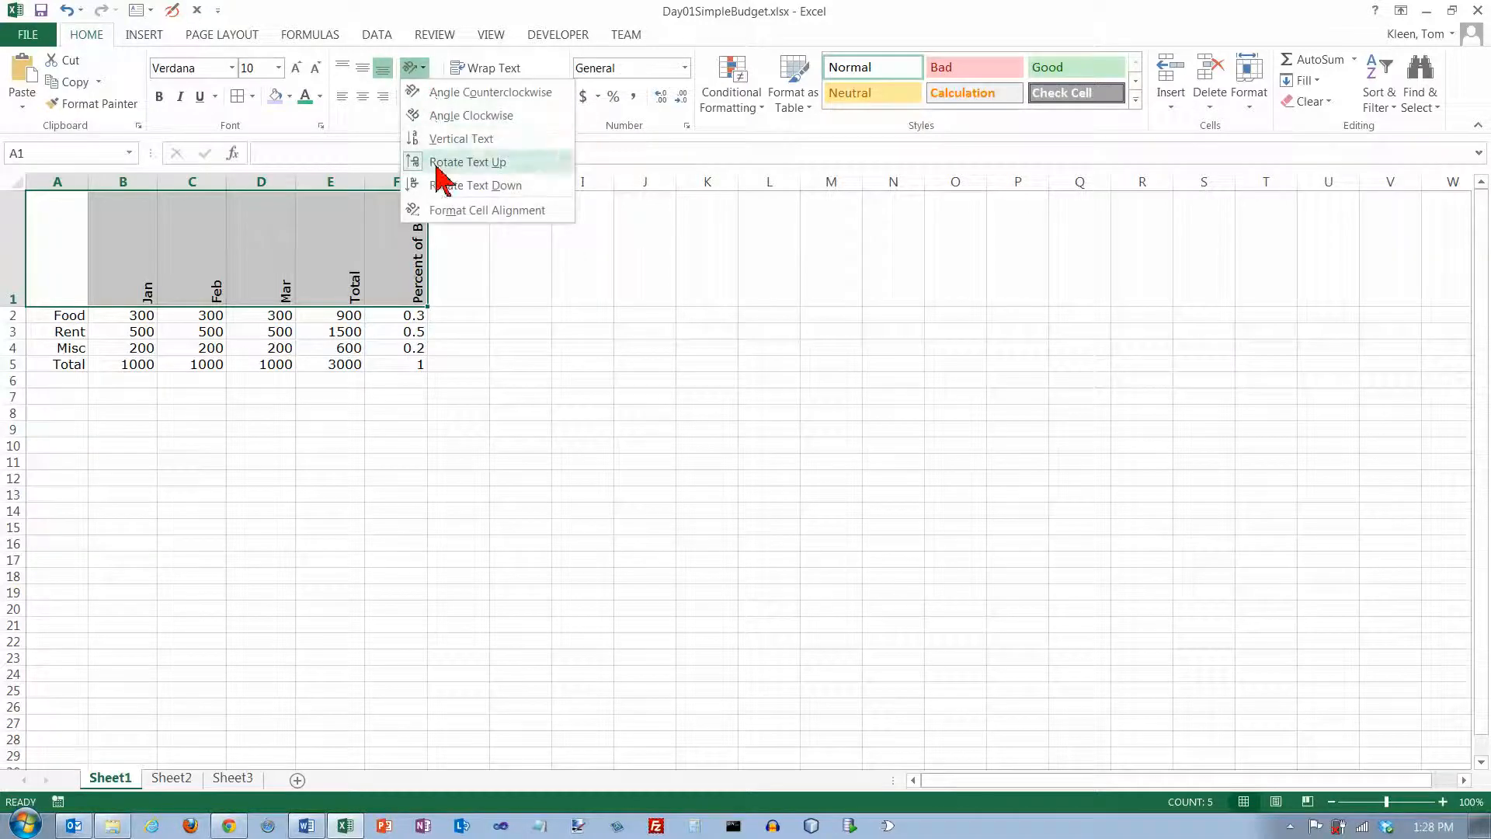
{"action": "left_click", "coordinate": [466, 162]}
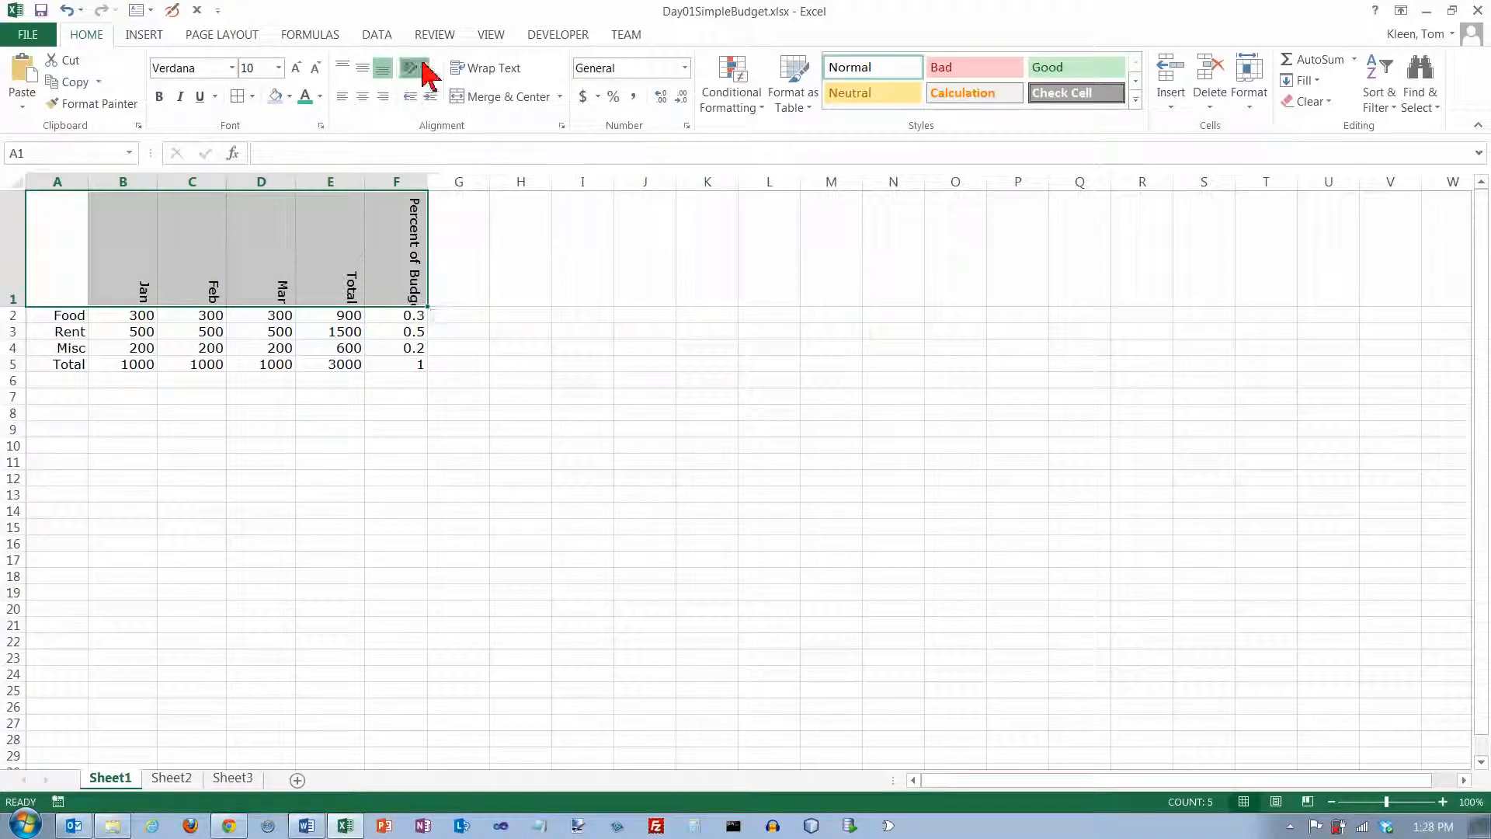
{"action": "left_click", "coordinate": [414, 66]}
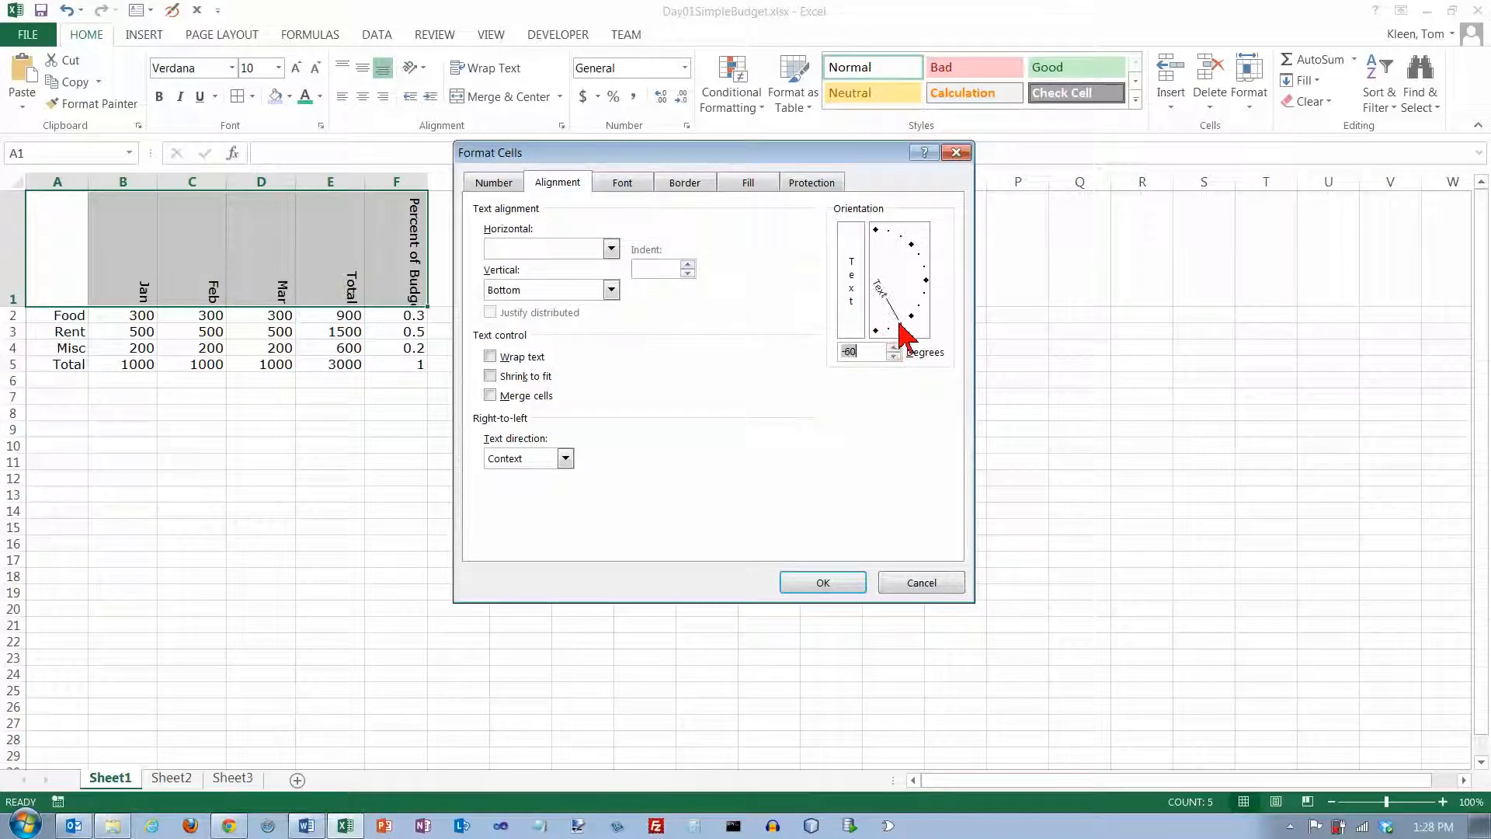
Swing the orientation needle through steep angles, settle it at 0 degrees and tick Shrink to fit.
{"action": "left_click_drag", "start_coordinate": [901, 335], "coordinate": [918, 327]}
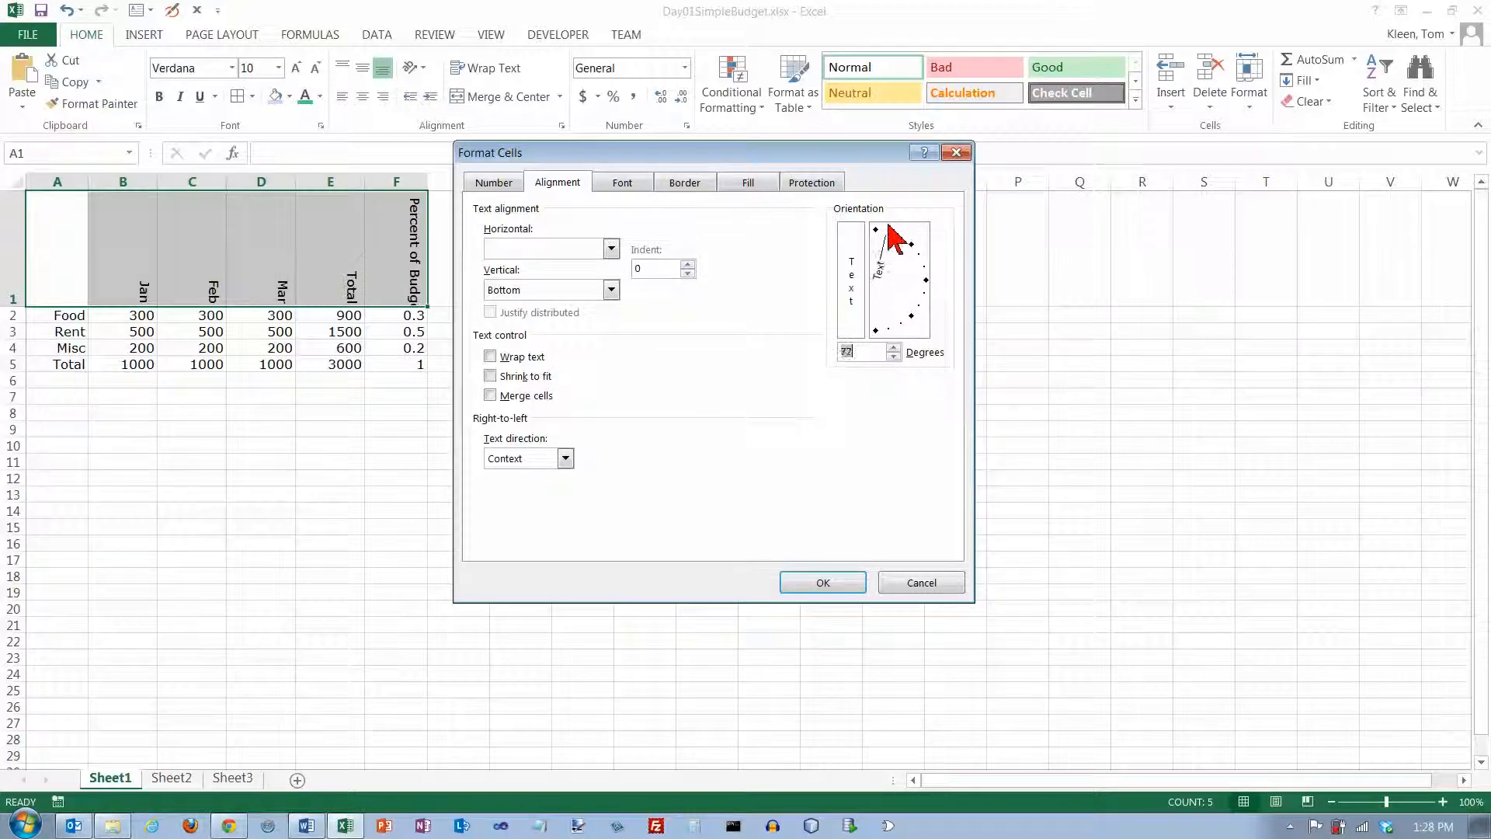
{"action": "left_click_drag", "start_coordinate": [888, 233], "coordinate": [913, 324]}
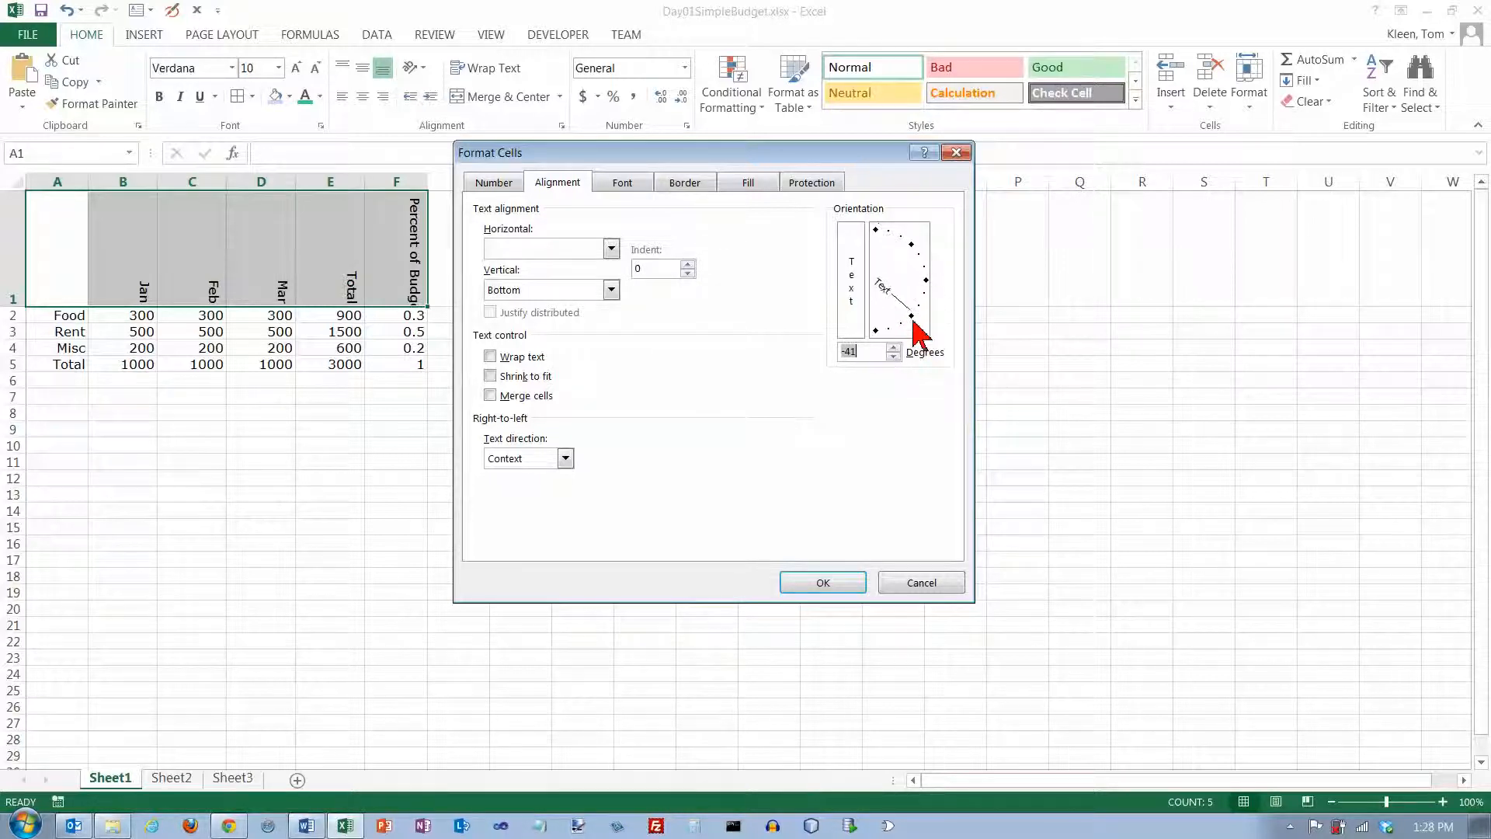
{"action": "left_click_drag", "start_coordinate": [912, 313], "coordinate": [873, 229]}
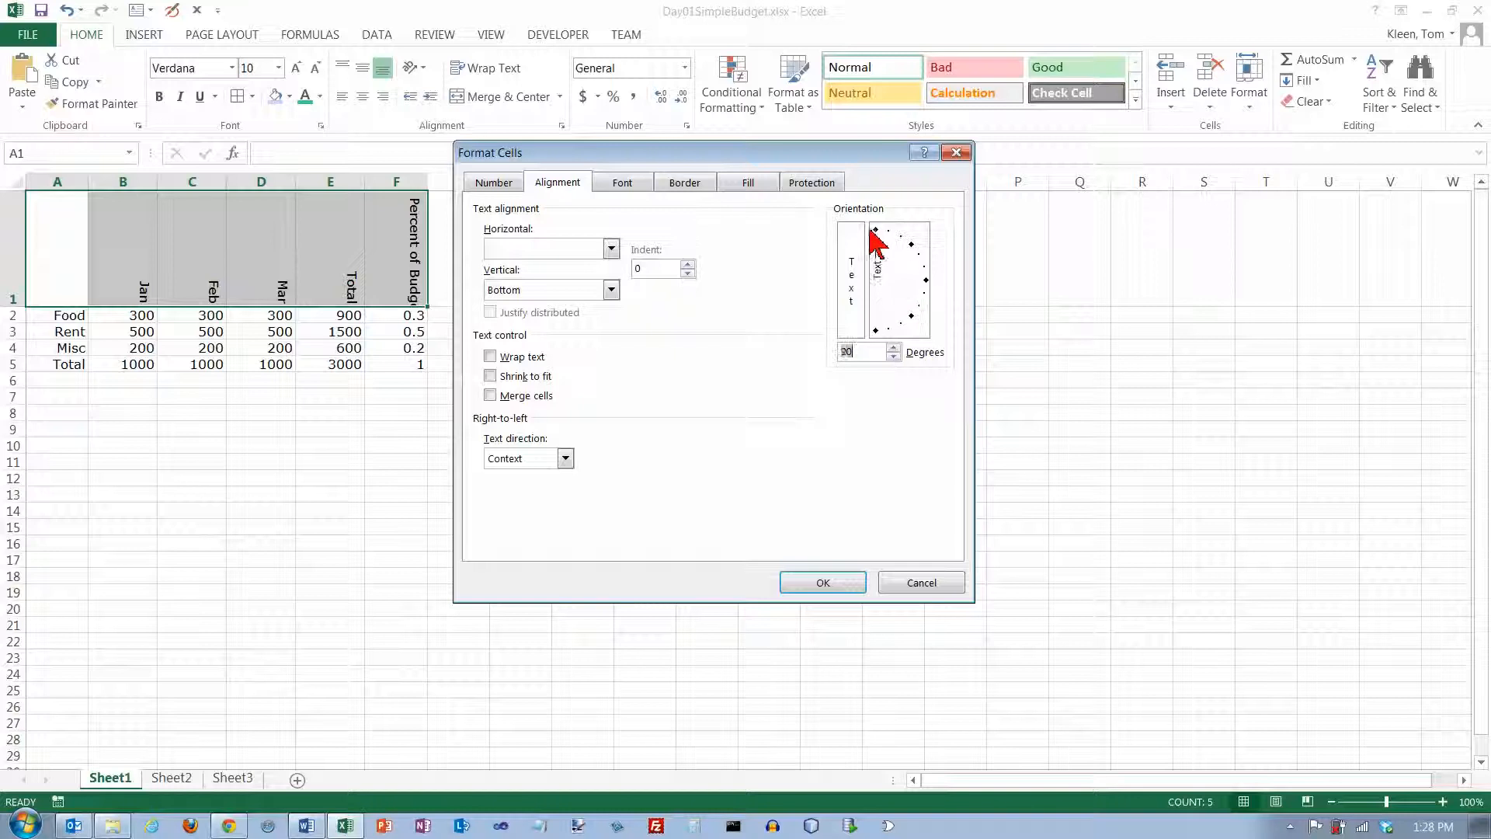
{"action": "left_click_drag", "start_coordinate": [873, 245], "coordinate": [925, 285]}
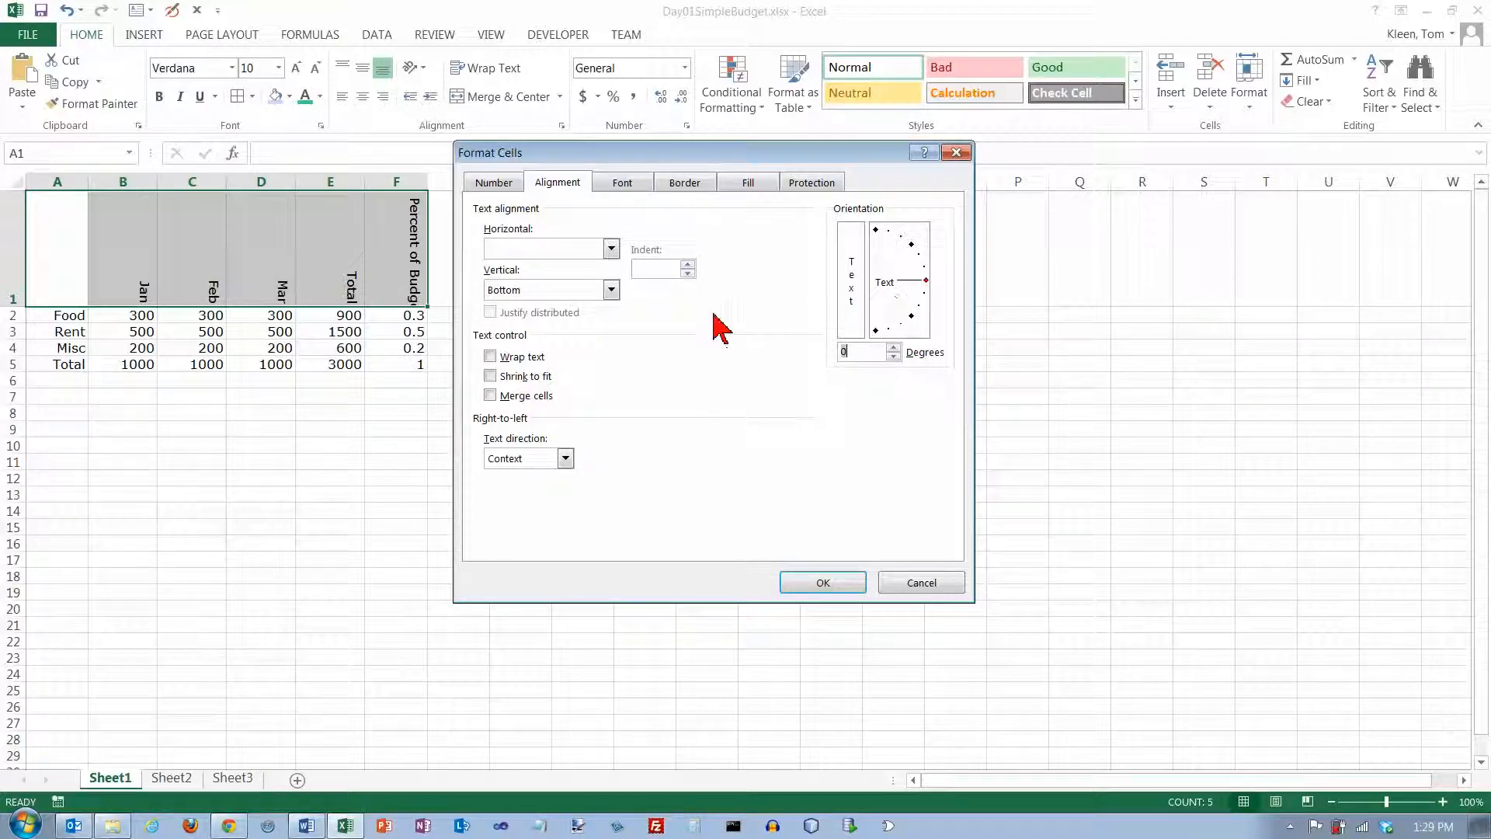
{"action": "left_click", "coordinate": [610, 248]}
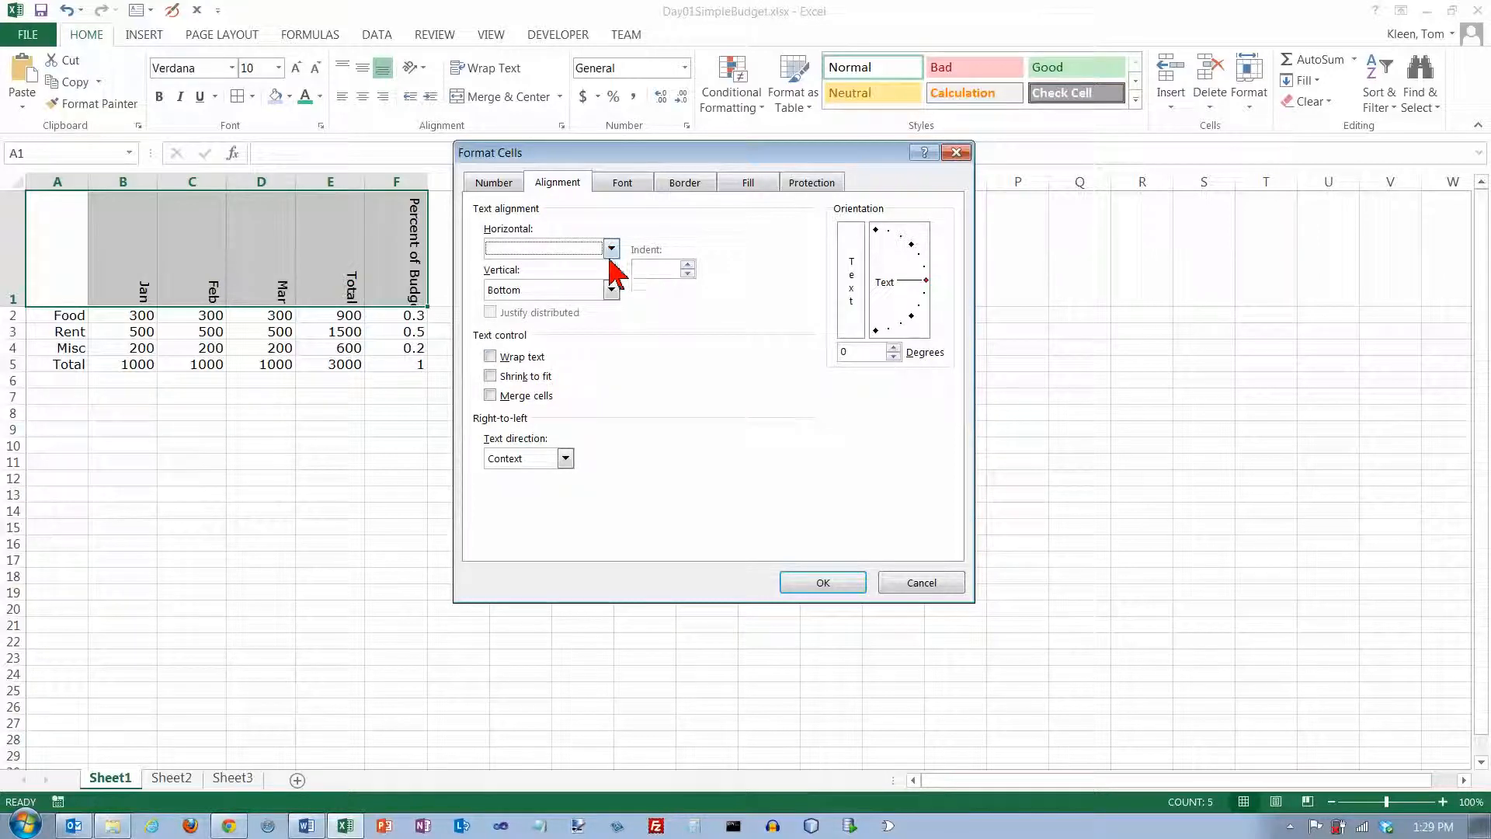
{"action": "left_click", "coordinate": [610, 289]}
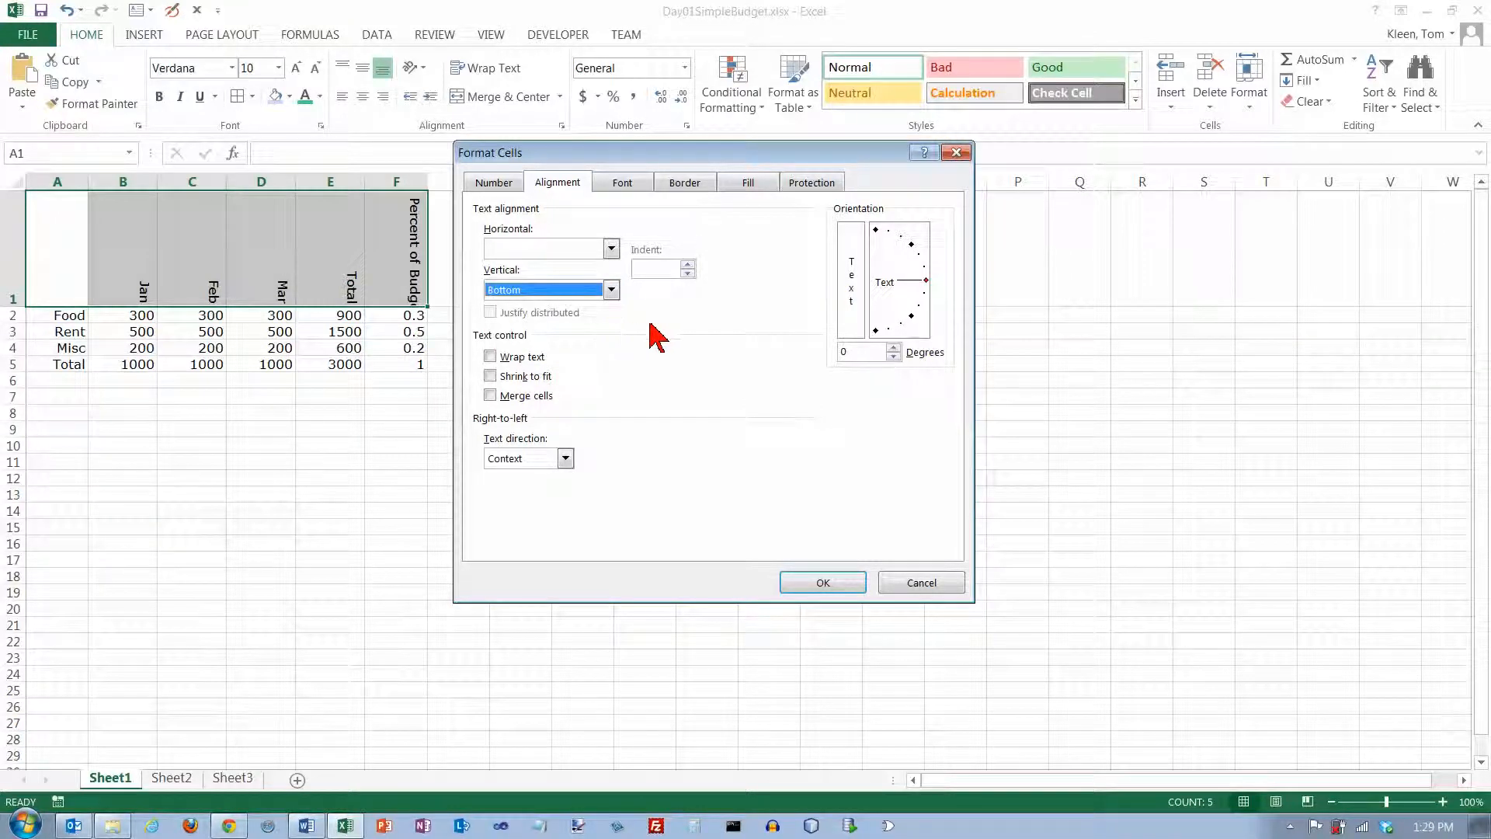
{"action": "mouse_move", "coordinate": [673, 371]}
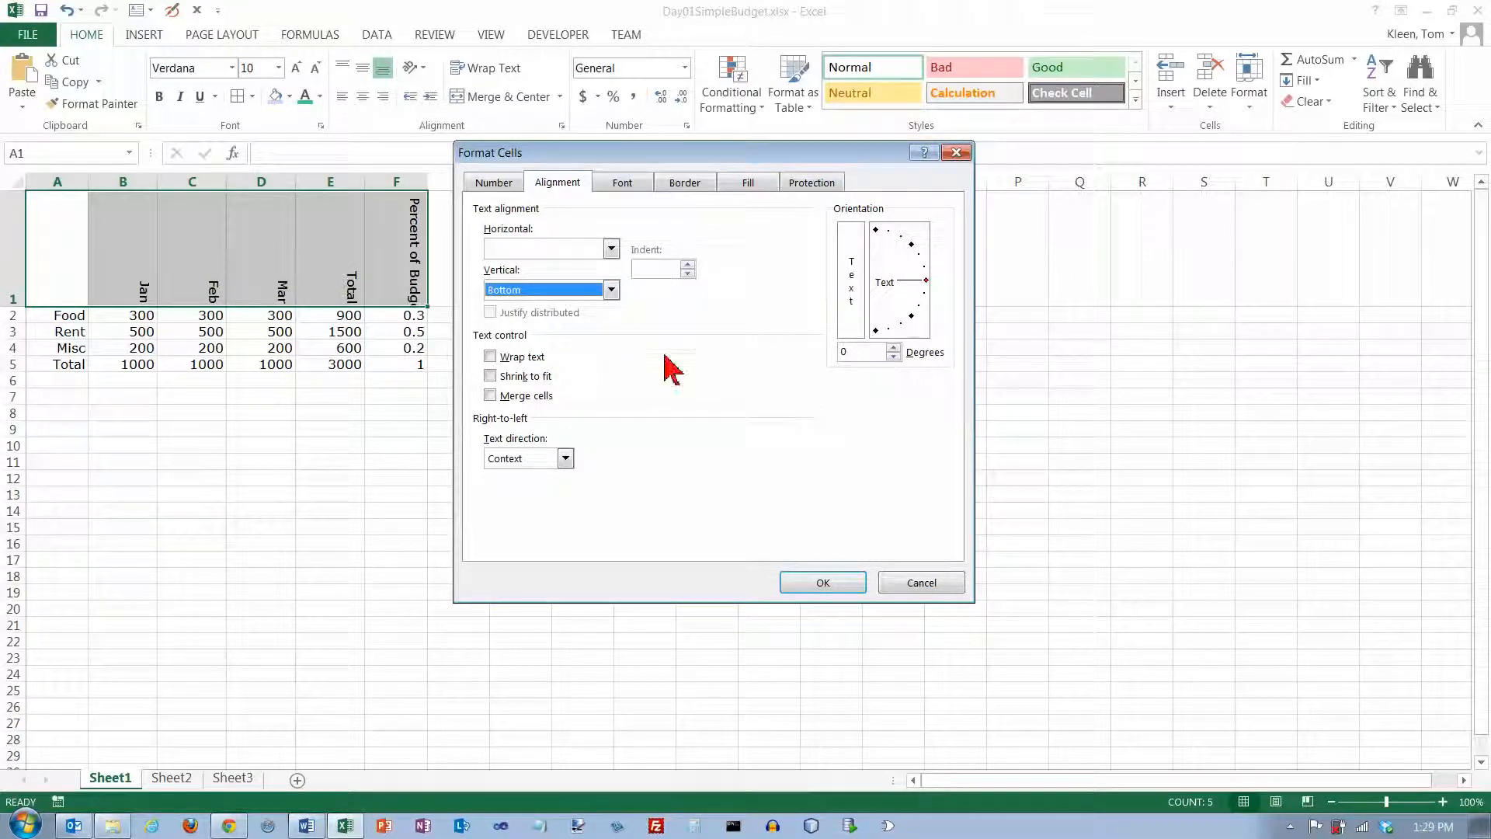
{"action": "mouse_move", "coordinate": [672, 333]}
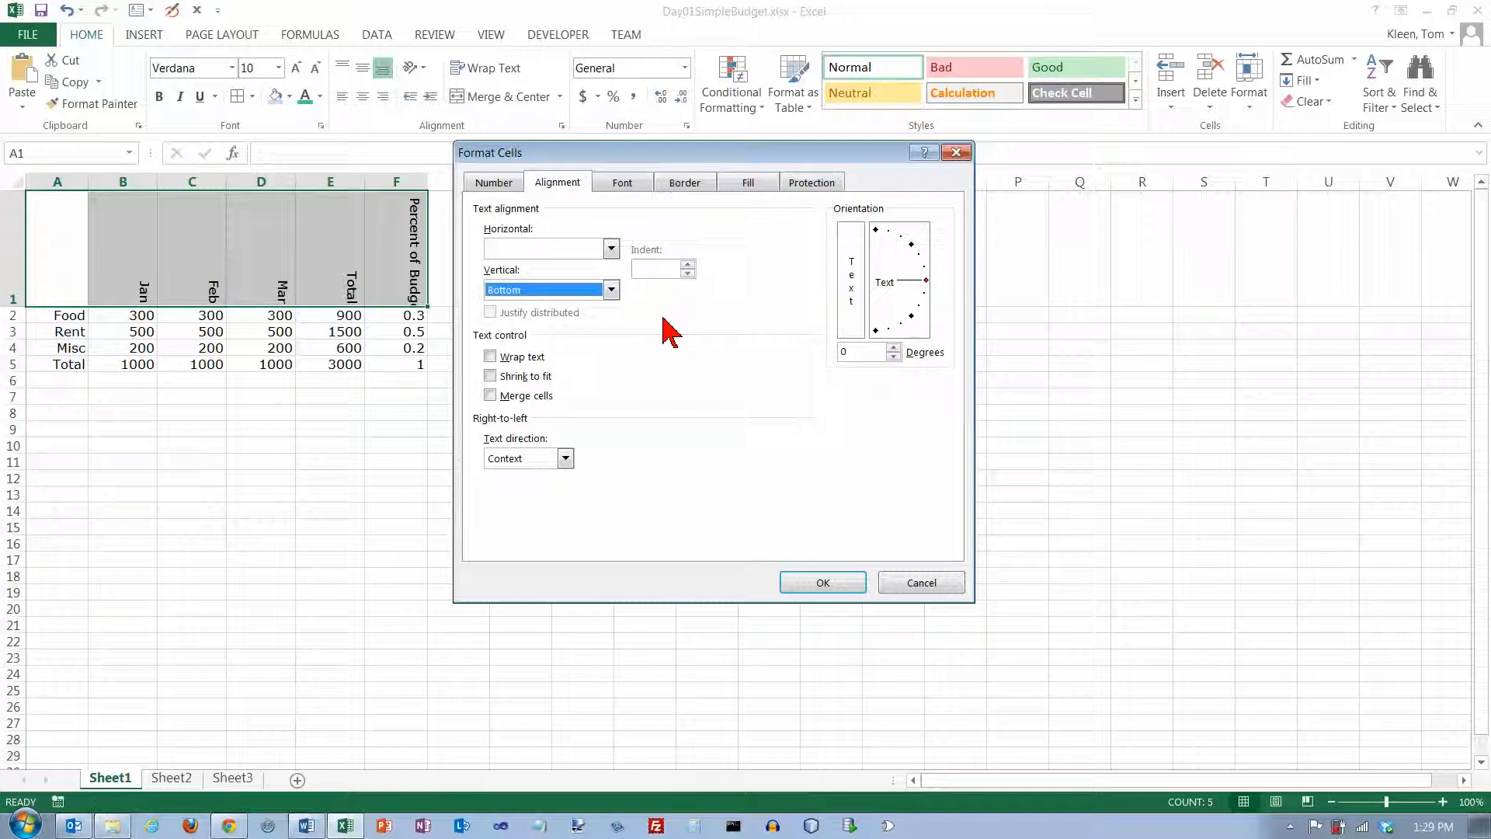
{"action": "mouse_move", "coordinate": [671, 322]}
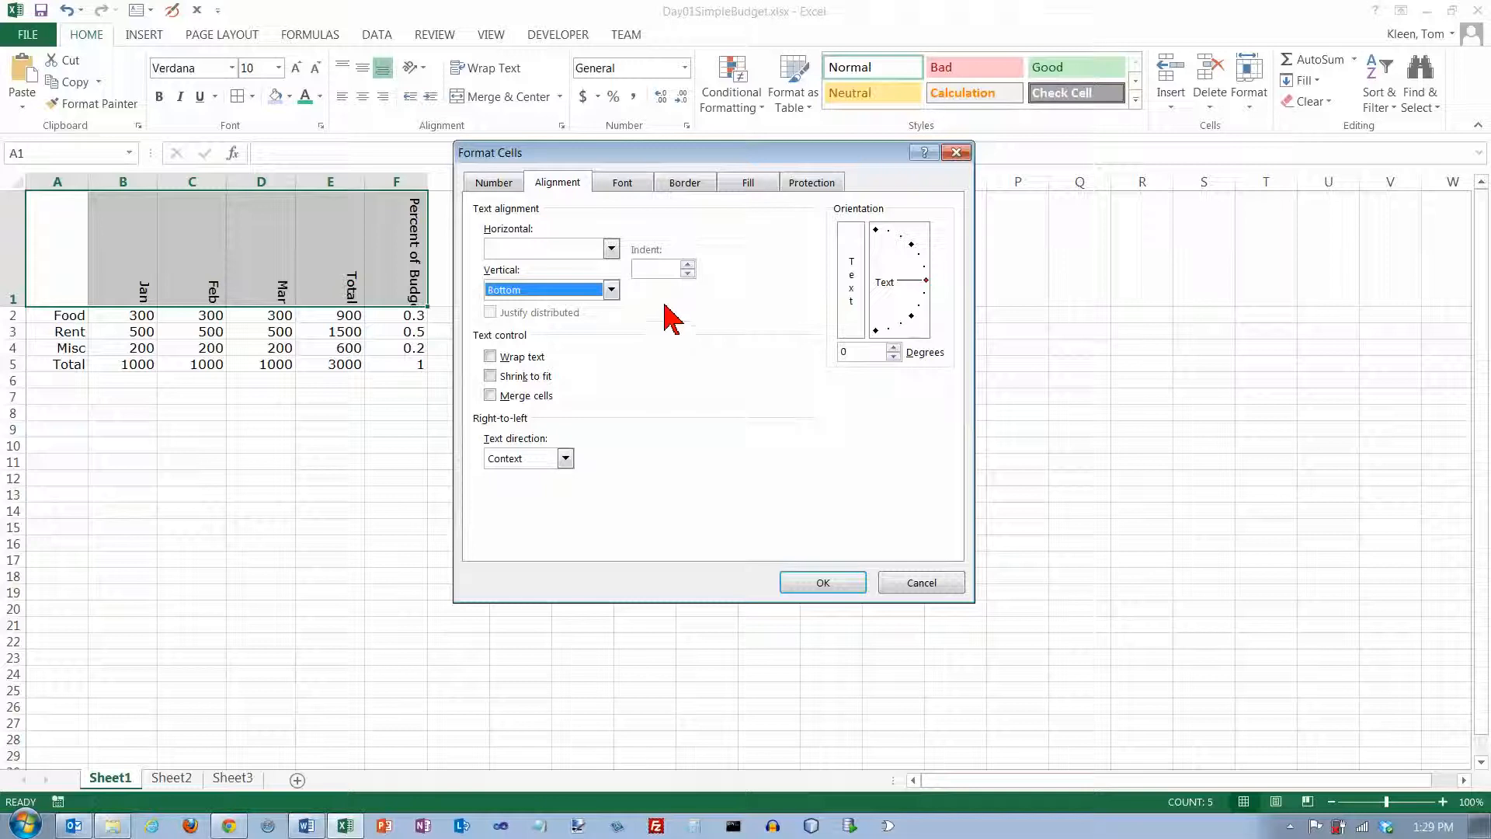
{"action": "mouse_move", "coordinate": [528, 409]}
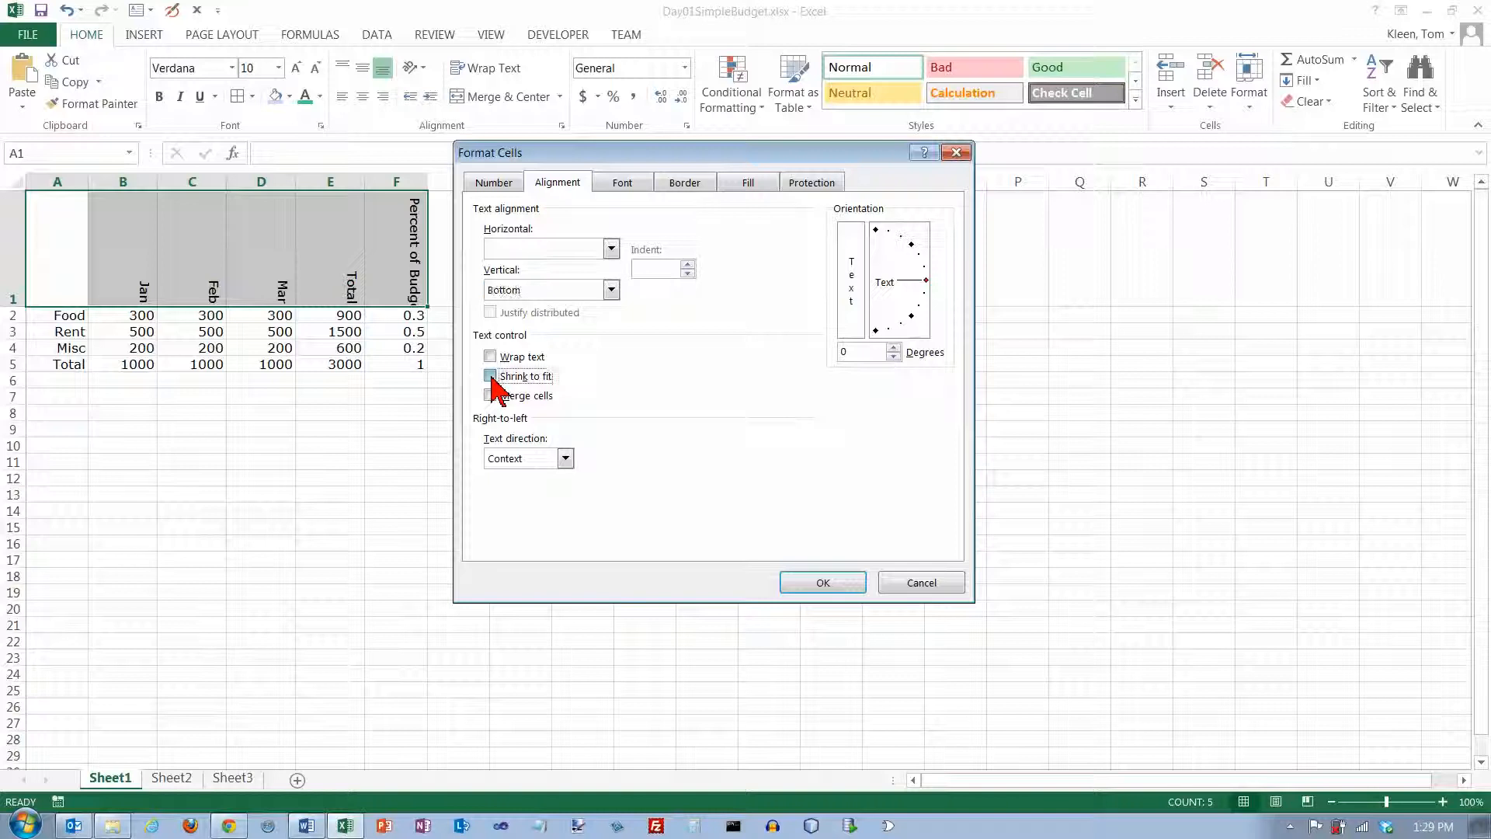
{"action": "left_click", "coordinate": [491, 376]}
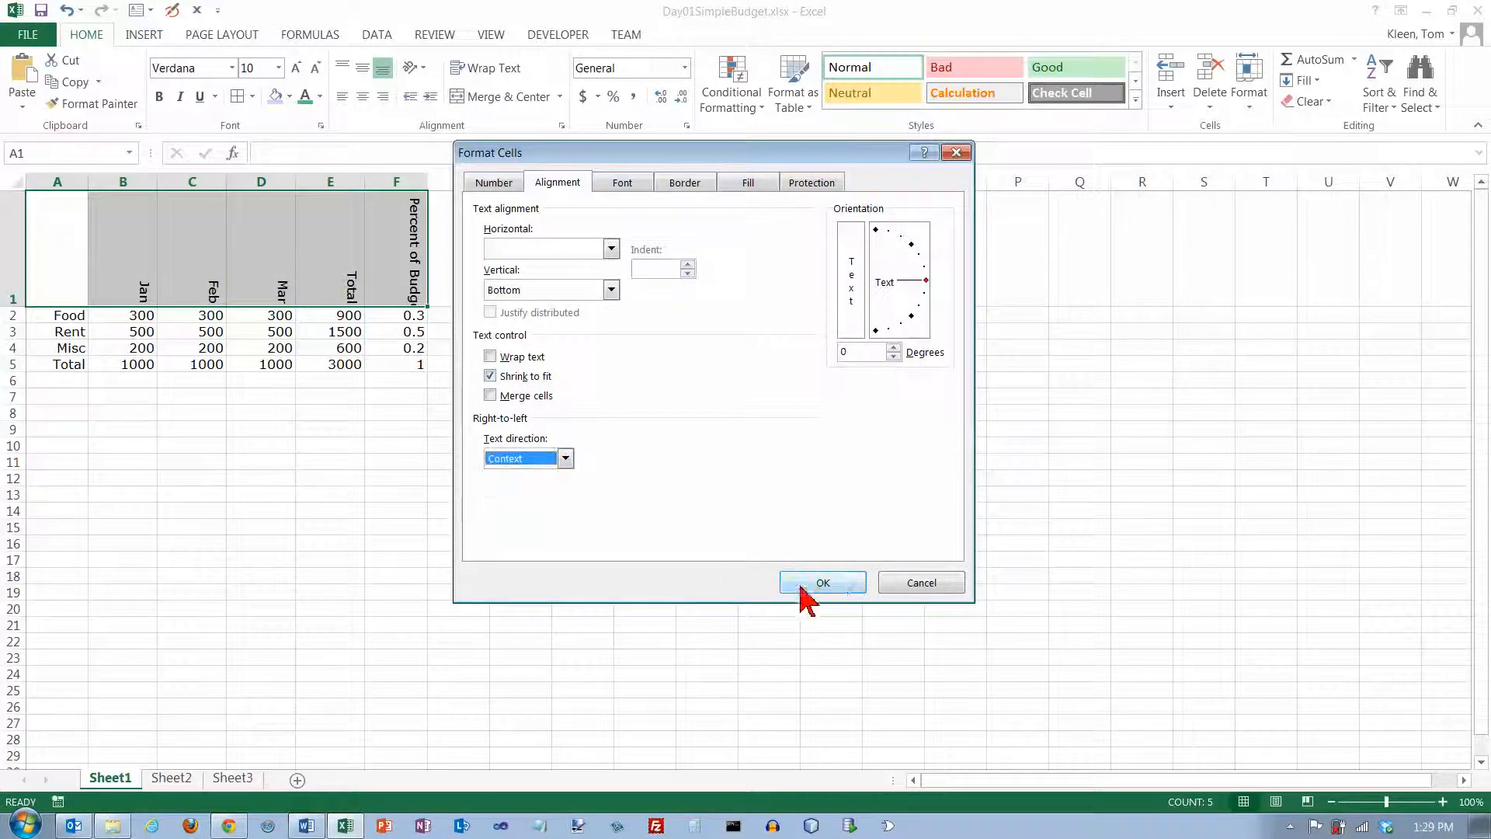
Apply the alignment settings so headers read level with Percent of Budget shrunk to fit.
{"action": "left_click", "coordinate": [822, 582]}
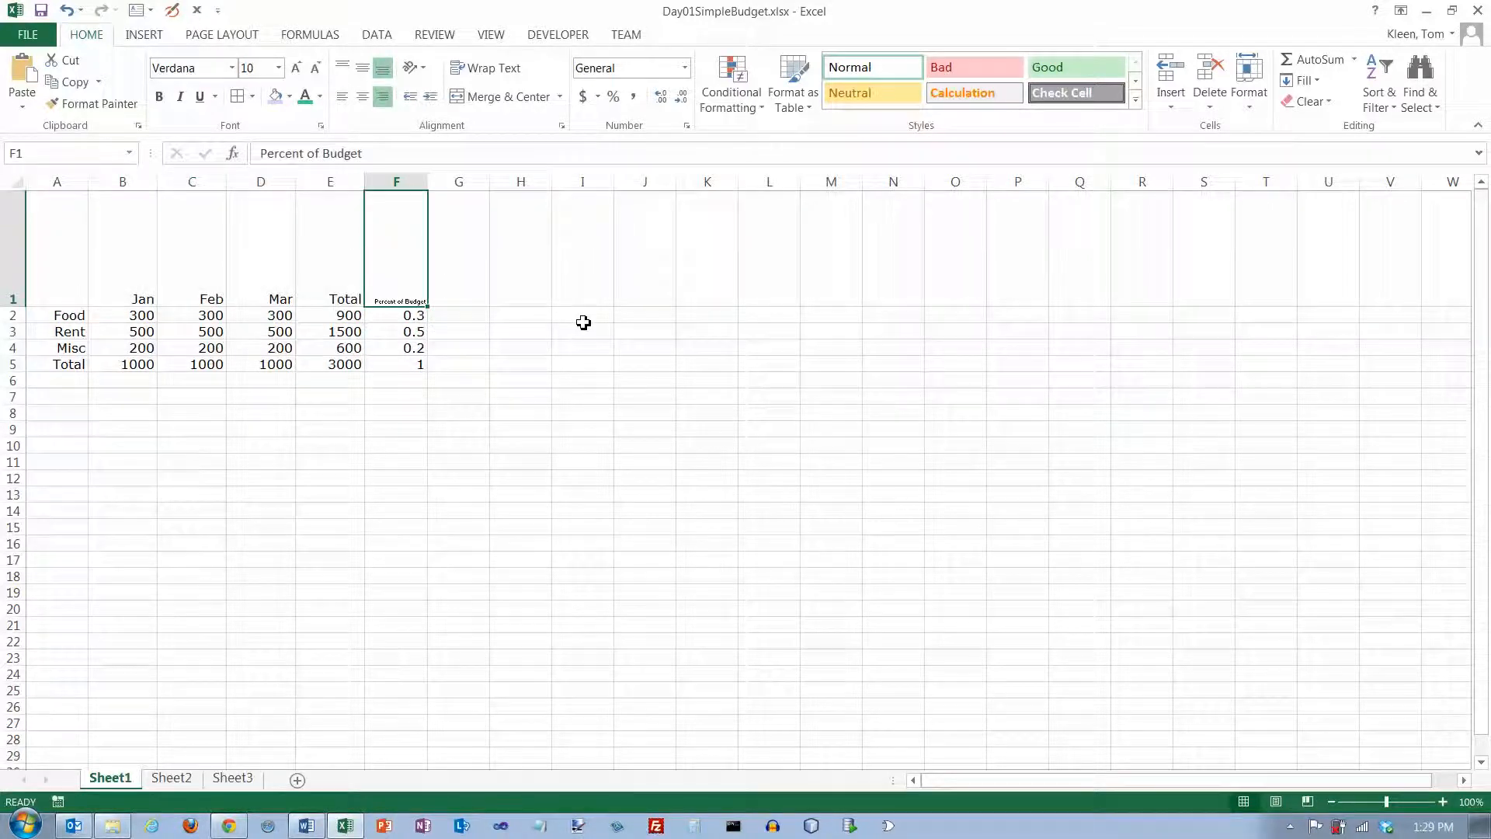
{"action": "mouse_move", "coordinate": [439, 308]}
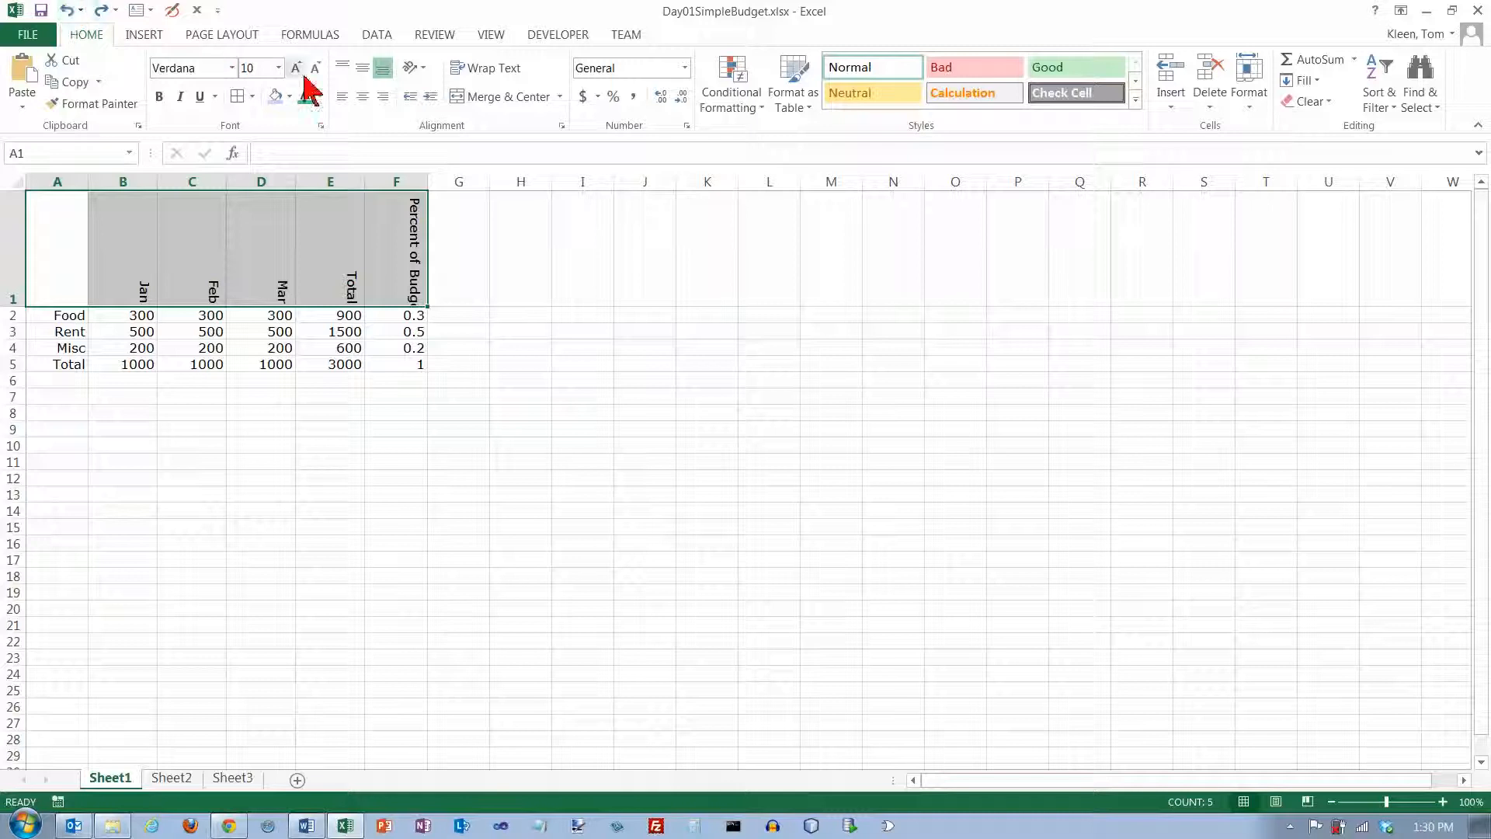
Set the header text orientation back to horizontal from the Orientation list.
{"action": "left_click", "coordinate": [408, 67]}
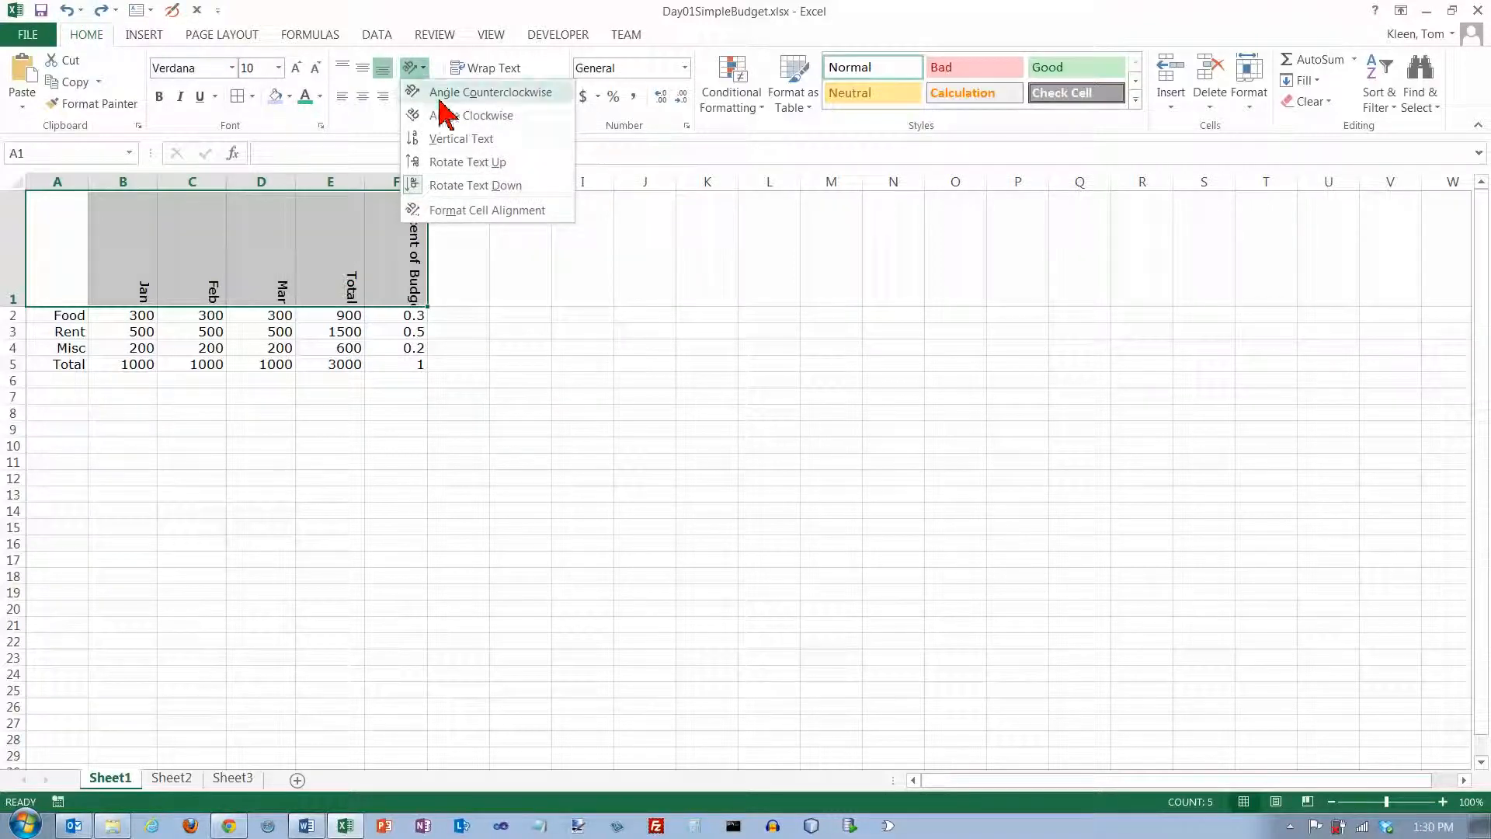
{"action": "left_click", "coordinate": [487, 210]}
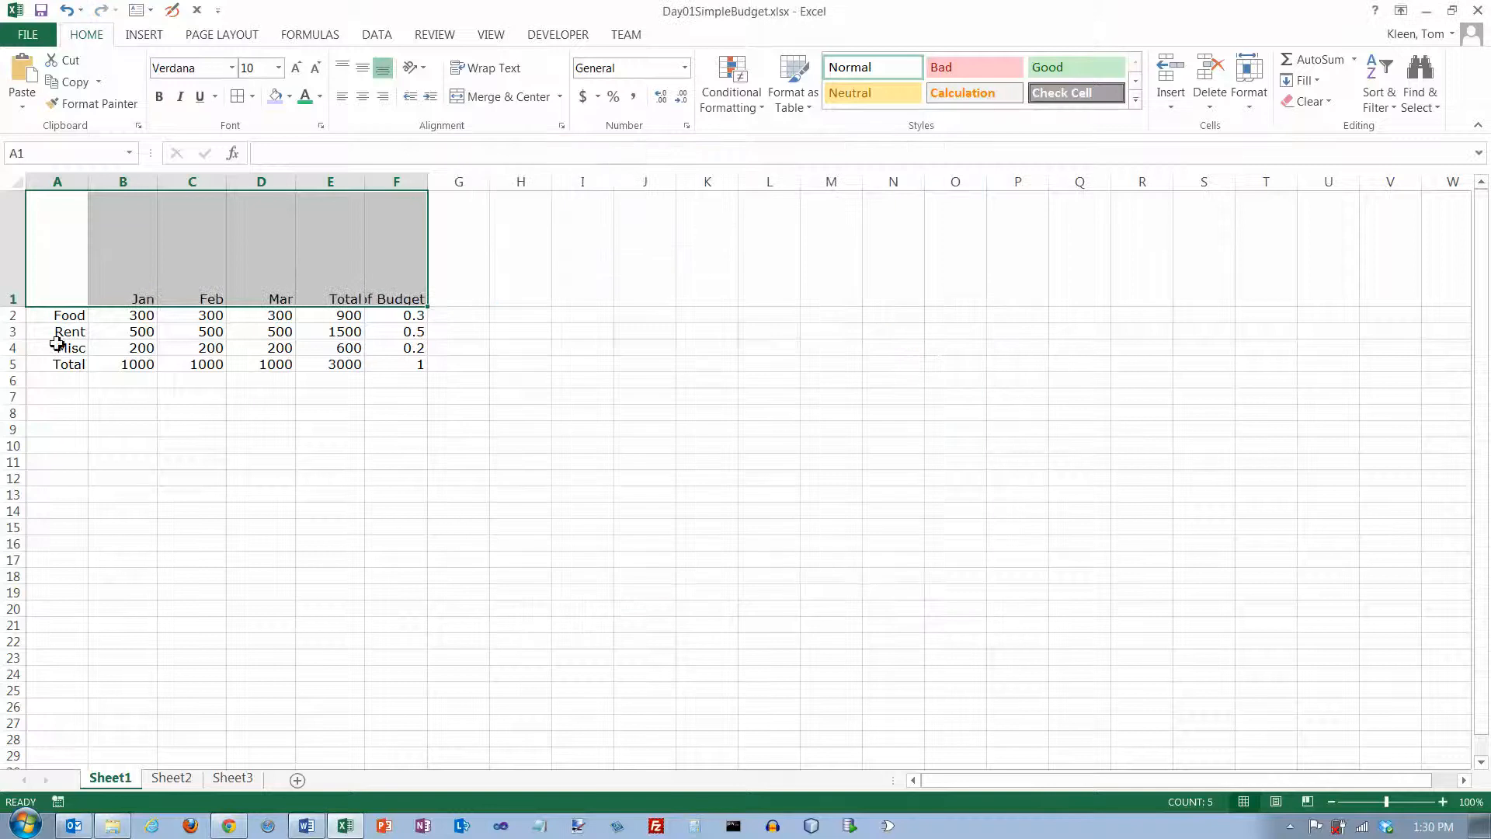
{"action": "mouse_move", "coordinate": [198, 202]}
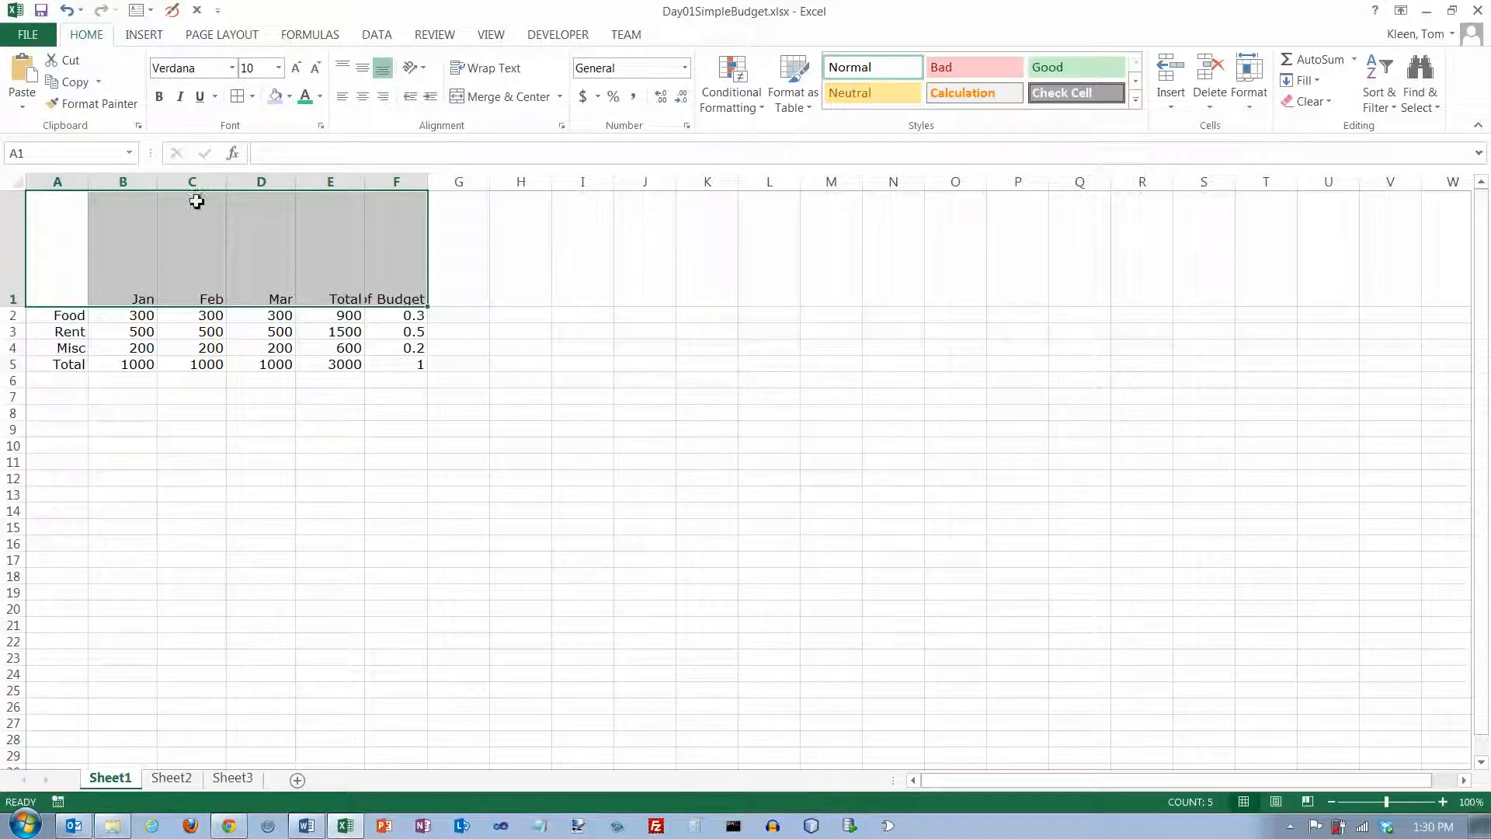
{"action": "mouse_move", "coordinate": [14, 309]}
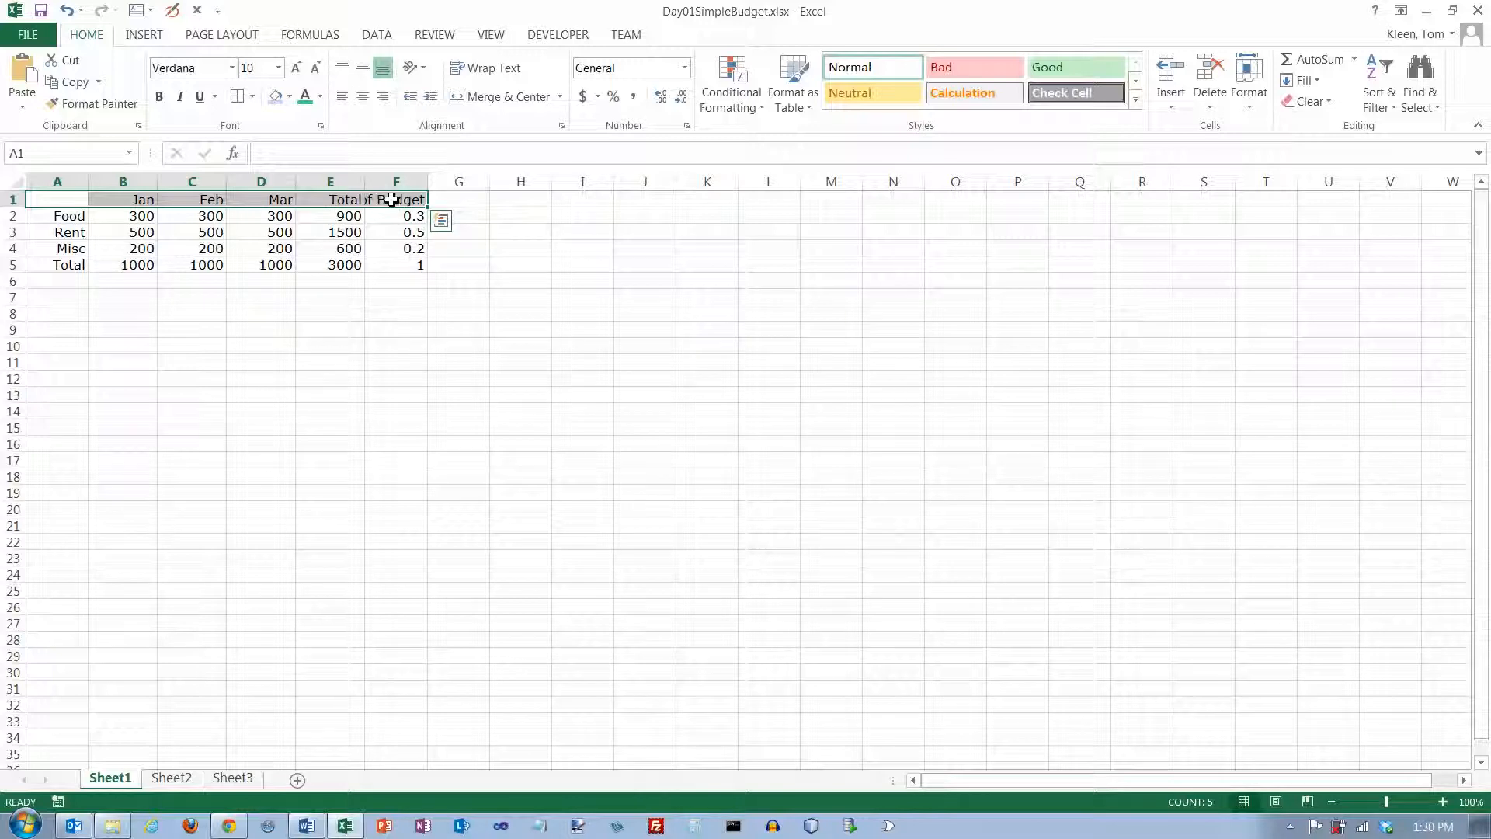
Wrap the Percent of Budget header onto two lines, widen column F to fit, and select row 1.
{"action": "left_click", "coordinate": [396, 199]}
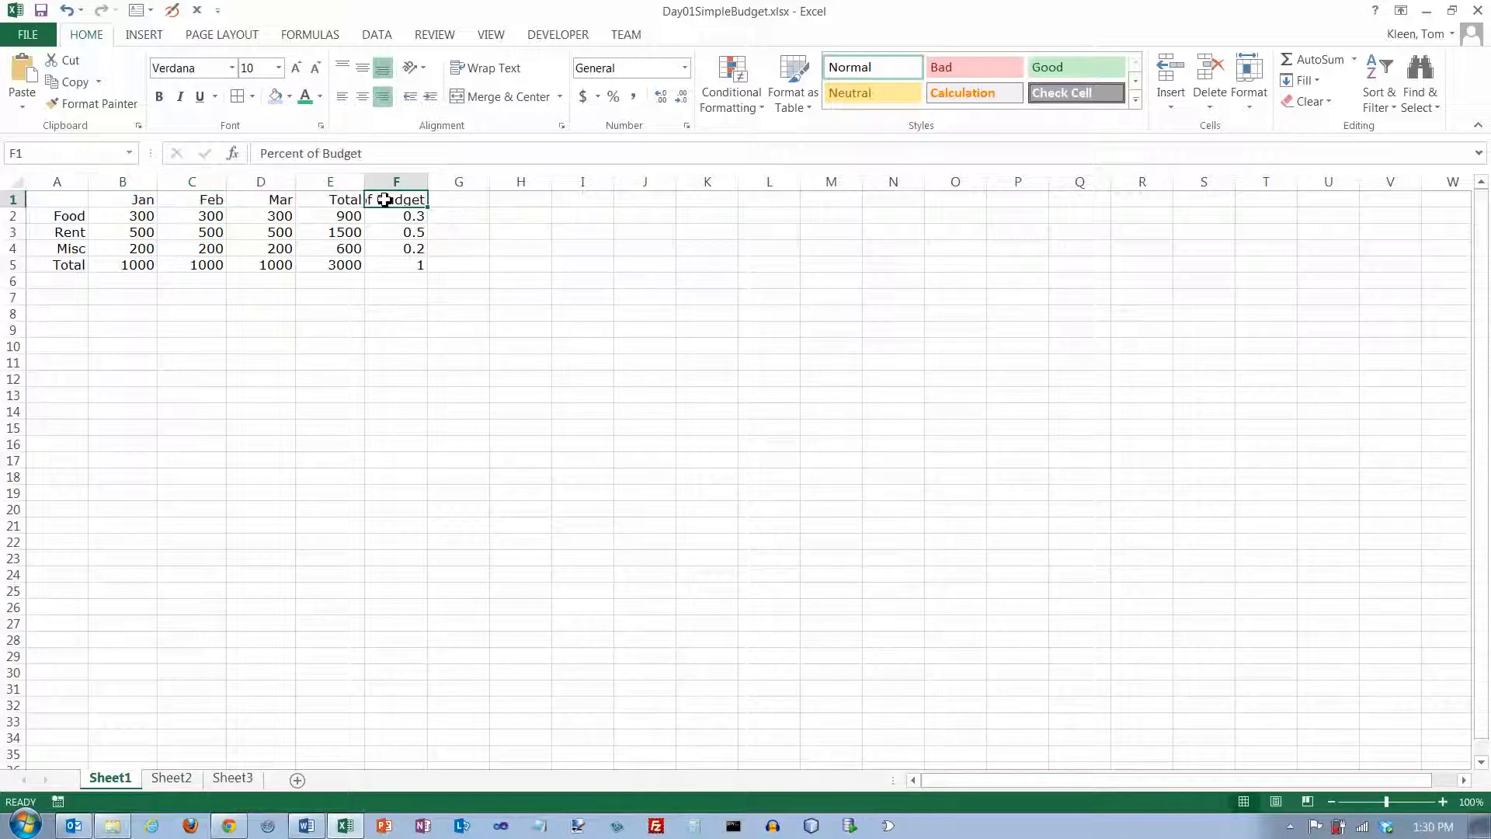
{"action": "mouse_move", "coordinate": [390, 211]}
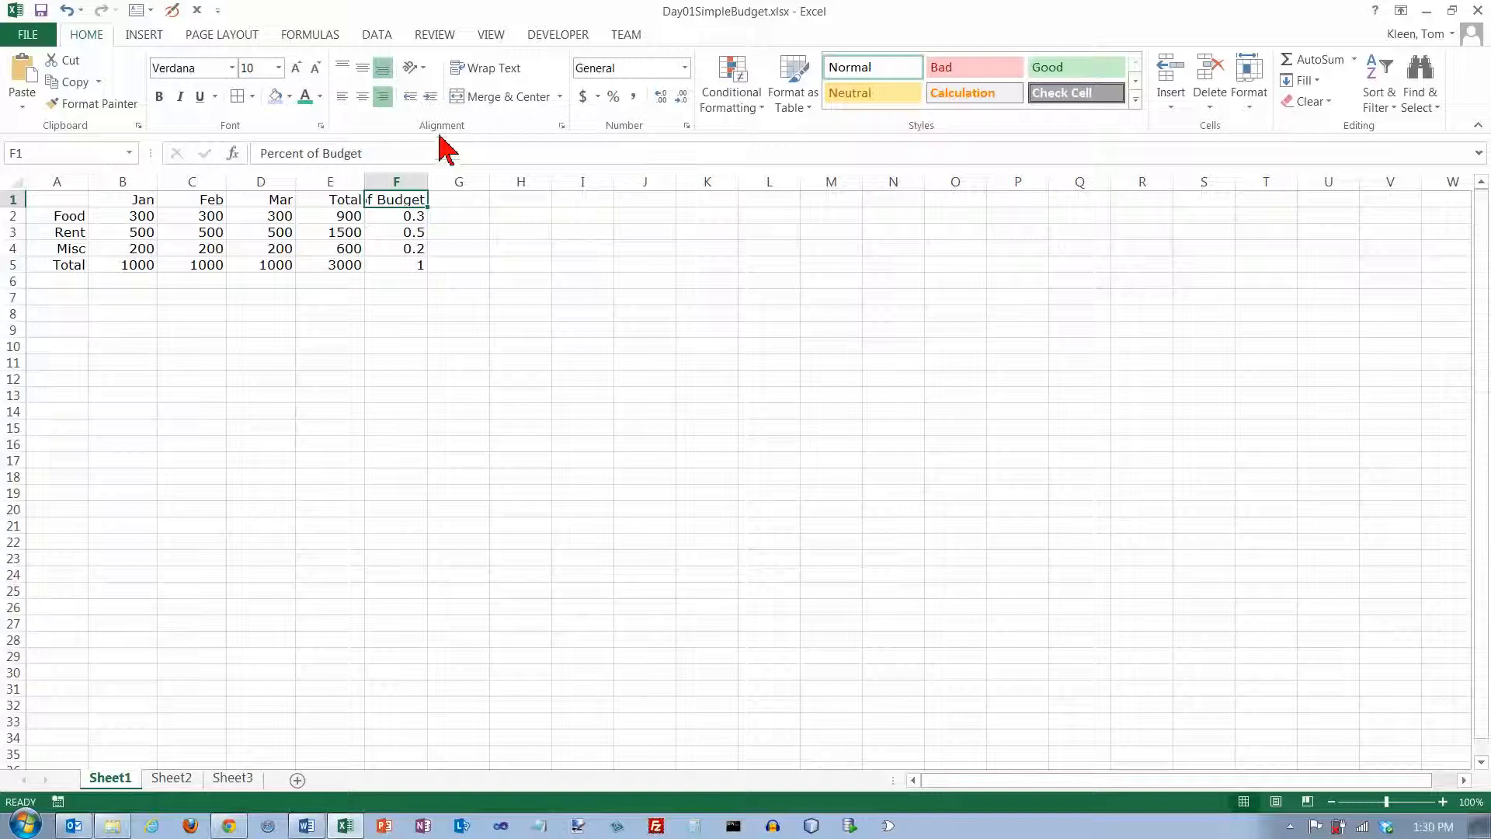
{"action": "mouse_move", "coordinate": [486, 67]}
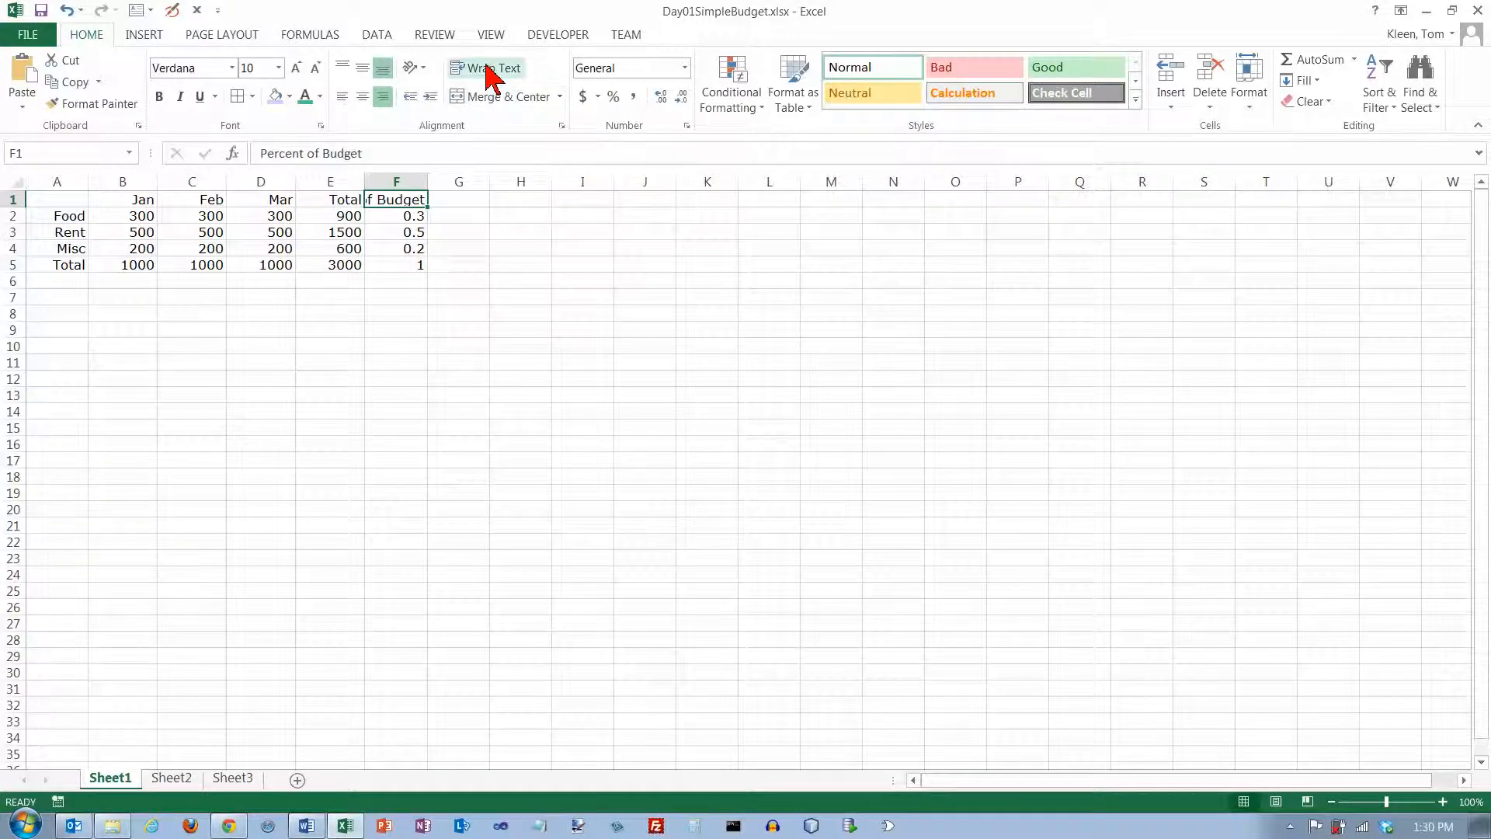
{"action": "mouse_move", "coordinate": [486, 66]}
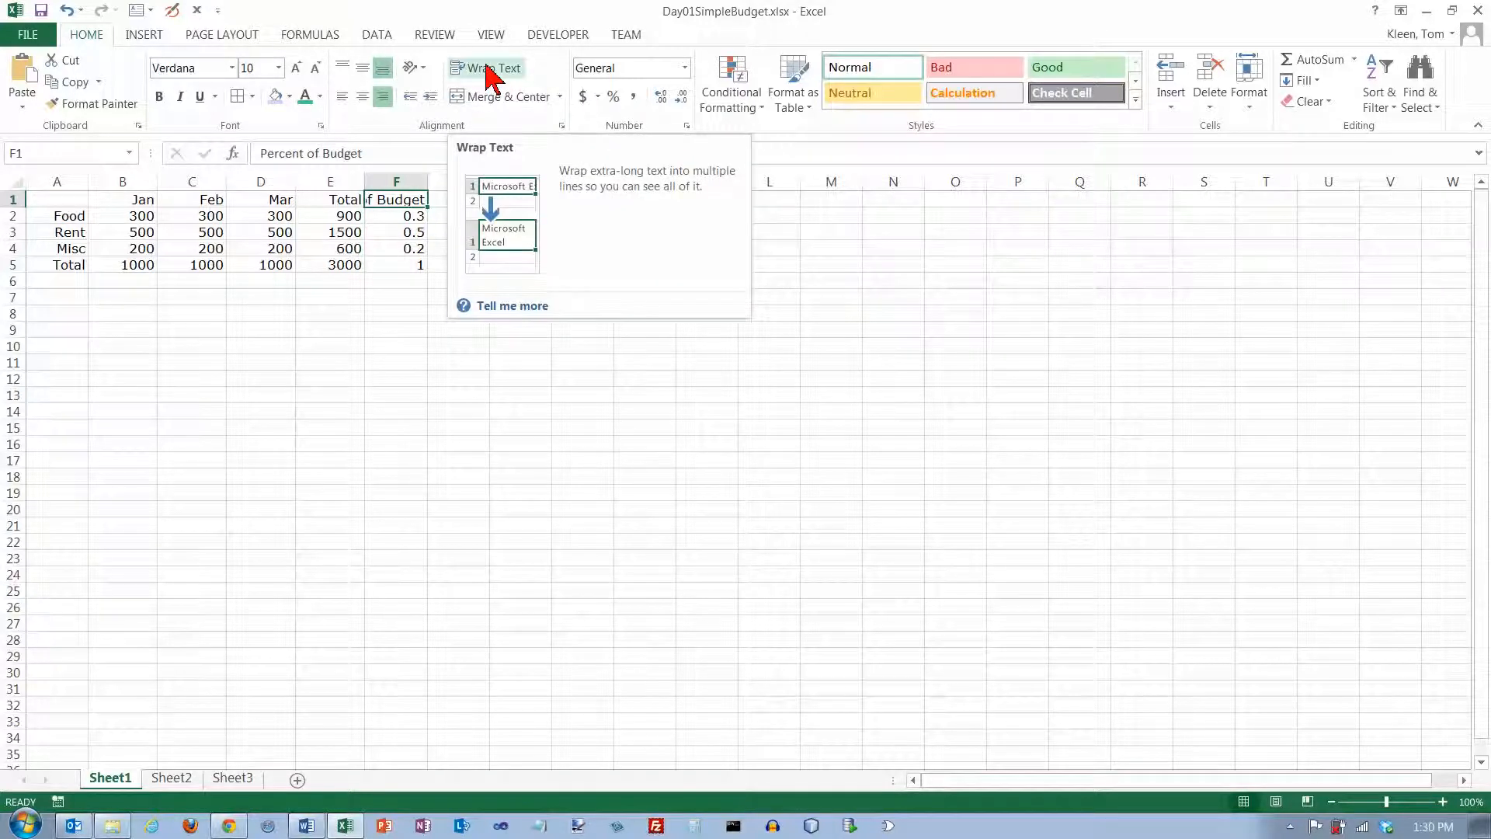
{"action": "left_click", "coordinate": [492, 67]}
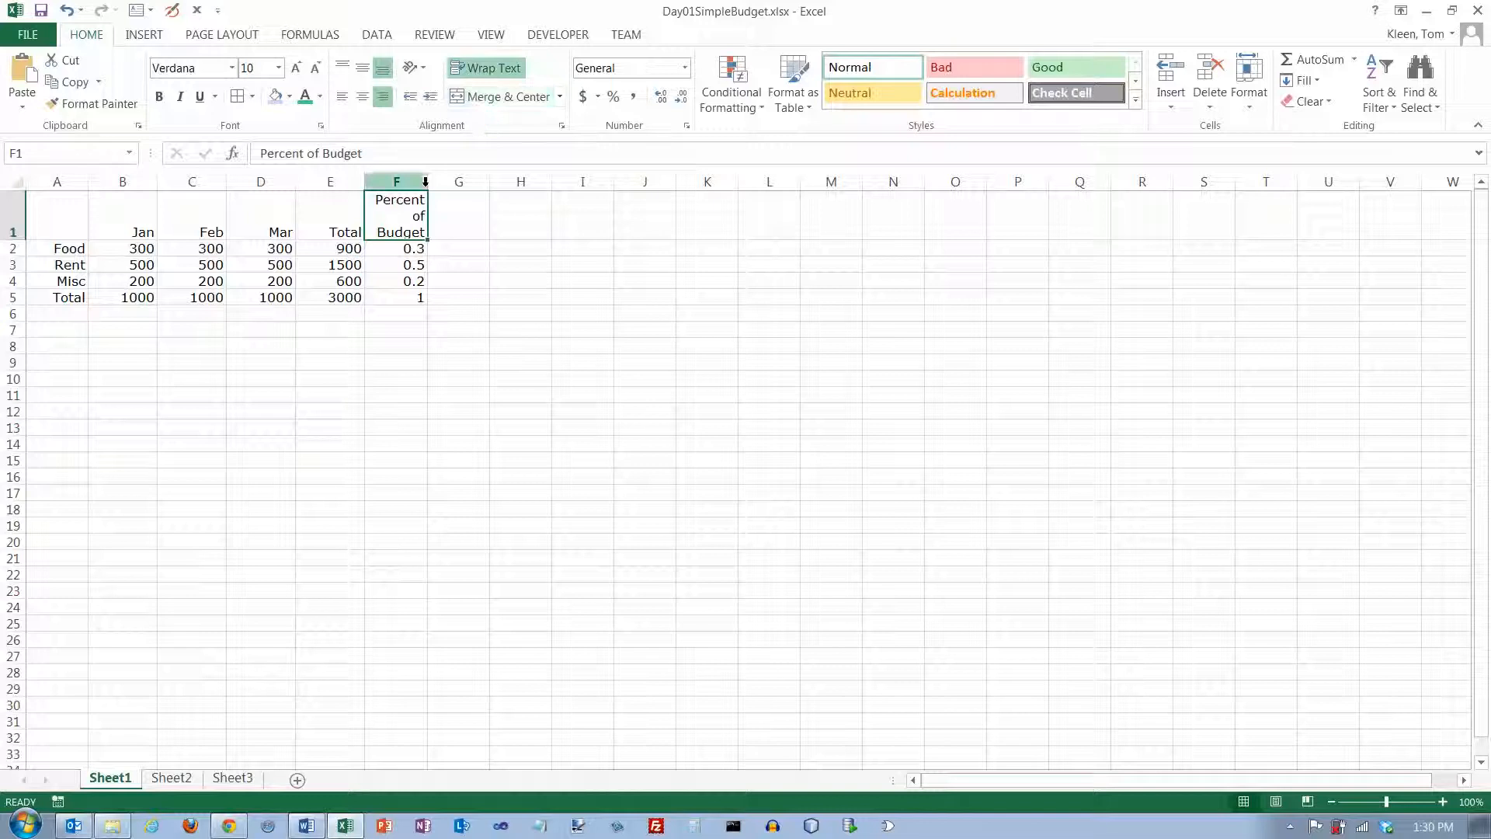
{"action": "left_click_drag", "start_coordinate": [428, 182], "coordinate": [448, 182]}
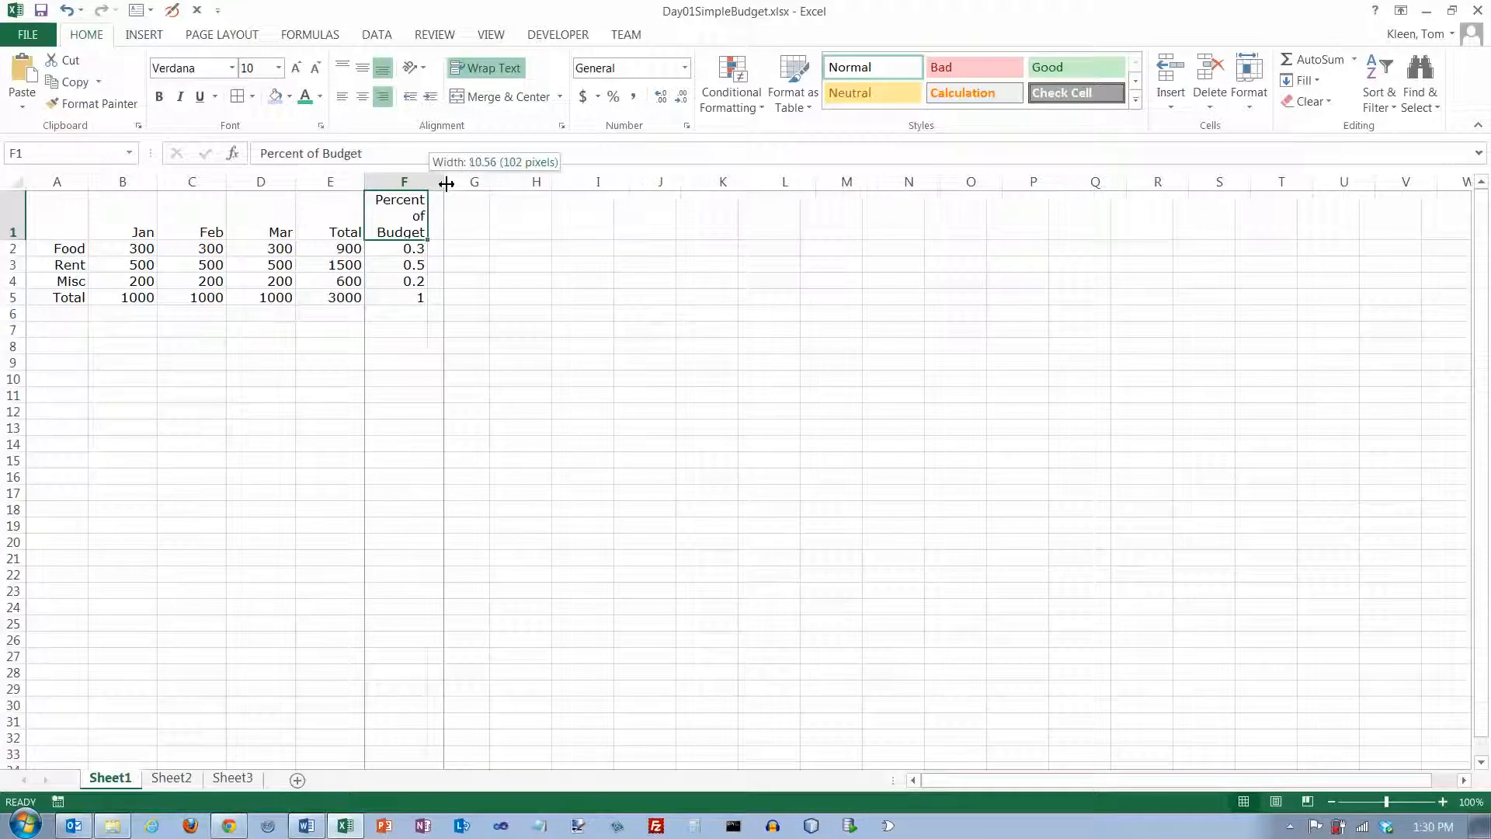
{"action": "left_click_drag", "start_coordinate": [446, 181], "coordinate": [428, 181]}
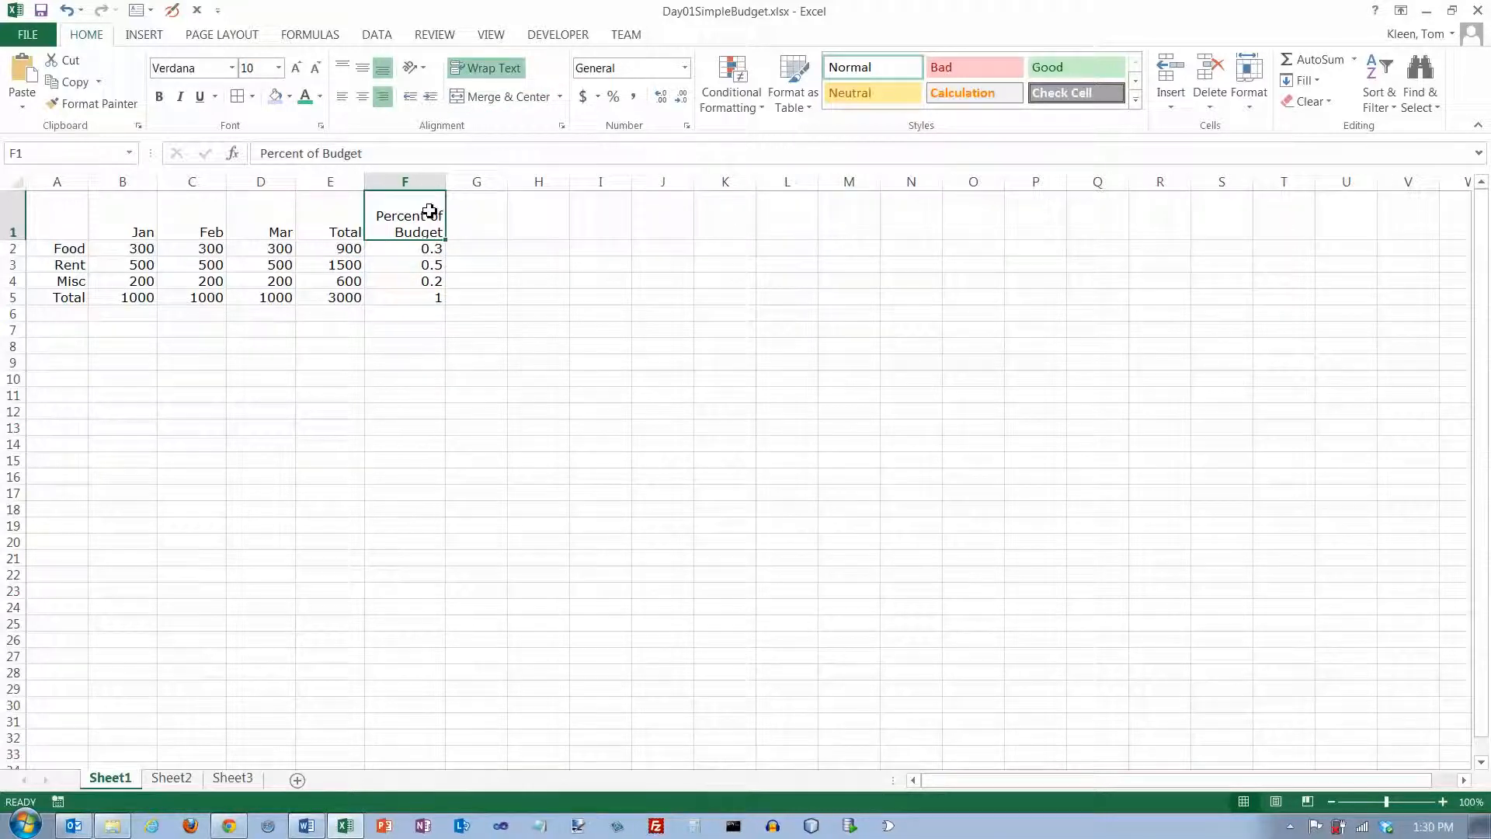
{"action": "mouse_move", "coordinate": [394, 207]}
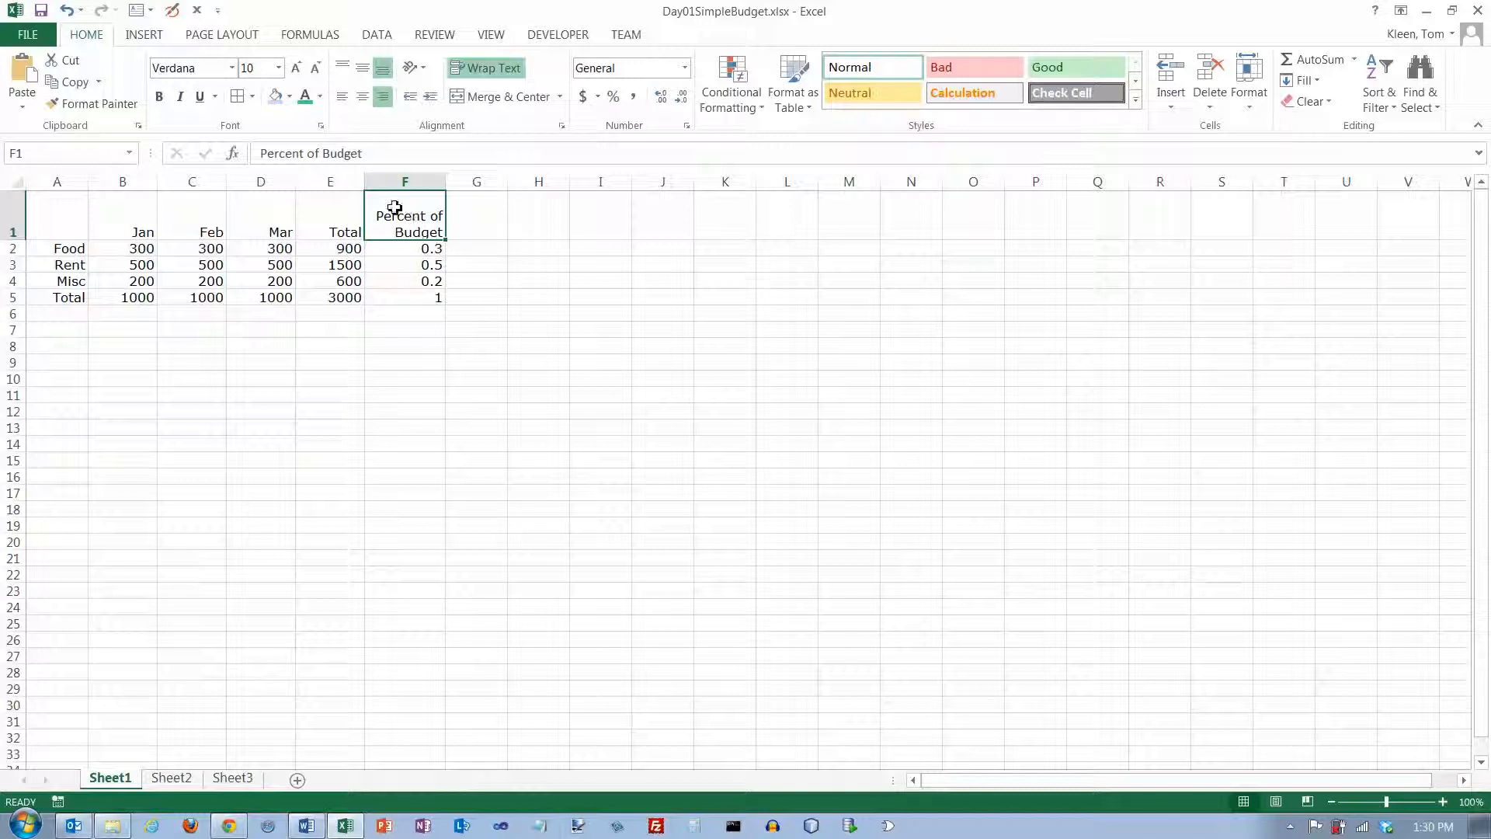
{"action": "mouse_move", "coordinate": [136, 67]}
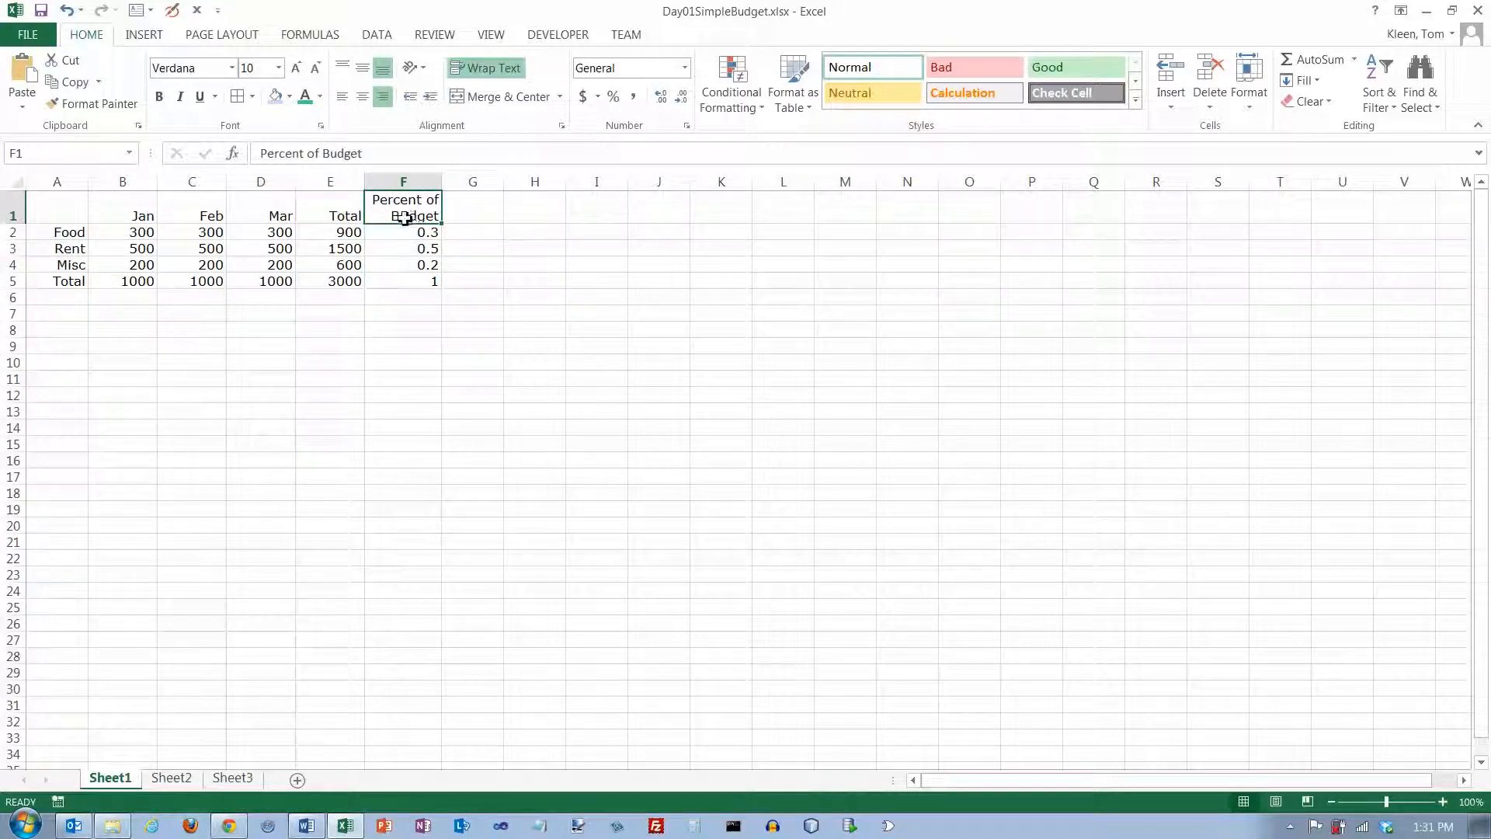
{"action": "left_click", "coordinate": [14, 214]}
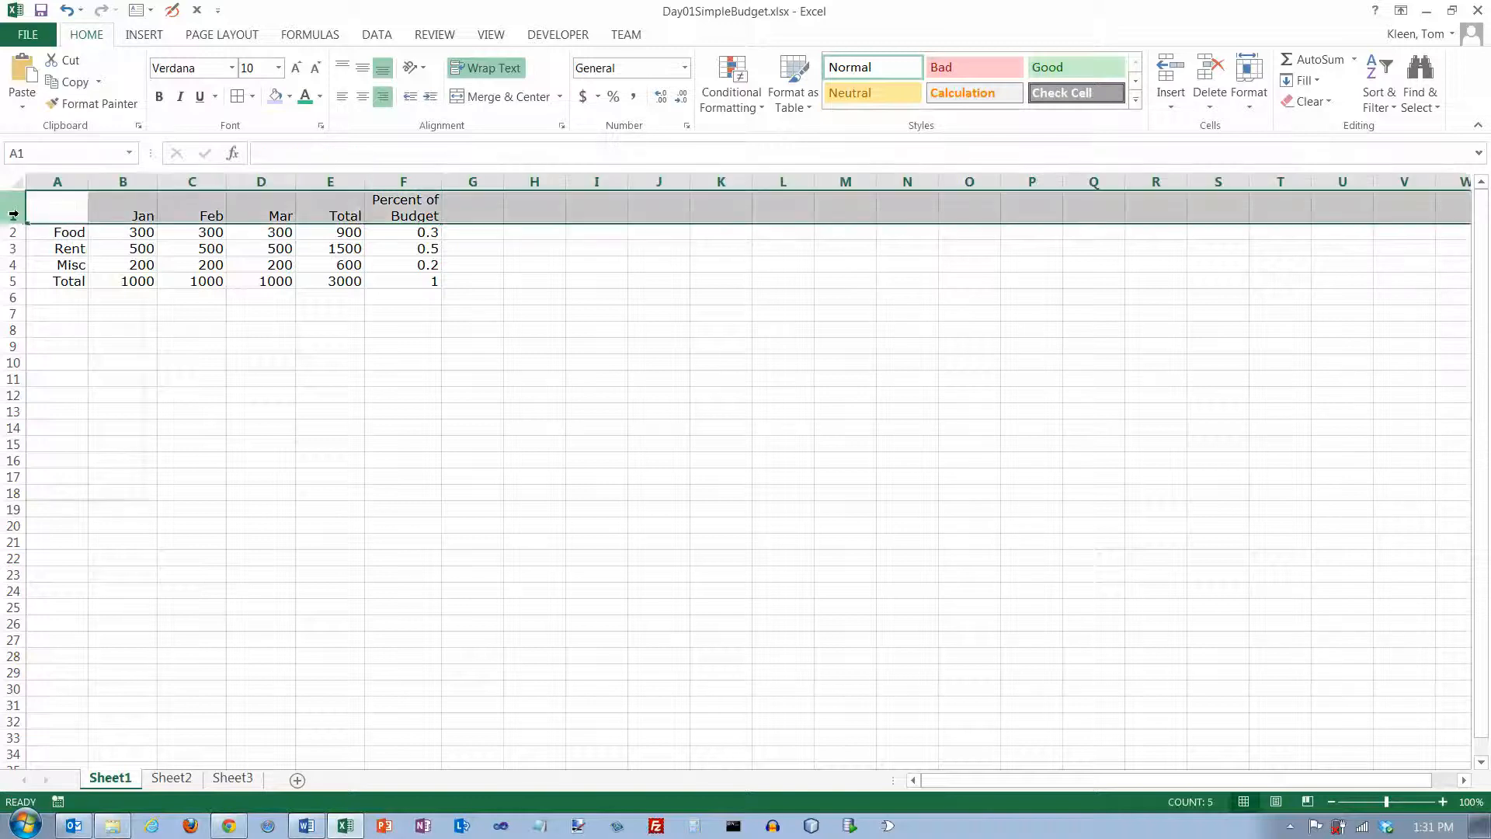
Insert a new top row, enter 'Budget' in A1 and Merge & Center it across A1:F1.
{"action": "right_click", "coordinate": [14, 214]}
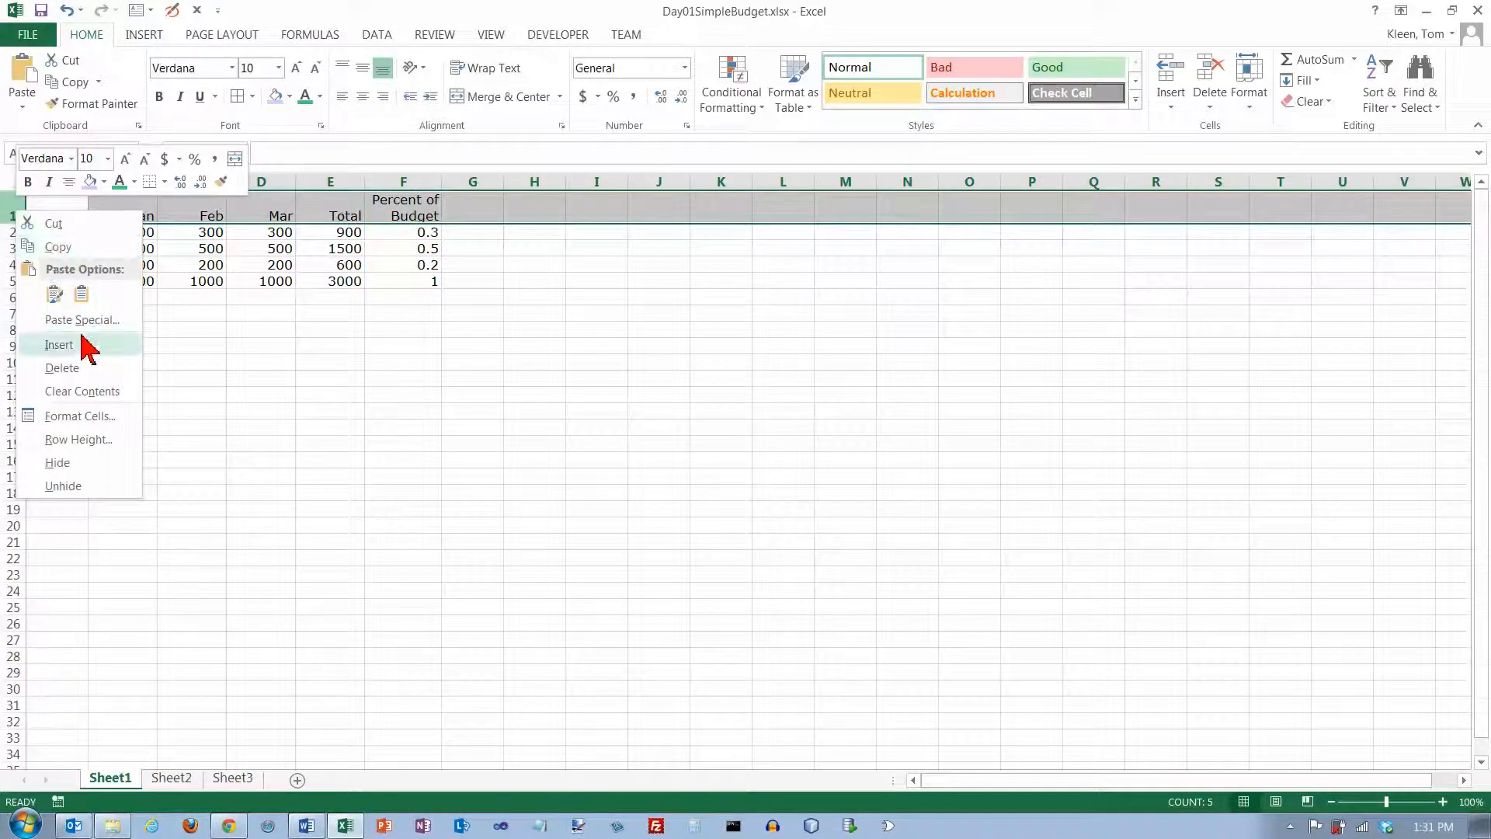
{"action": "left_click", "coordinate": [59, 345]}
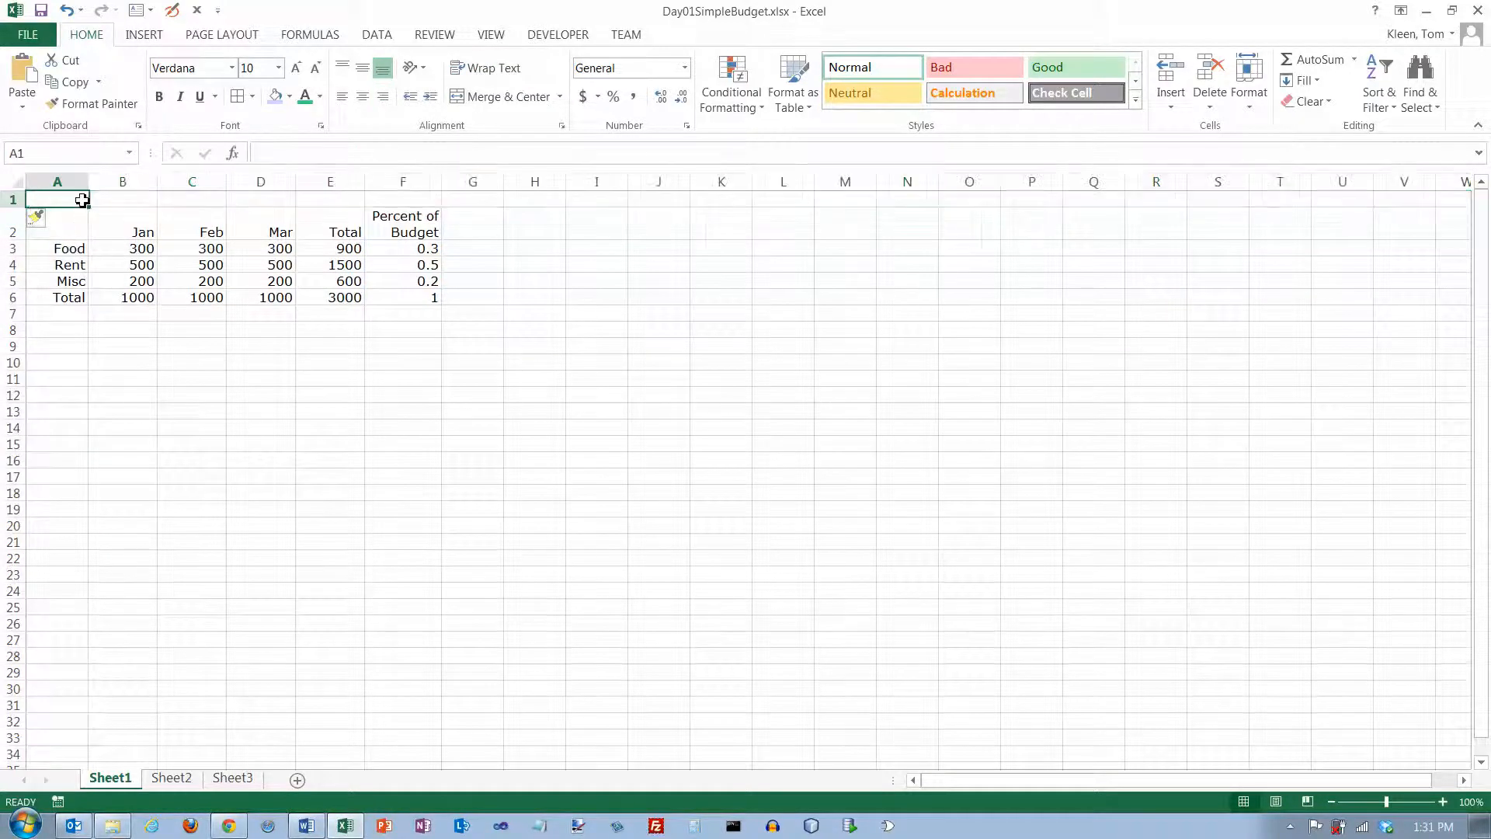
{"action": "mouse_move", "coordinate": [895, 199]}
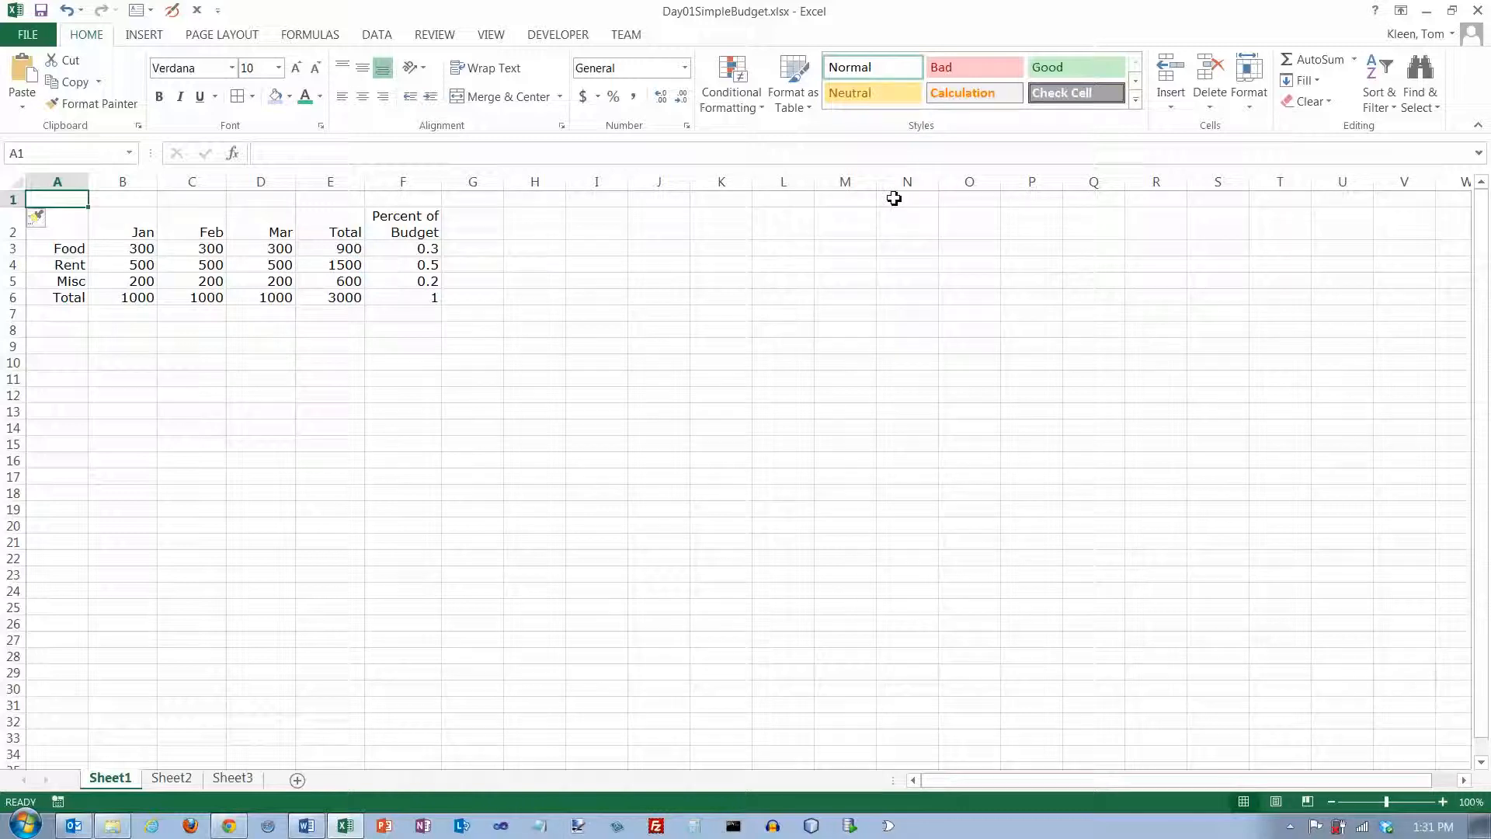
{"action": "type", "text": "Budget"}
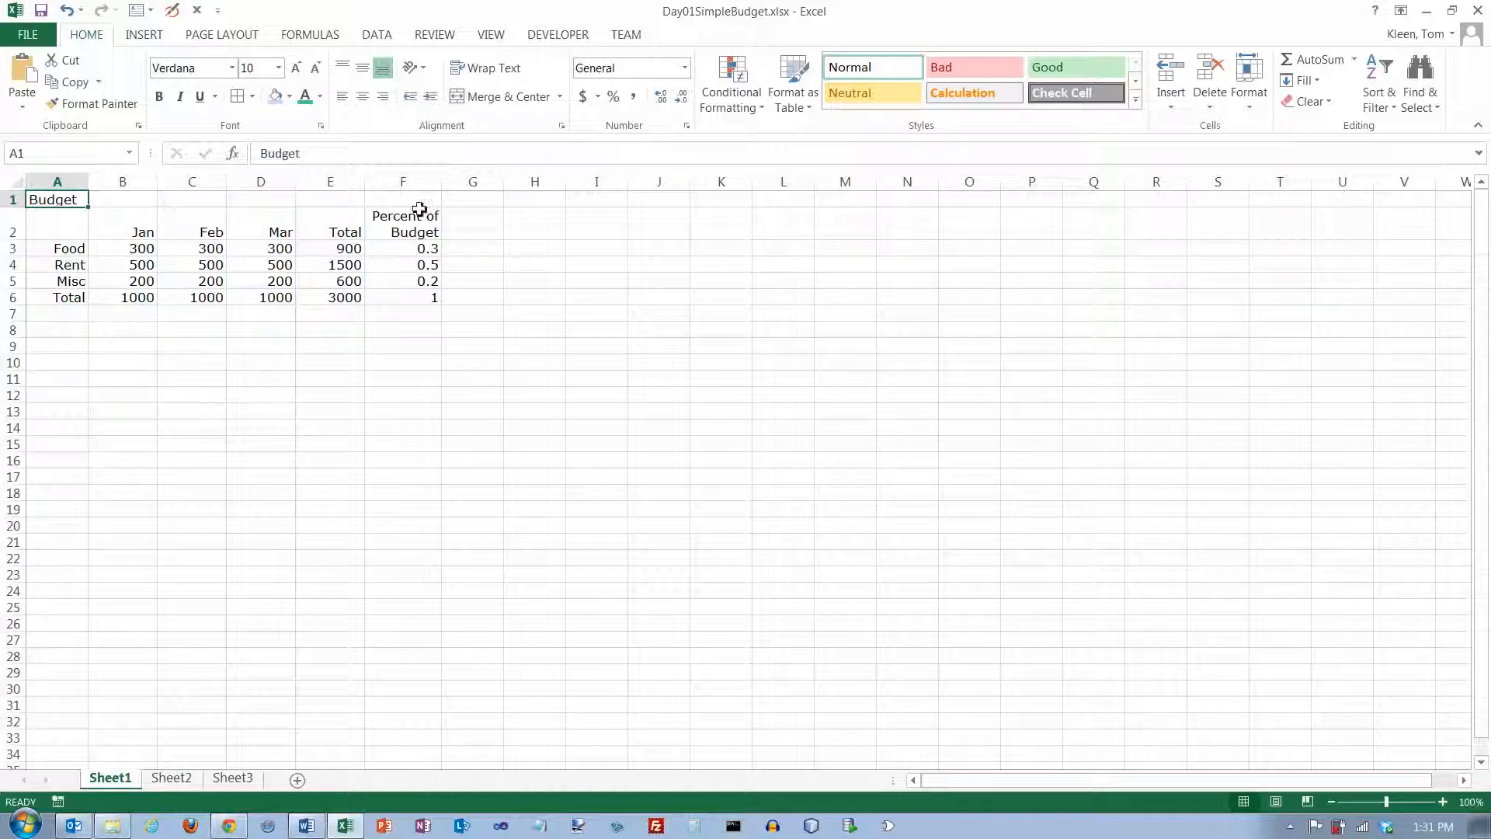
{"action": "mouse_move", "coordinate": [76, 200]}
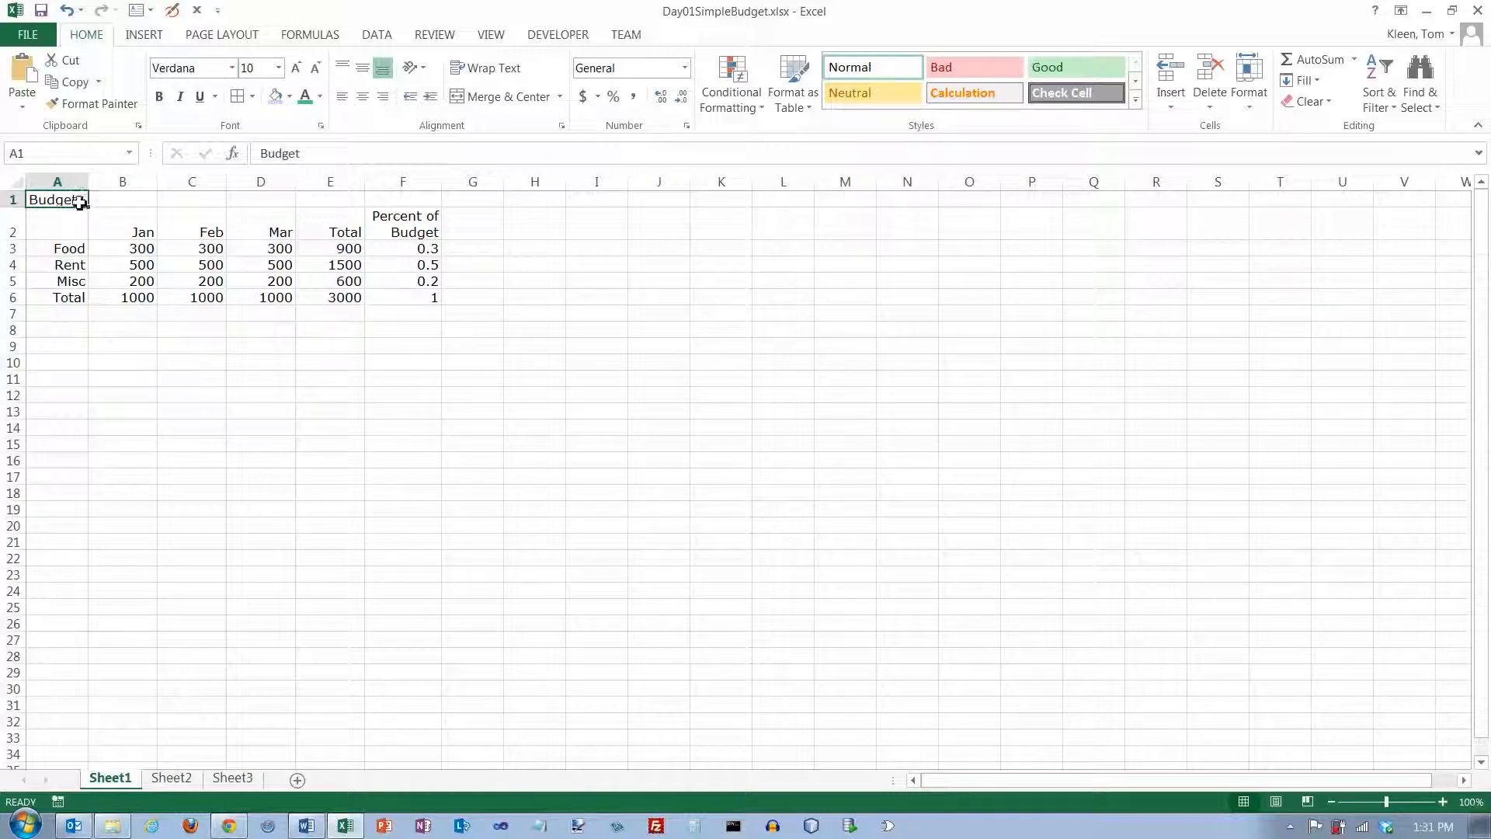
{"action": "left_click_drag", "start_coordinate": [56, 199], "coordinate": [402, 199]}
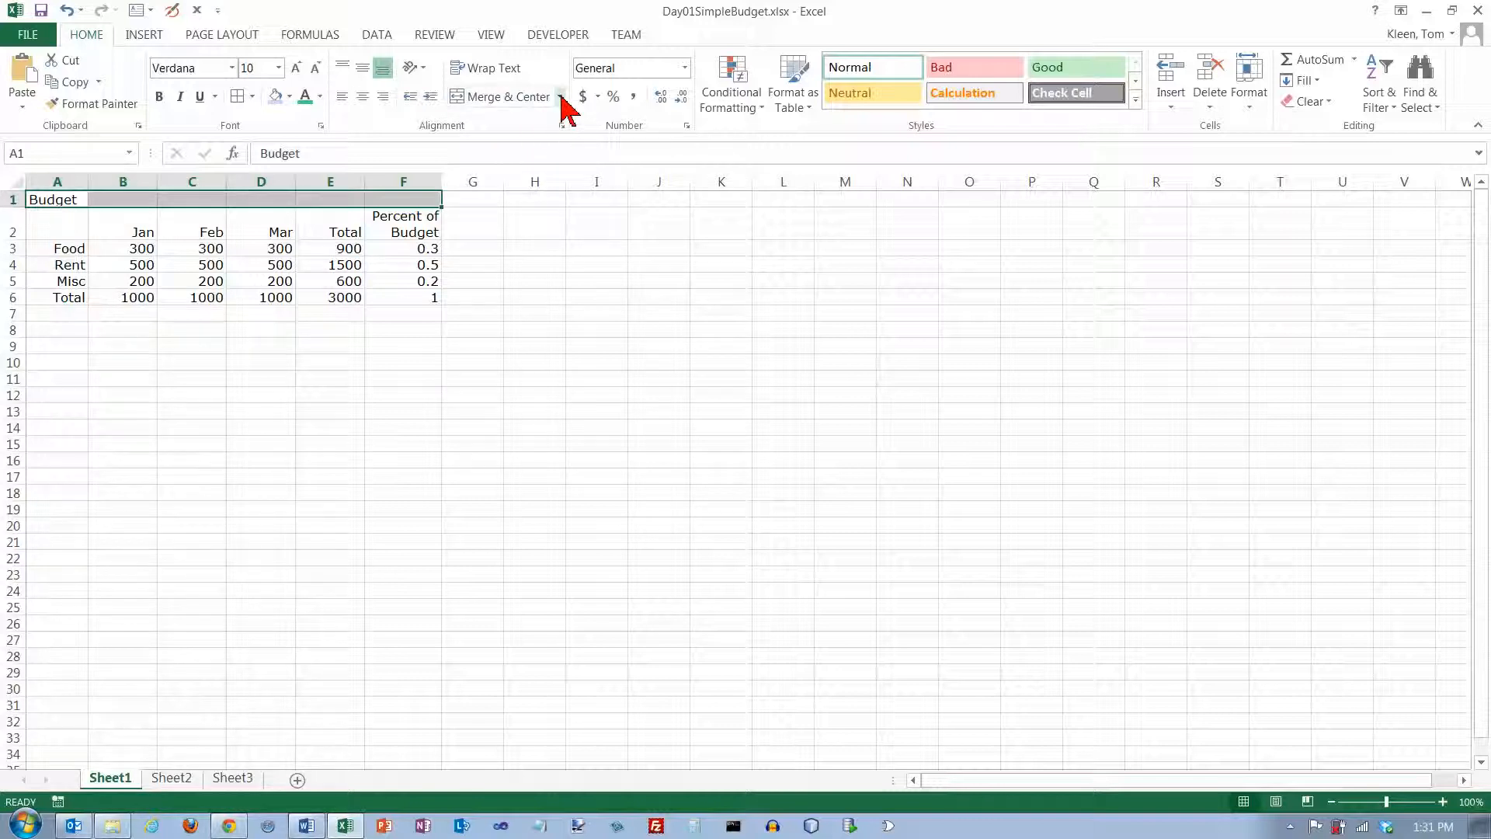
{"action": "mouse_move", "coordinate": [510, 96]}
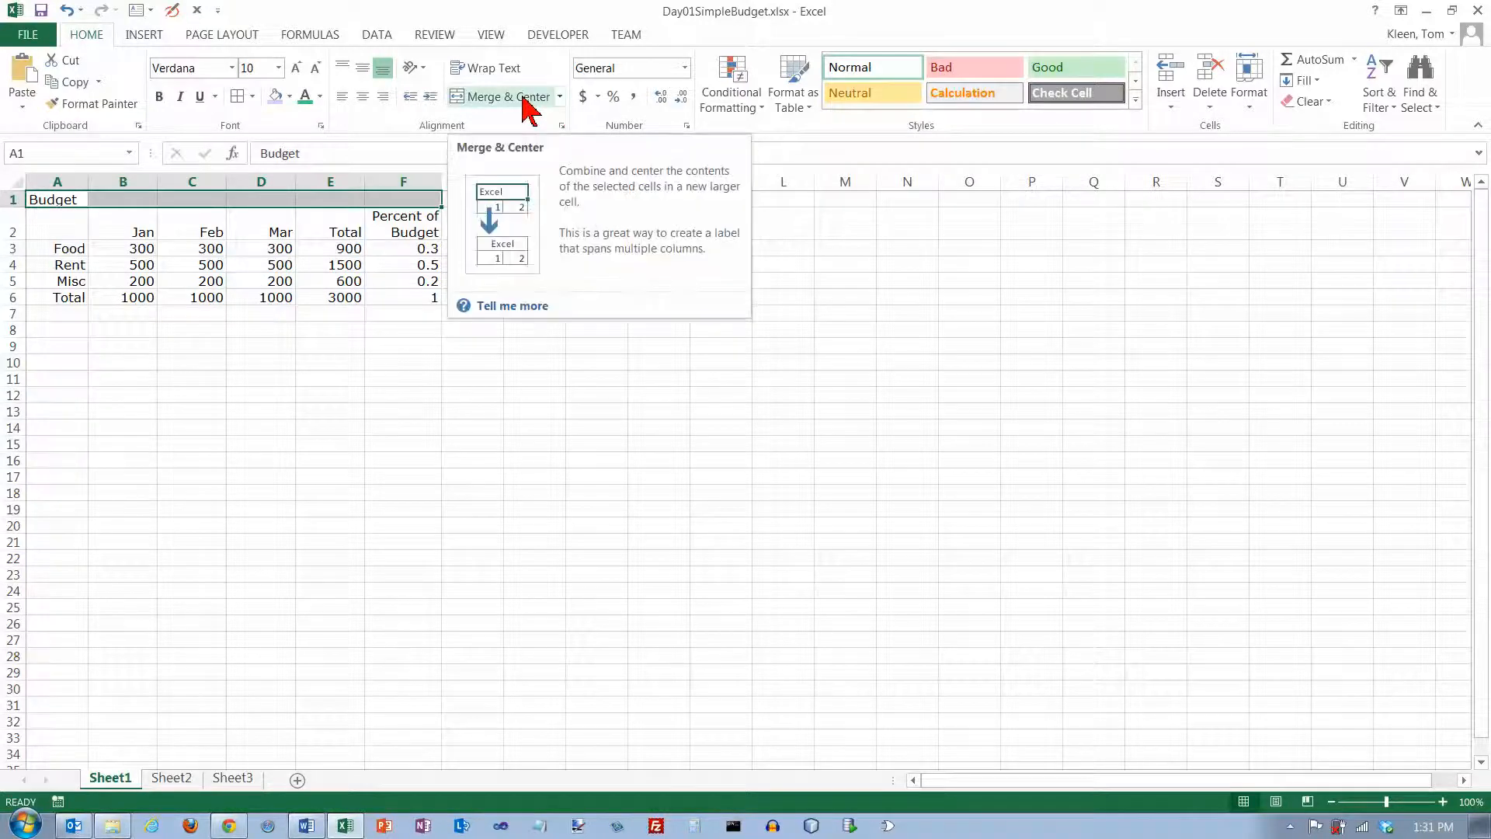
{"action": "left_click", "coordinate": [502, 96]}
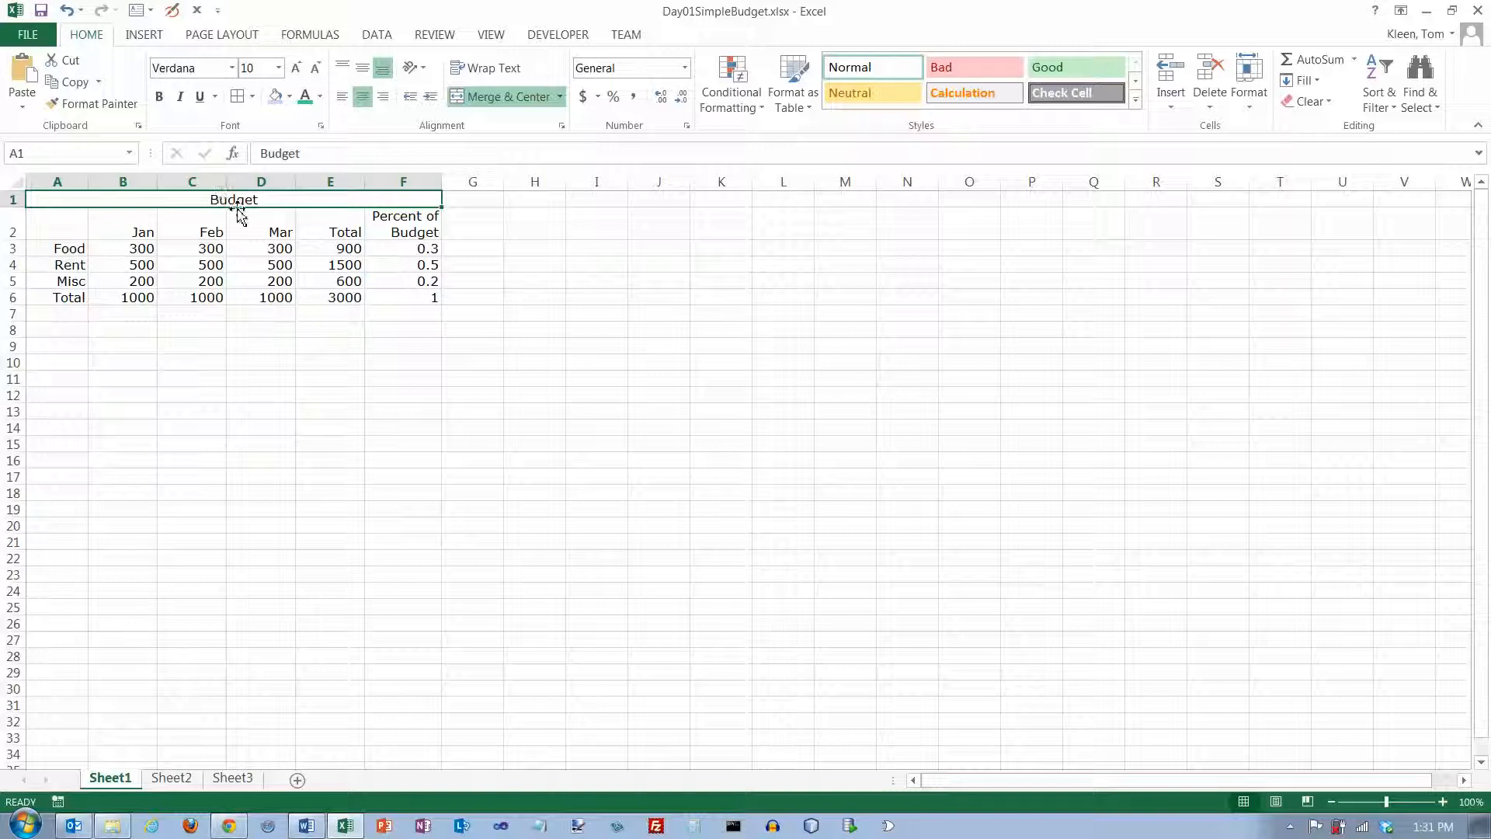
{"action": "mouse_move", "coordinate": [67, 202]}
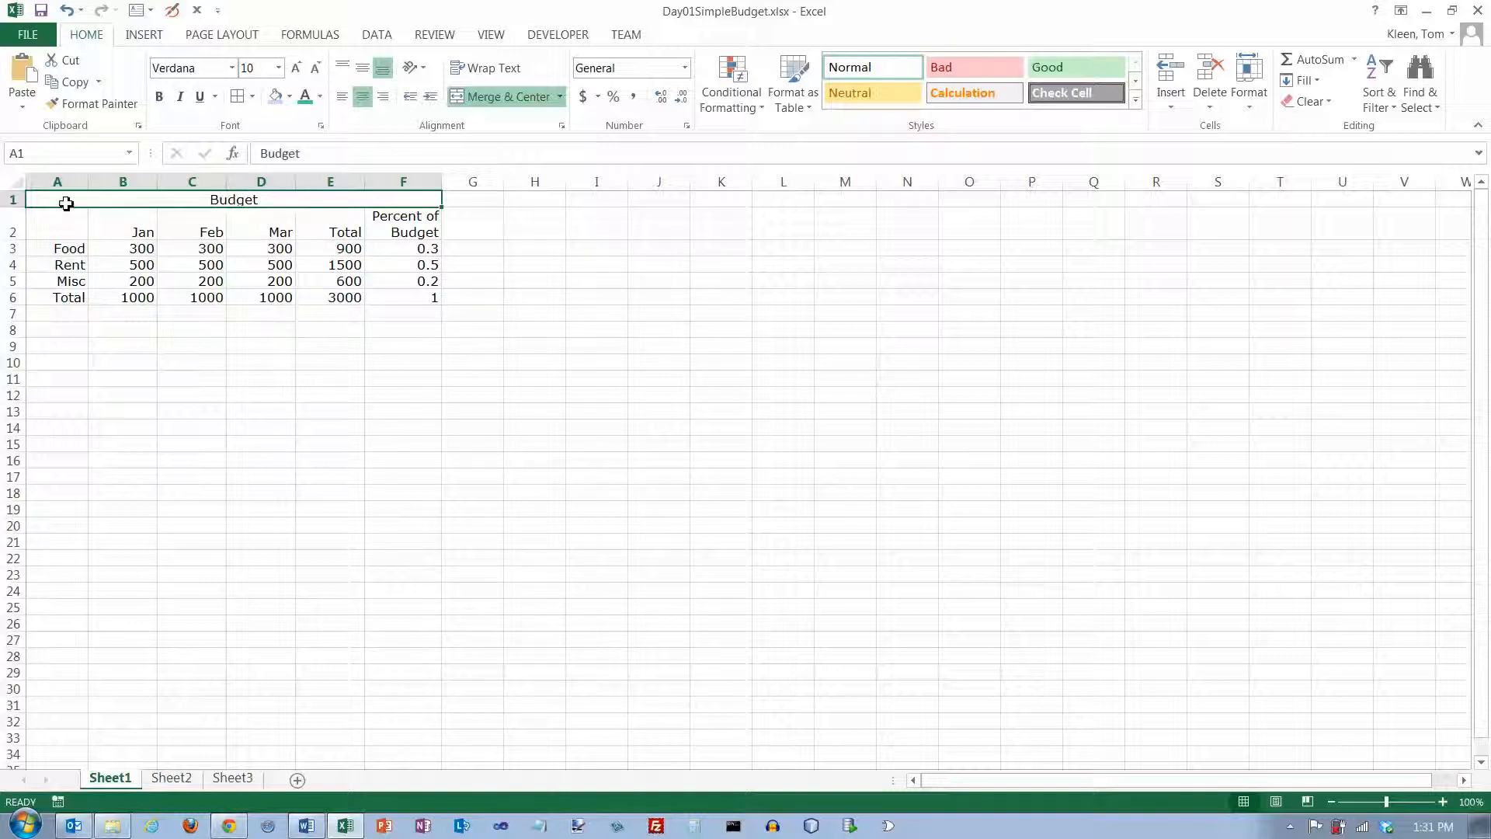
{"action": "mouse_move", "coordinate": [399, 197]}
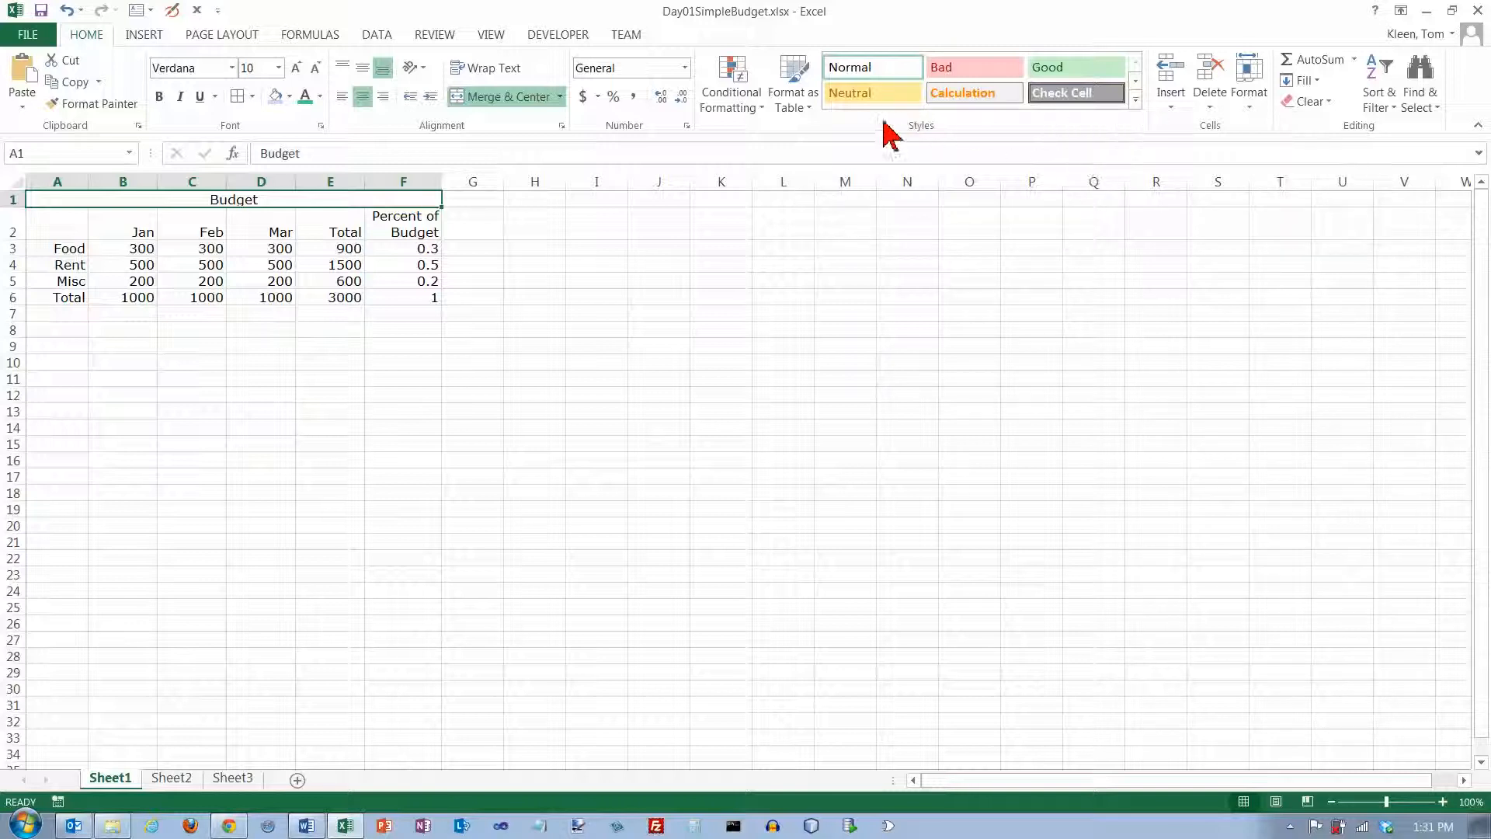
{"action": "mouse_move", "coordinate": [967, 137]}
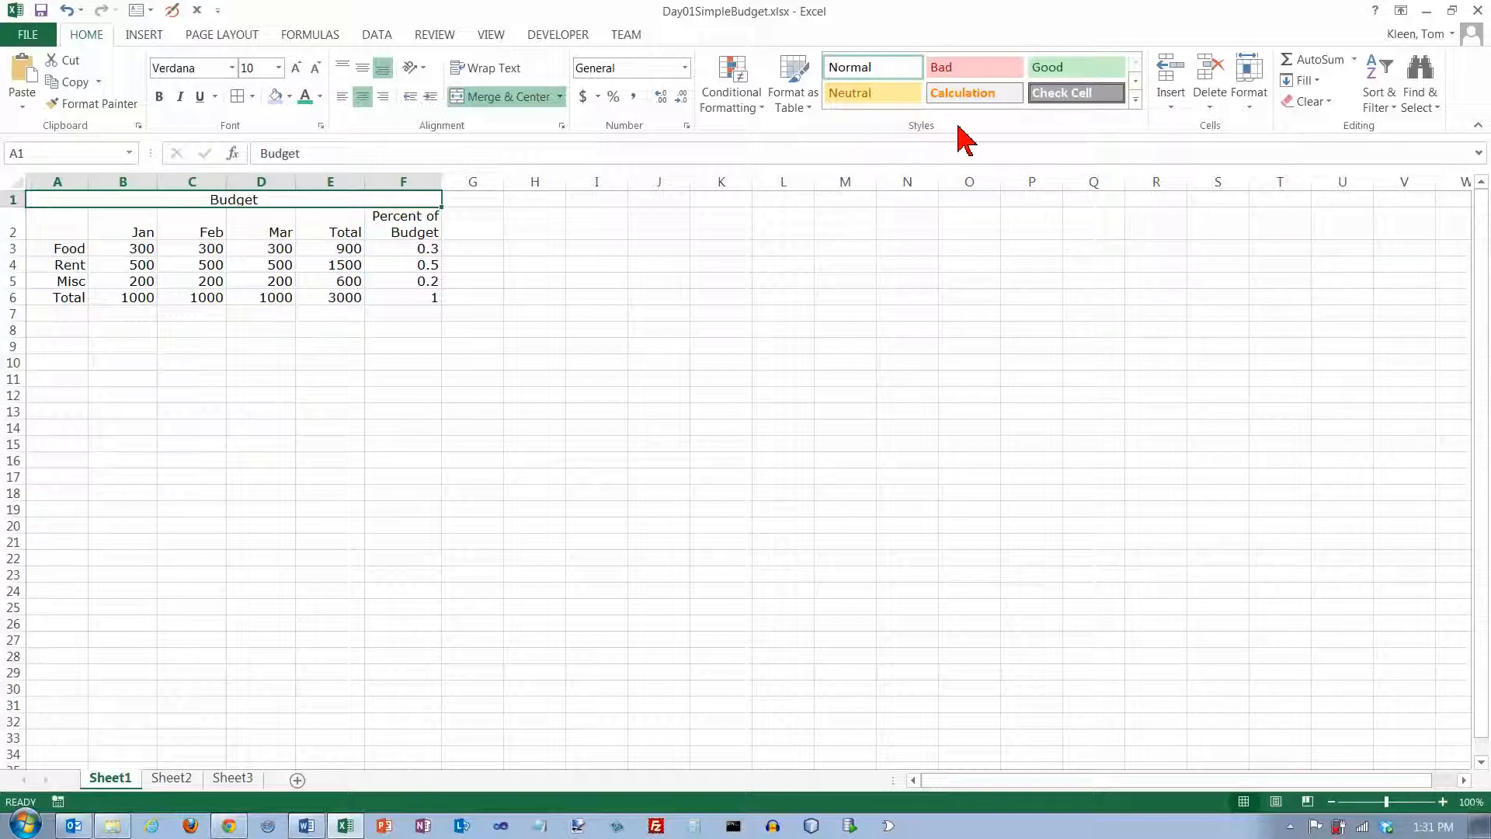
Apply the Title cell style to the merged Budget heading, then start selecting the row 2 headers.
{"action": "left_click", "coordinate": [1134, 125]}
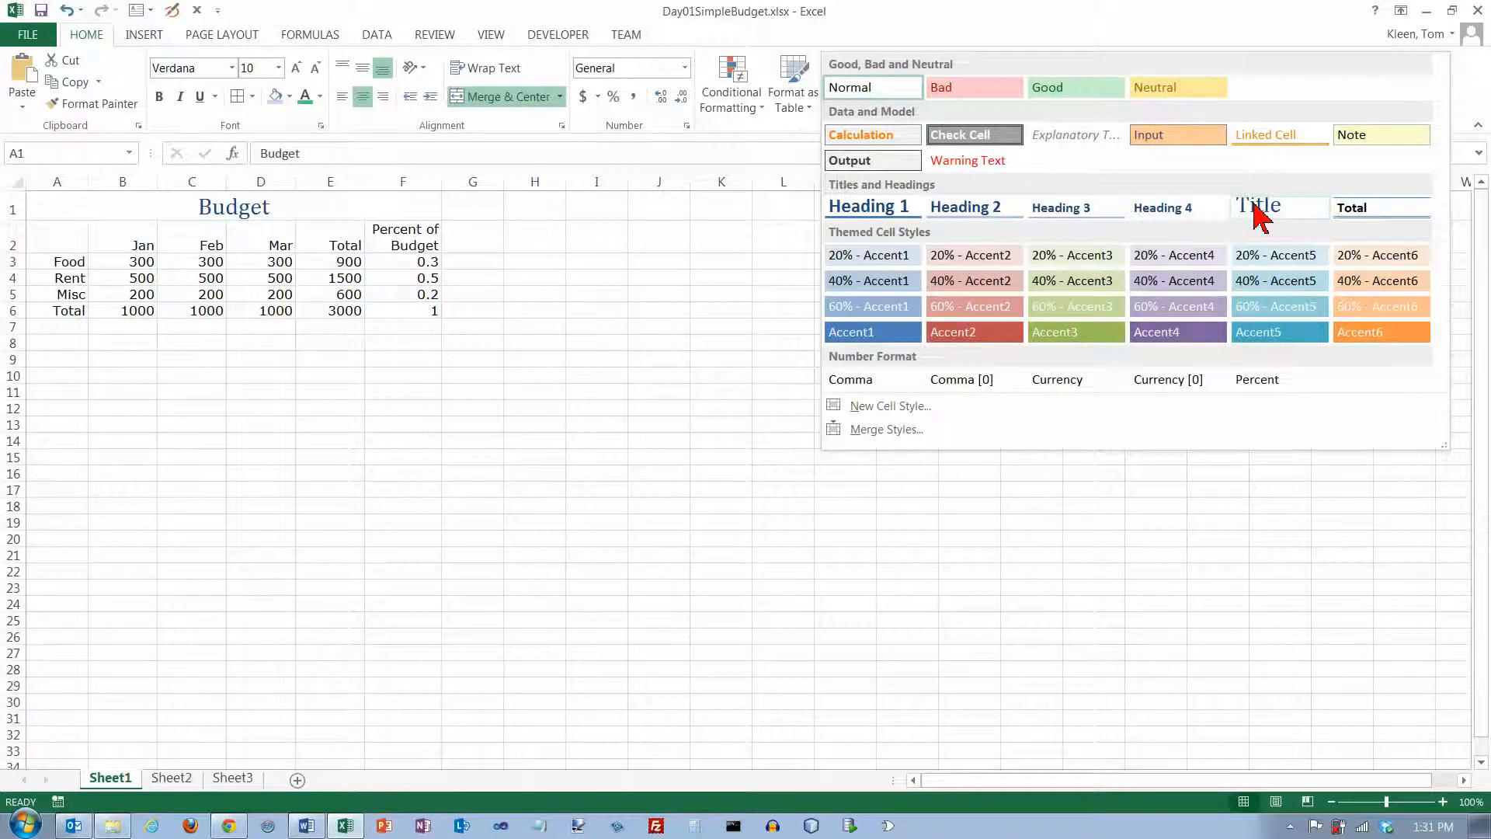
{"action": "left_click", "coordinate": [1258, 205]}
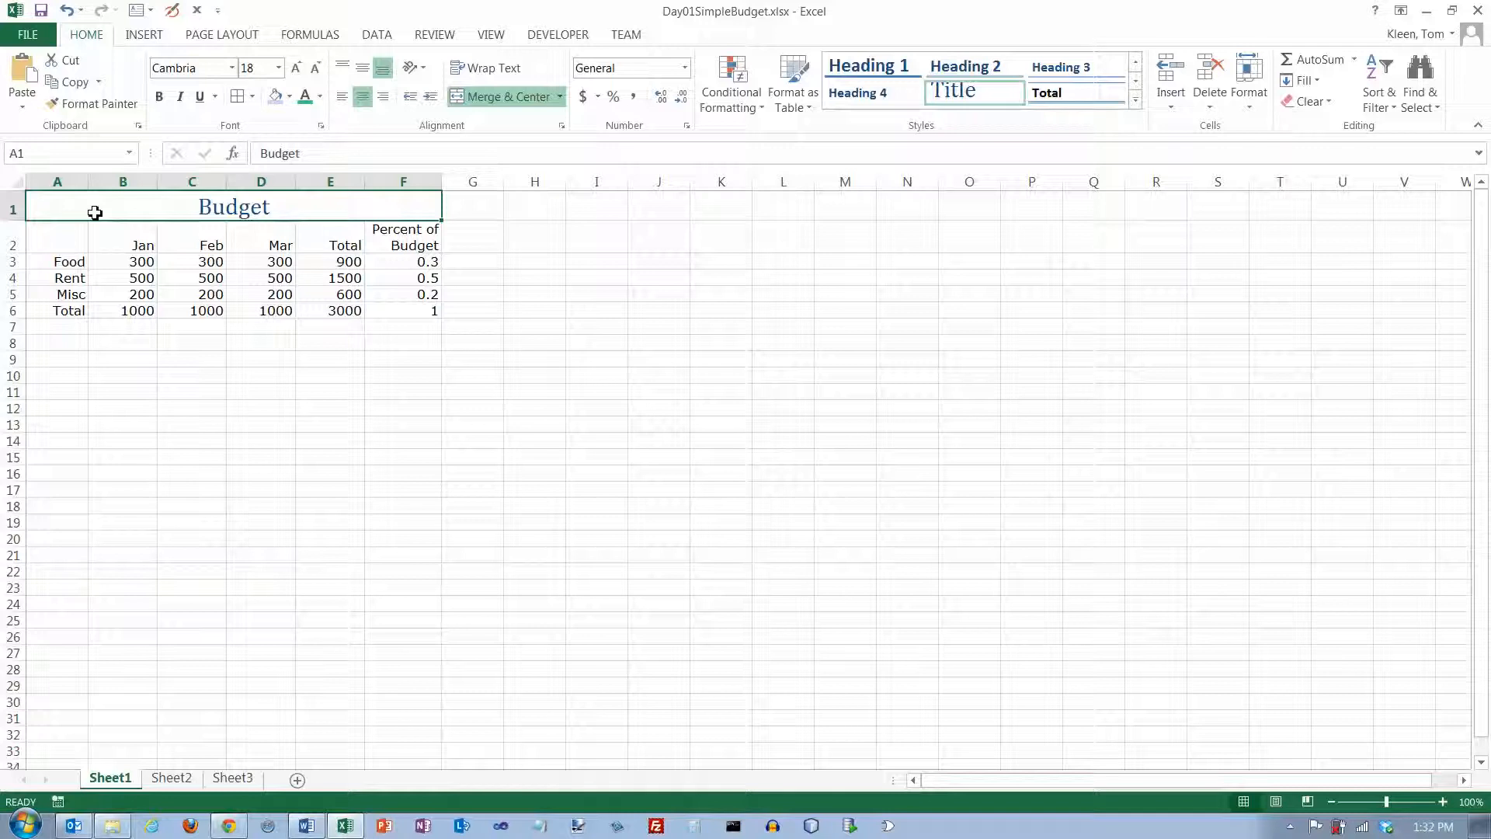
{"action": "mouse_move", "coordinate": [379, 152]}
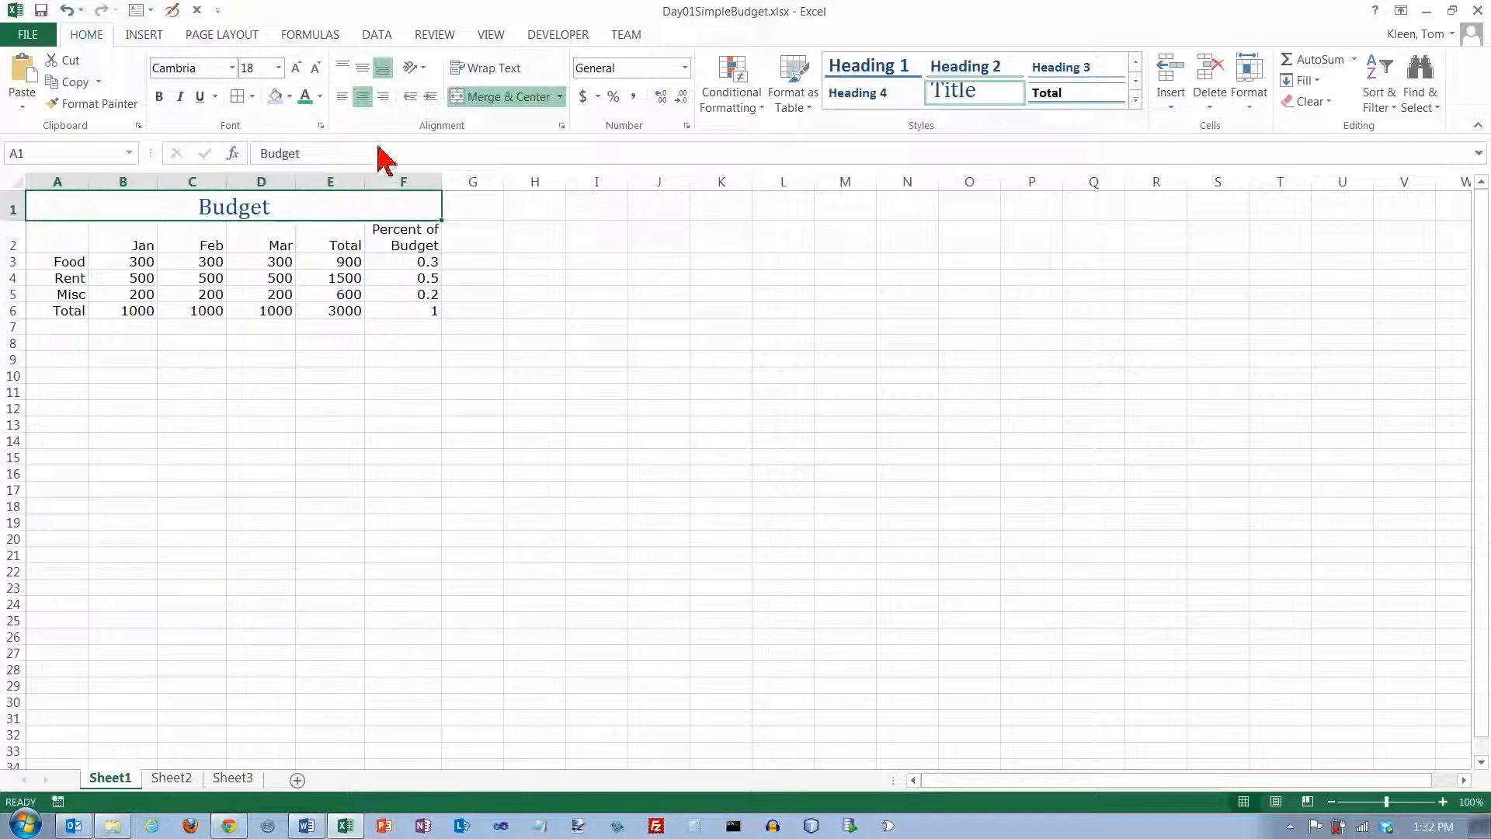
{"action": "left_click", "coordinate": [121, 244]}
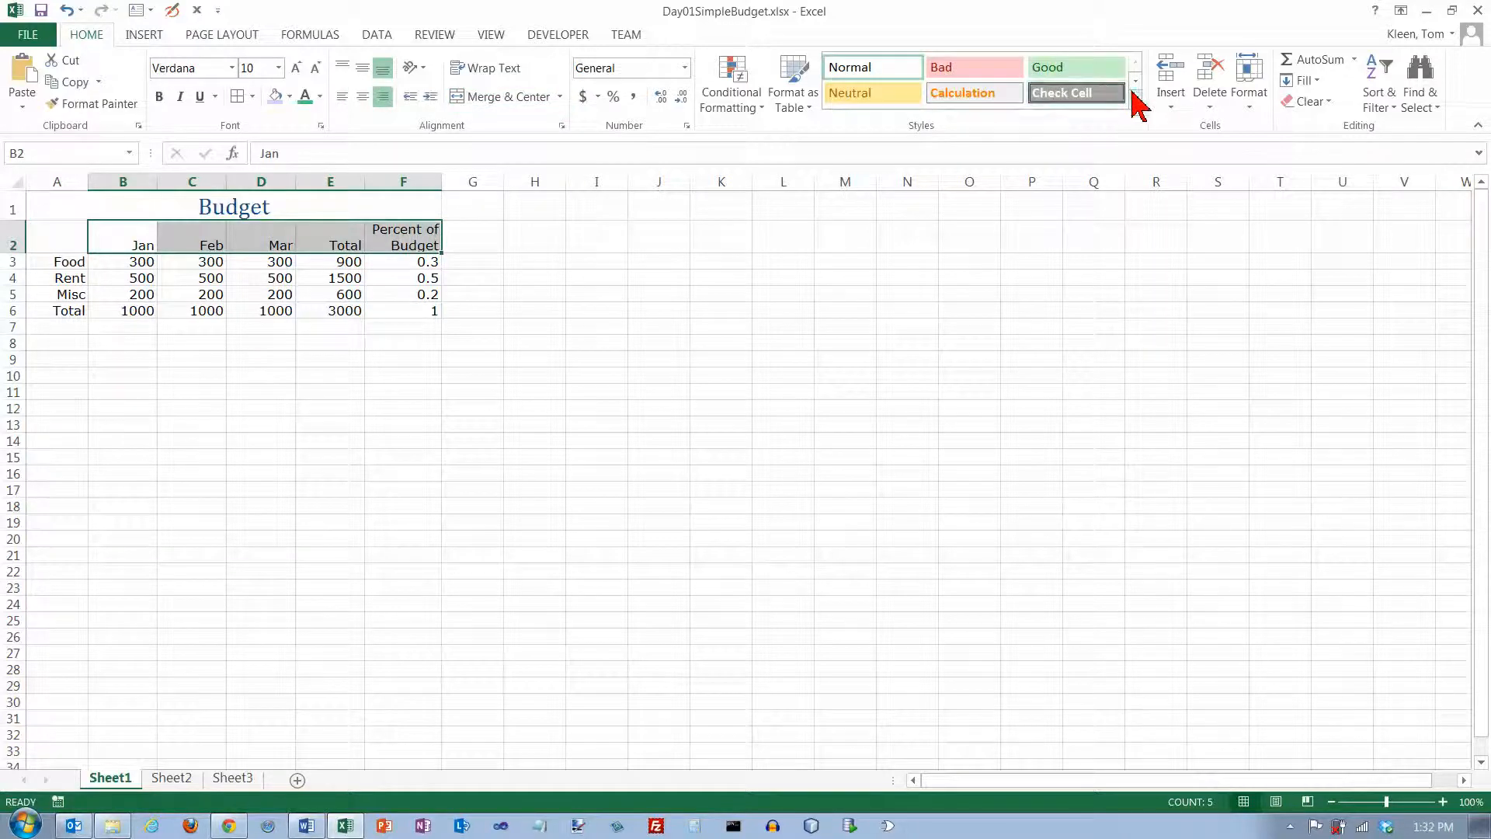
Apply the Heading 3 cell style to the Jan–Percent of Budget headers in B2:F2.
{"action": "left_click", "coordinate": [1134, 83]}
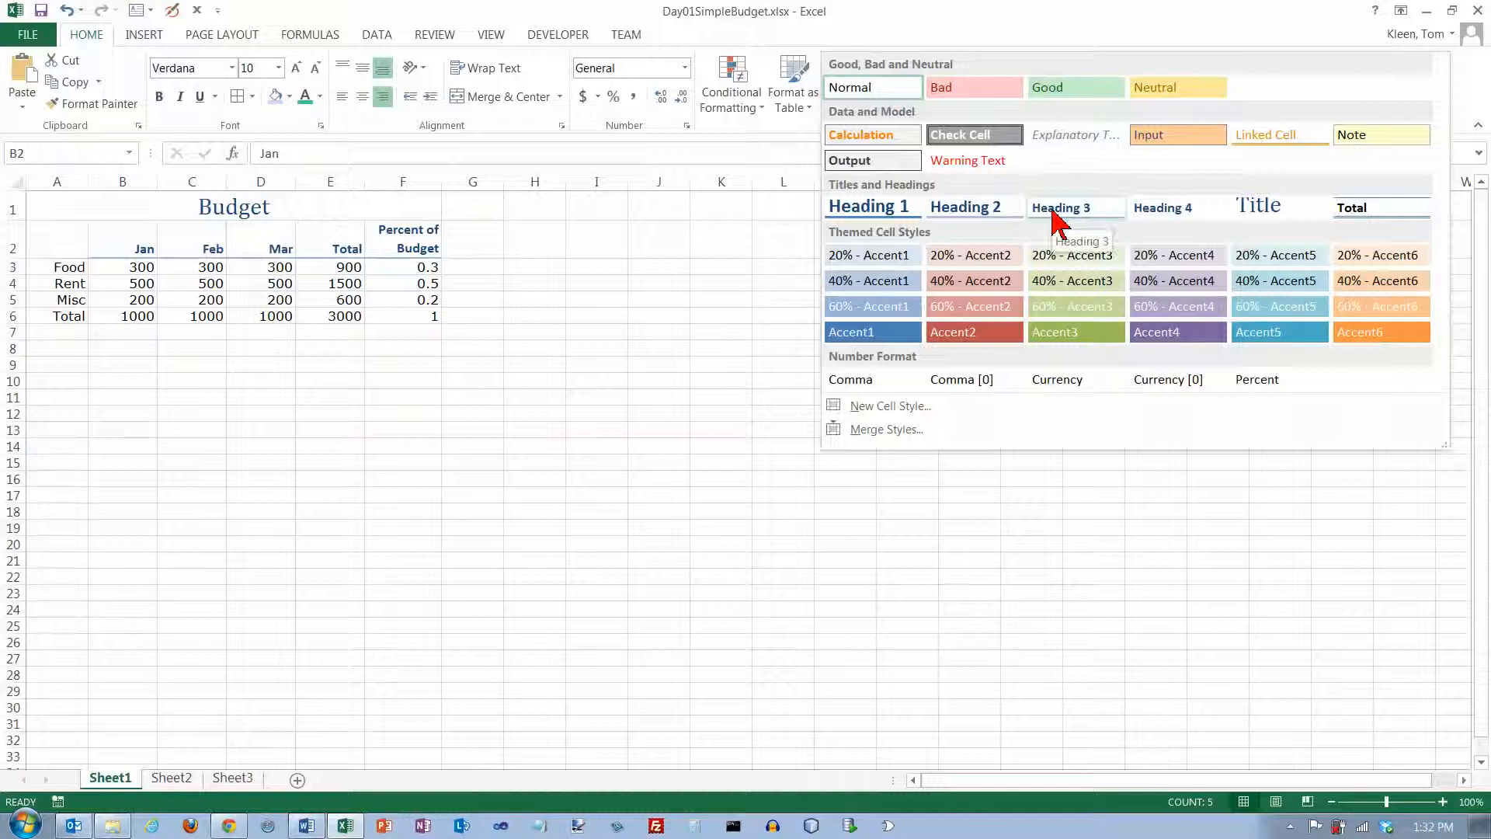
{"action": "left_click", "coordinate": [1073, 206]}
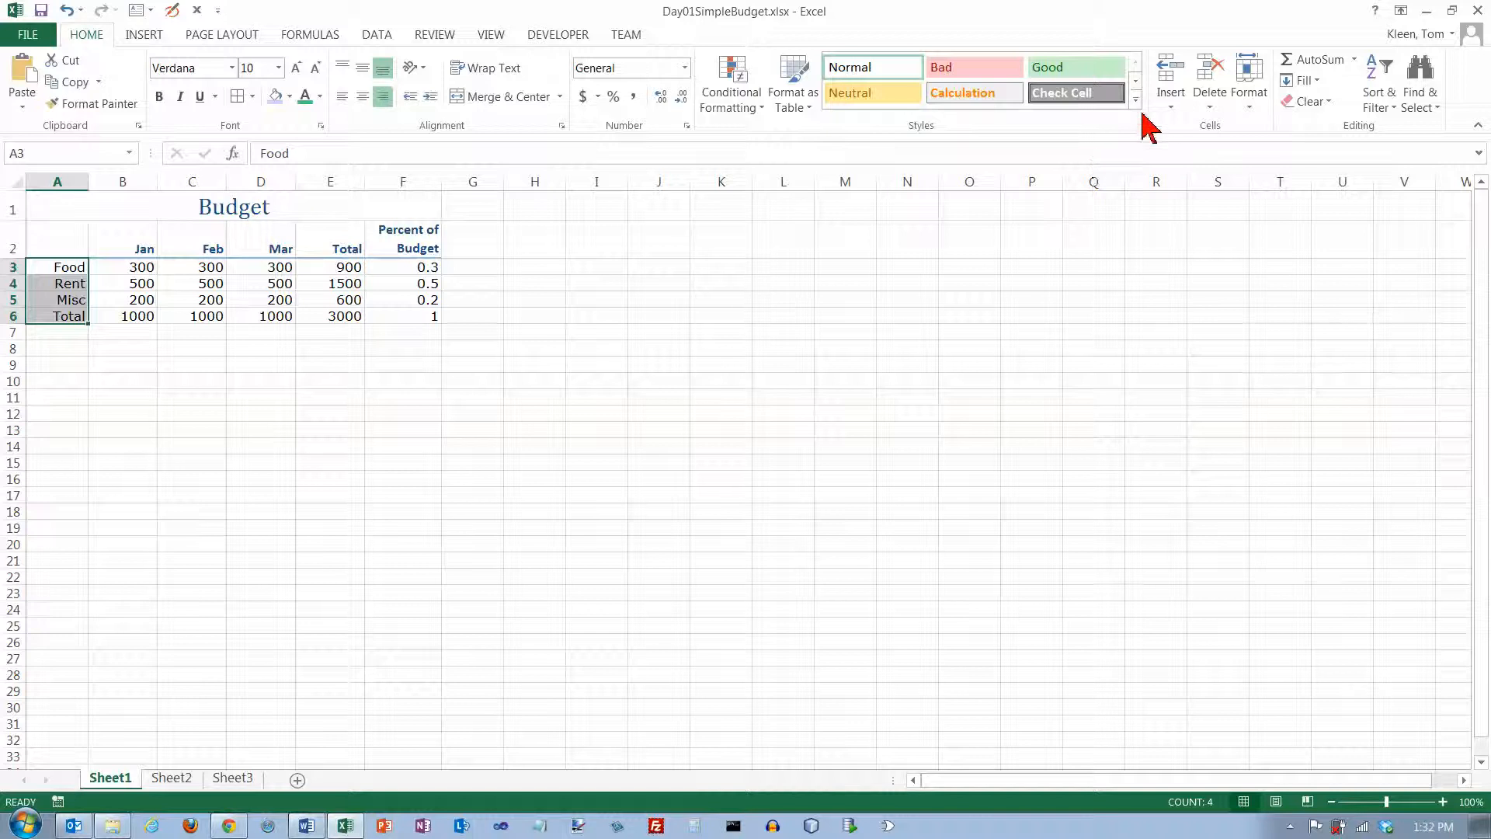
Apply the Heading 4 cell style to the Food, Rent, Misc and Total labels in A3:A6.
{"action": "left_click", "coordinate": [1134, 101]}
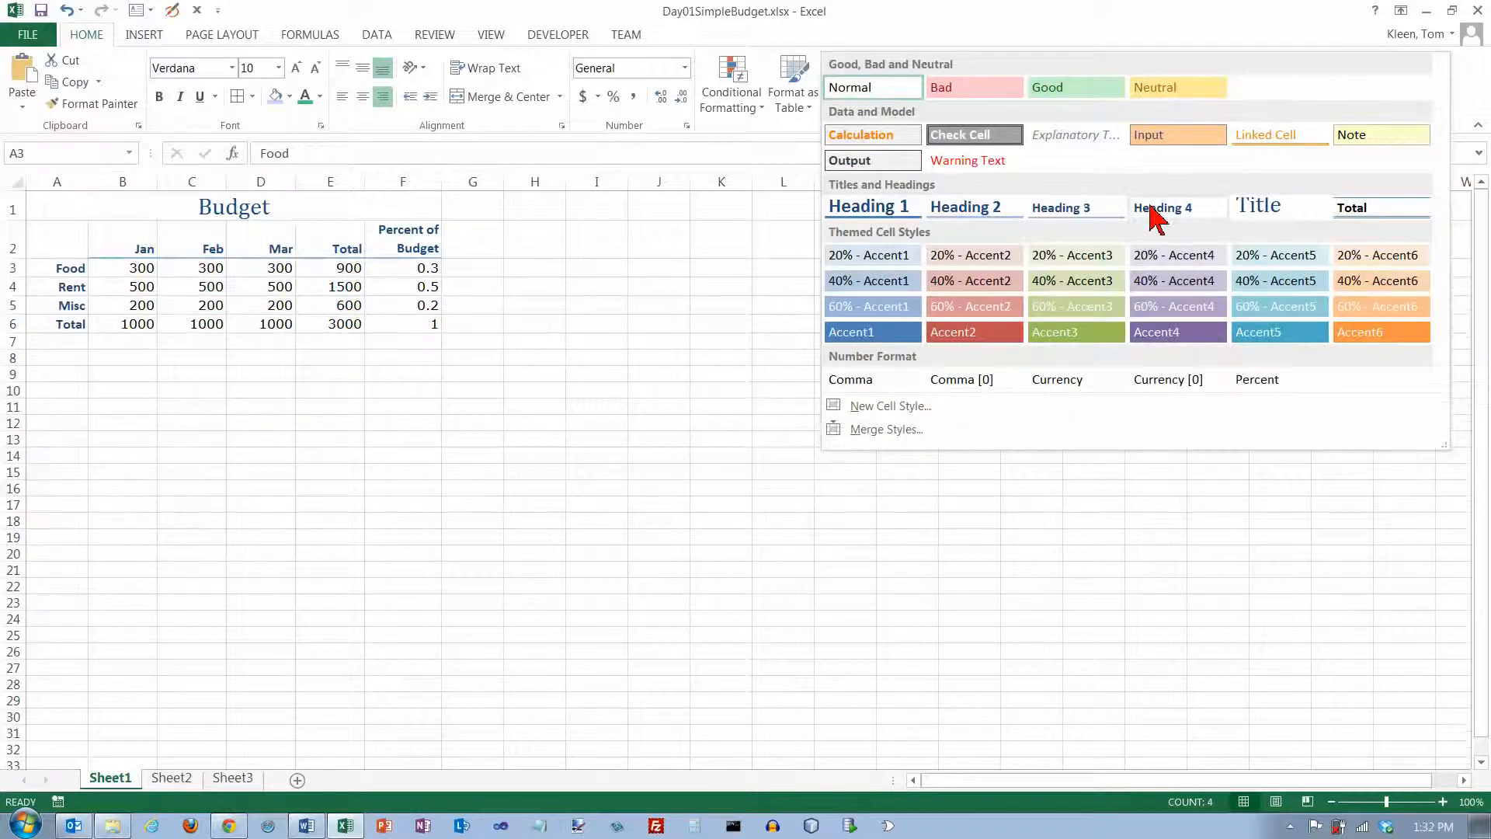
{"action": "mouse_move", "coordinate": [1176, 207]}
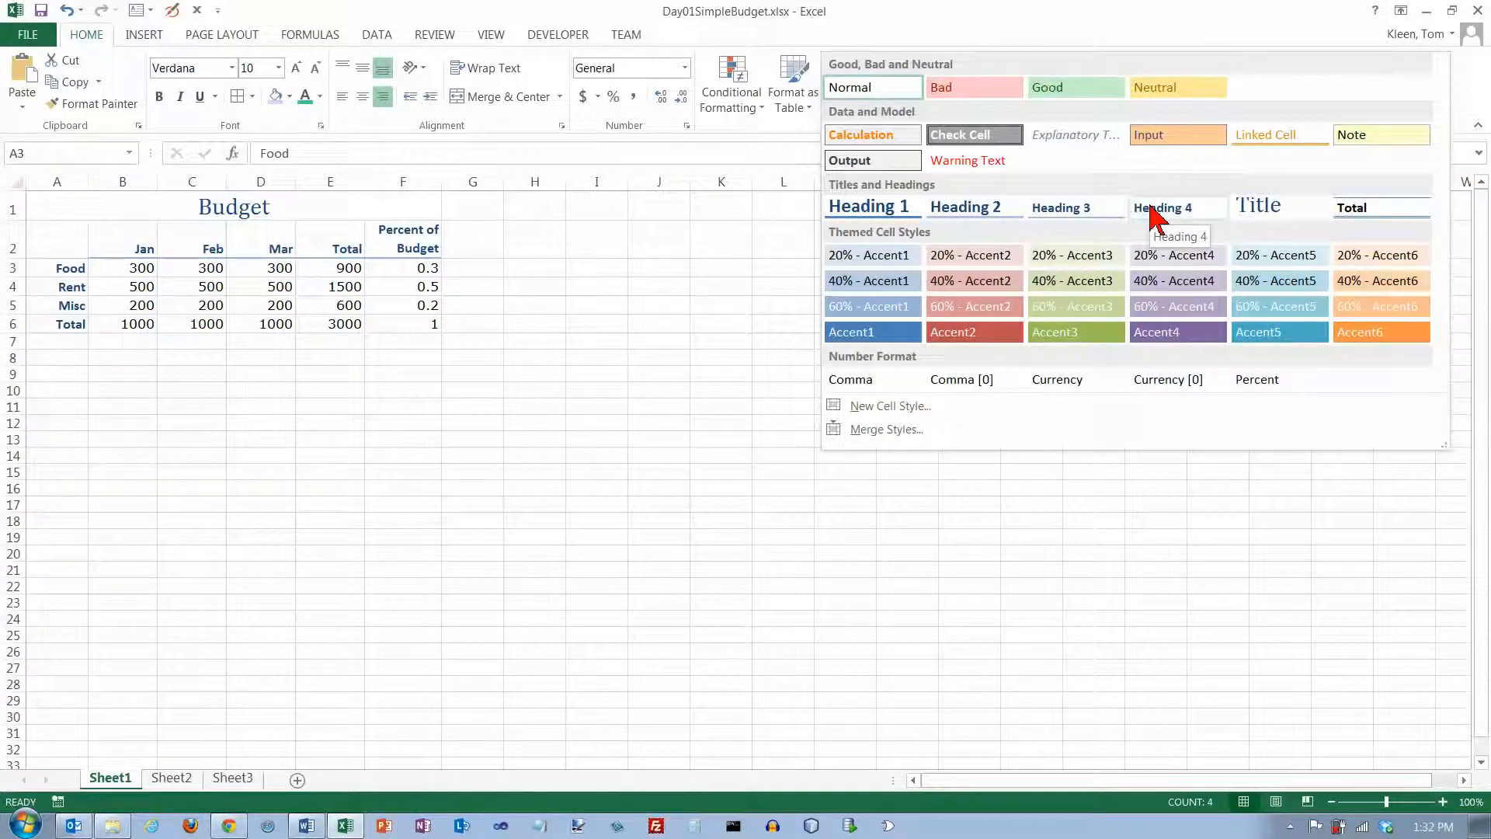
{"action": "left_click", "coordinate": [1176, 206]}
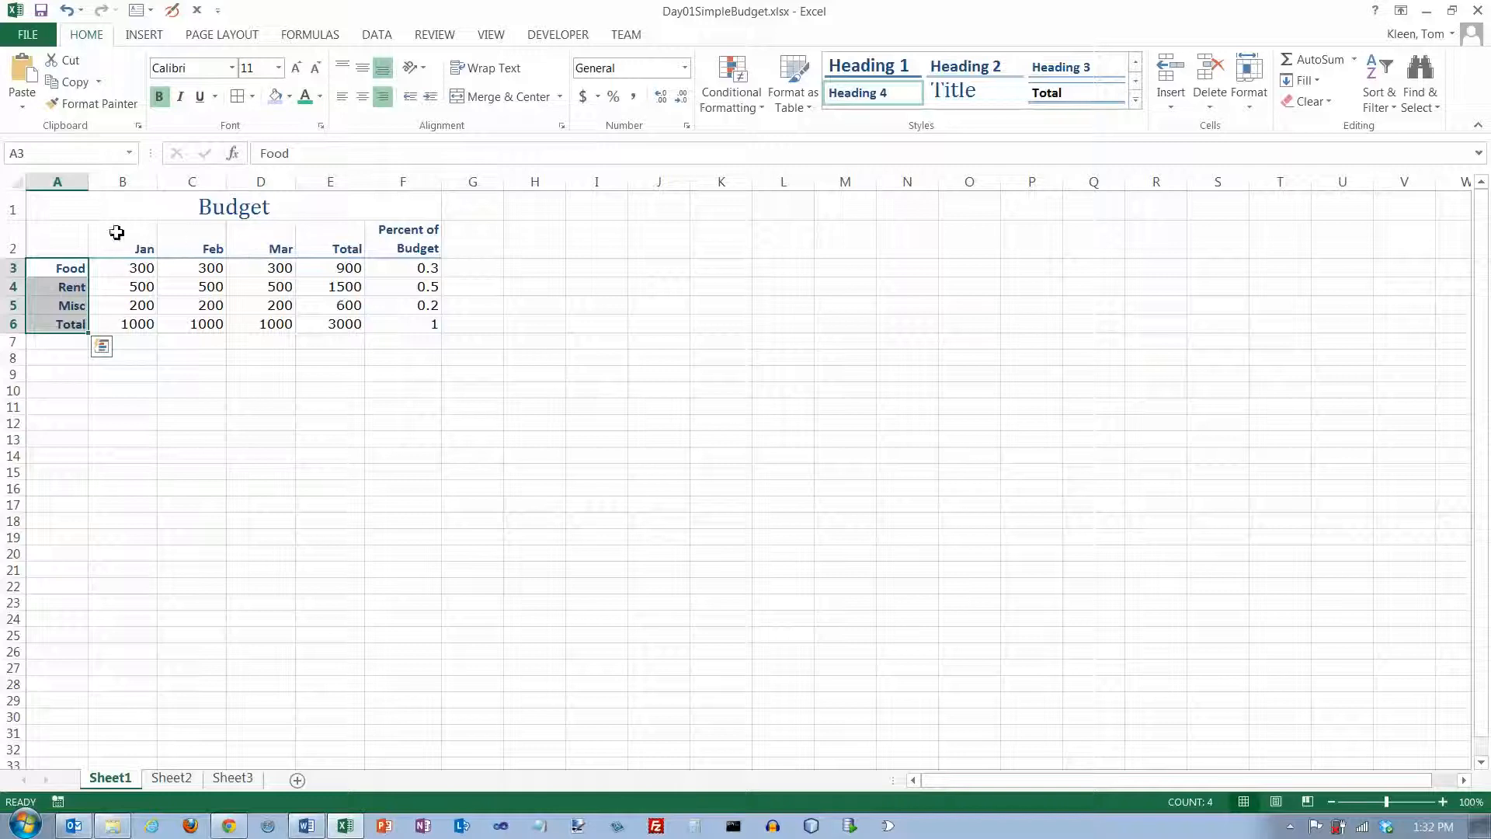
{"action": "mouse_move", "coordinate": [286, 236]}
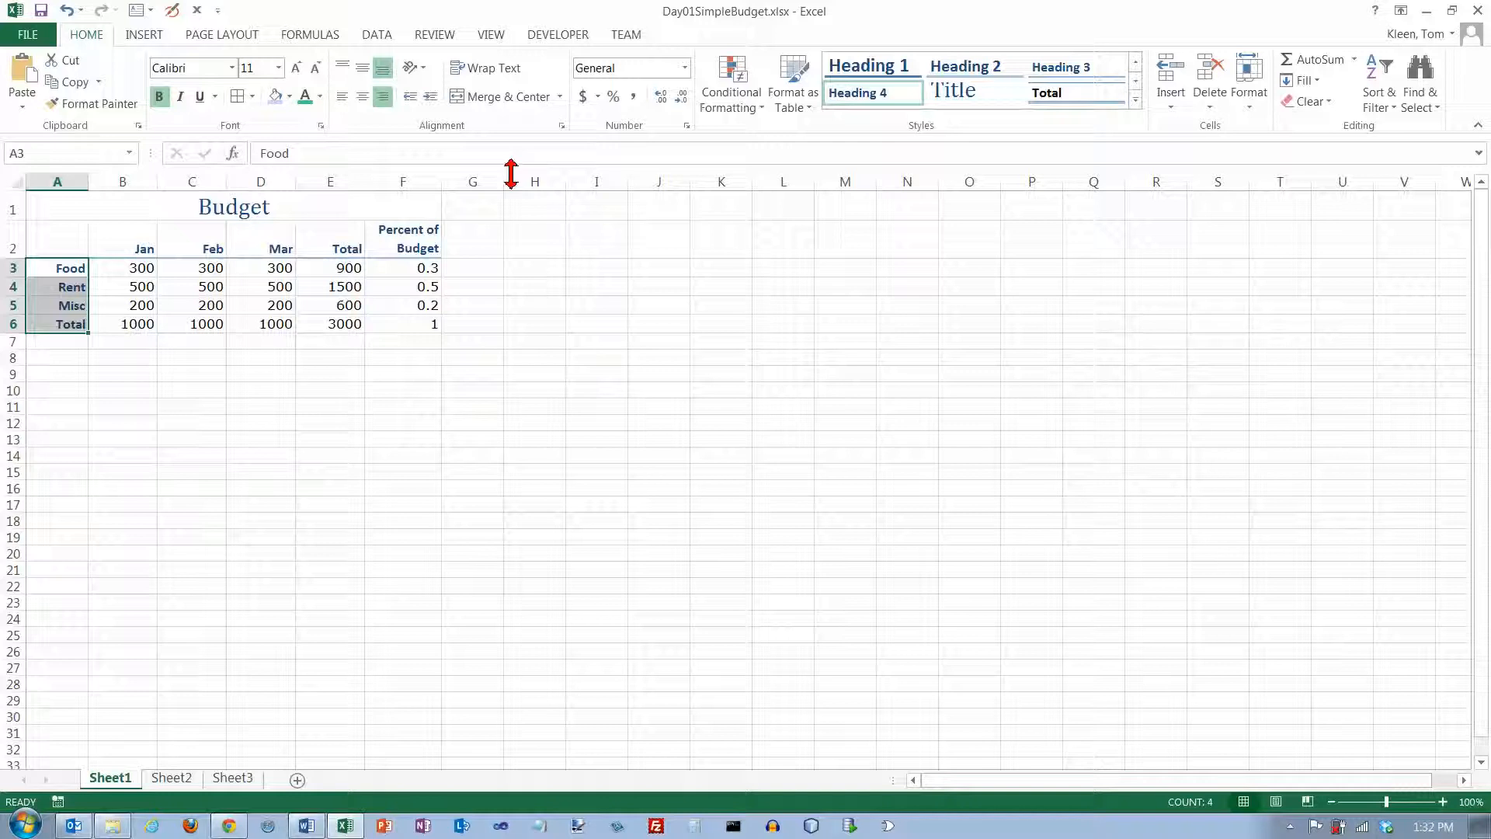
{"action": "mouse_move", "coordinate": [422, 137]}
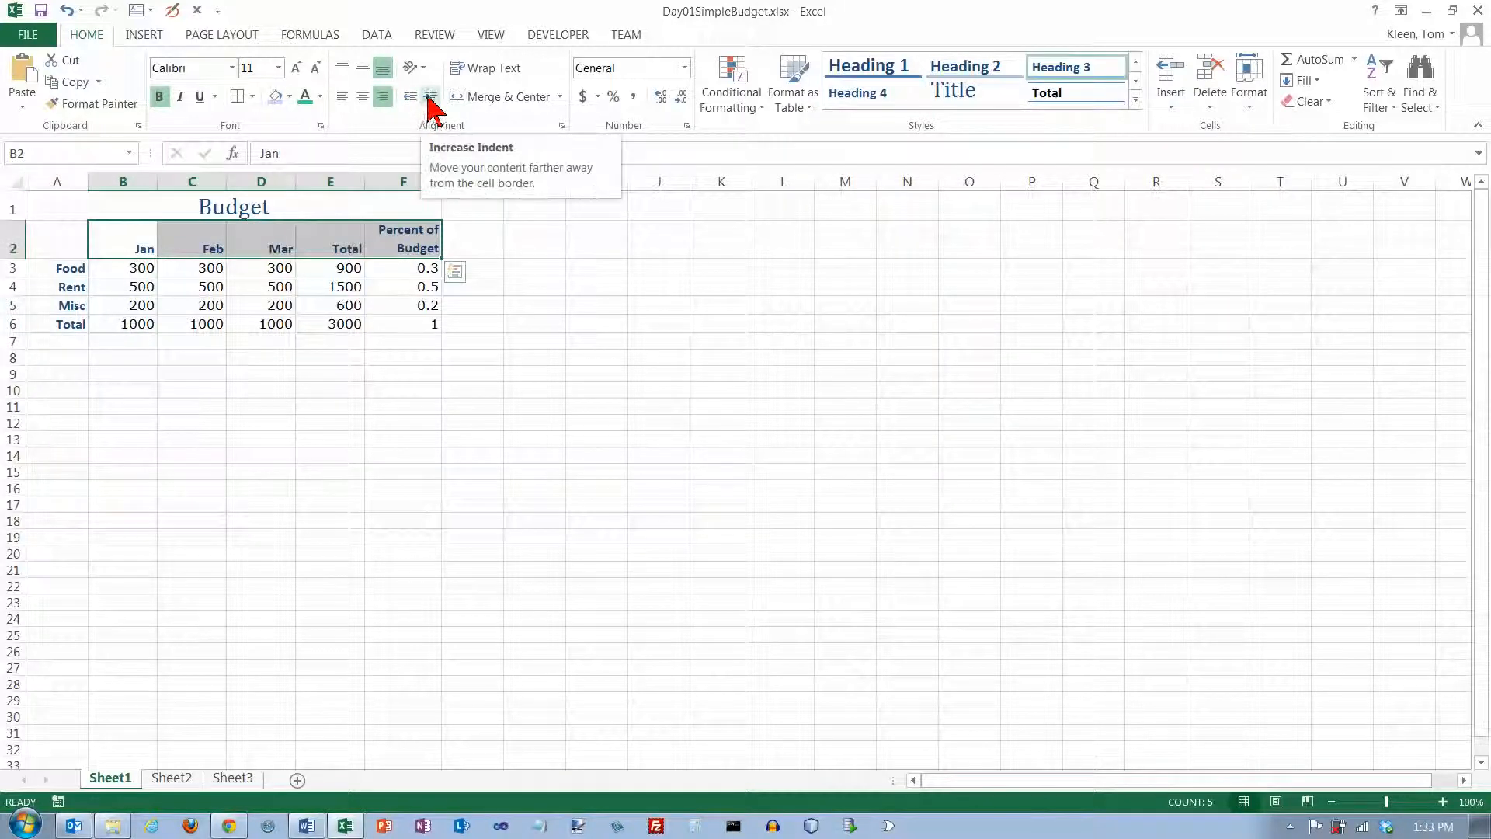
{"action": "mouse_move", "coordinate": [342, 102]}
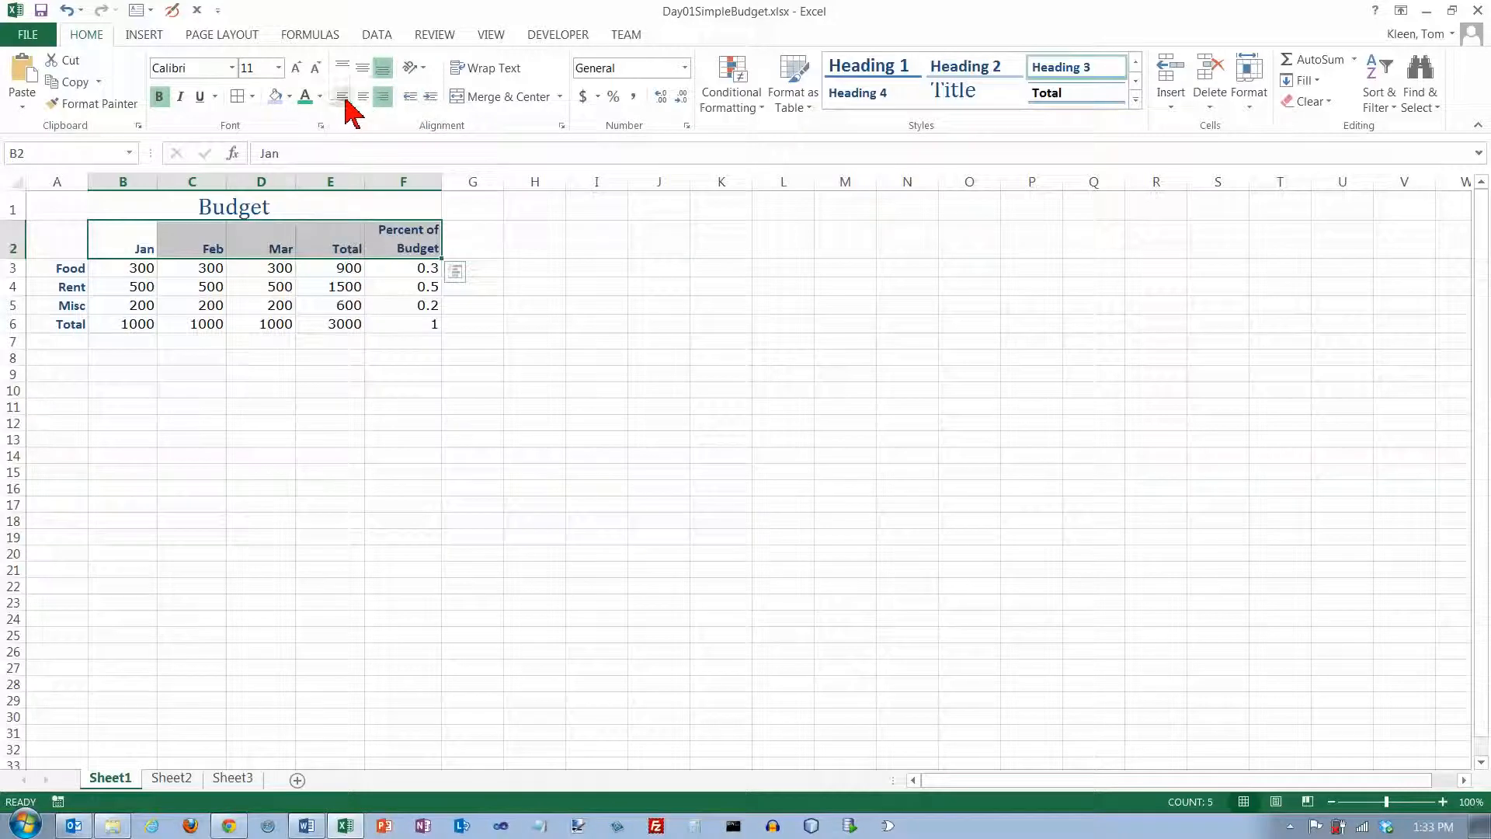
{"action": "left_click", "coordinate": [342, 96]}
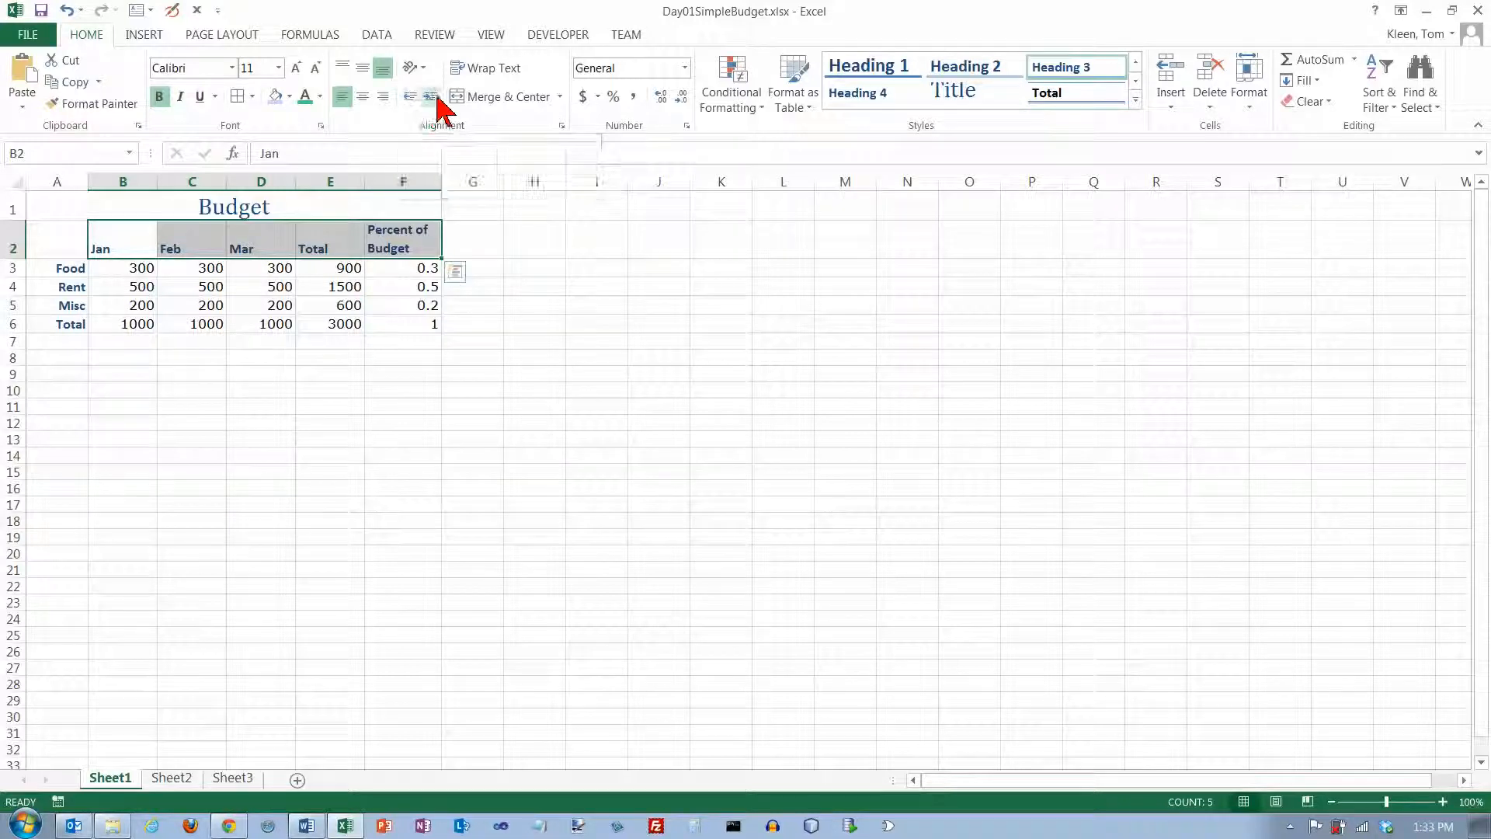
{"action": "mouse_move", "coordinate": [430, 96]}
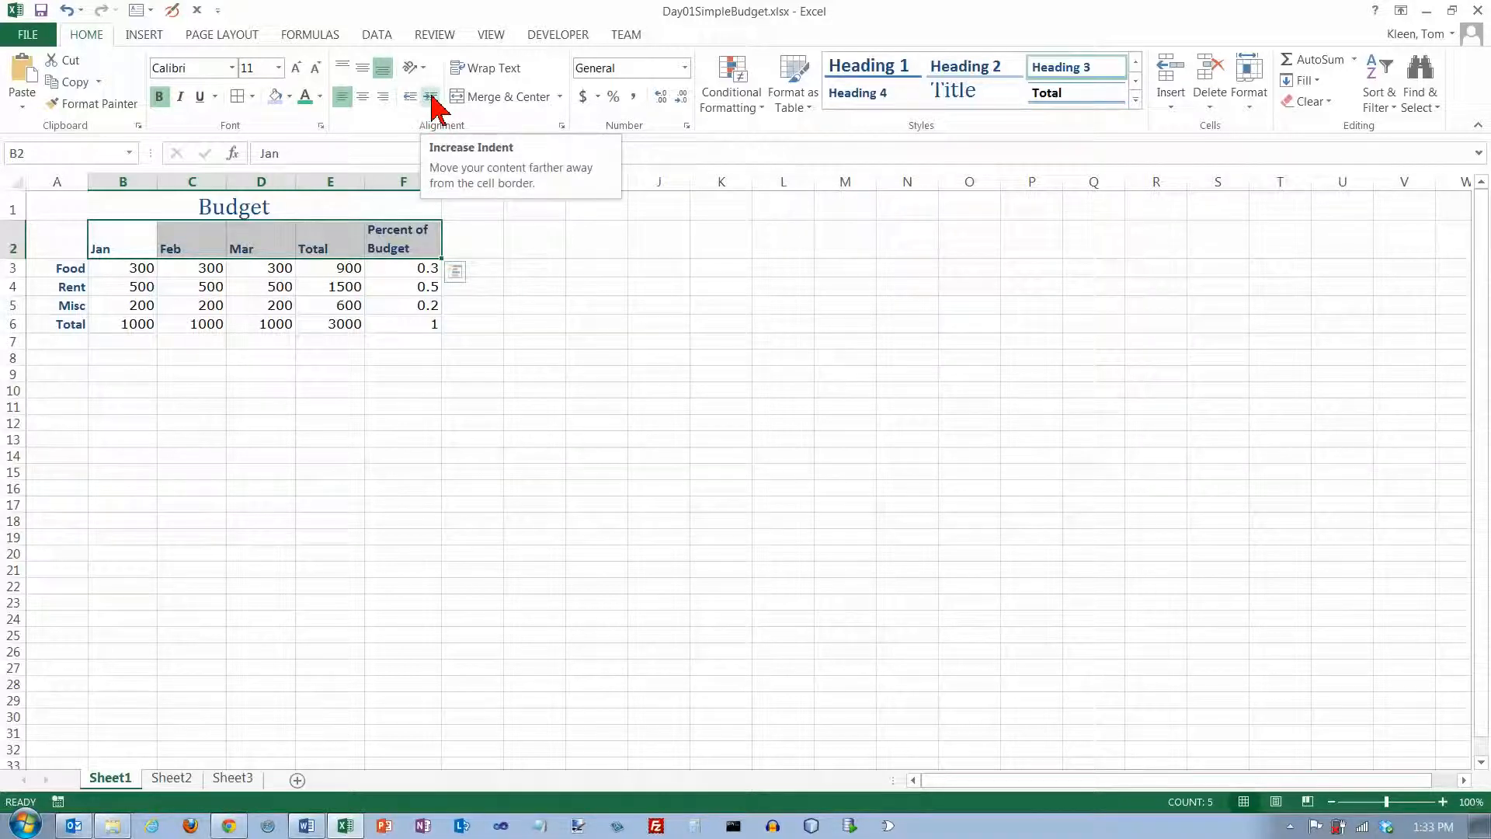
{"action": "left_click", "coordinate": [431, 96]}
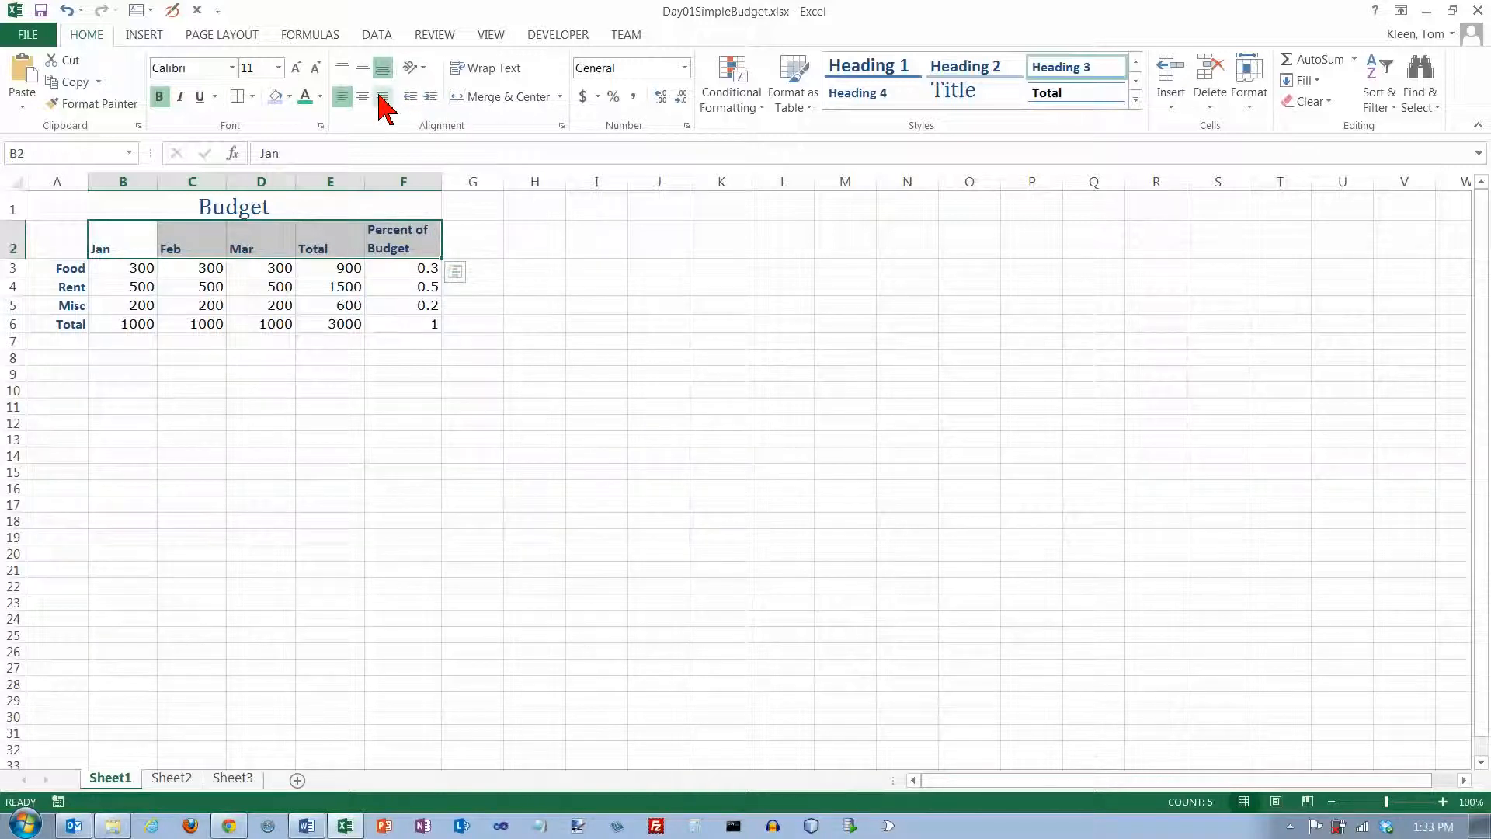
{"action": "left_click", "coordinate": [382, 96]}
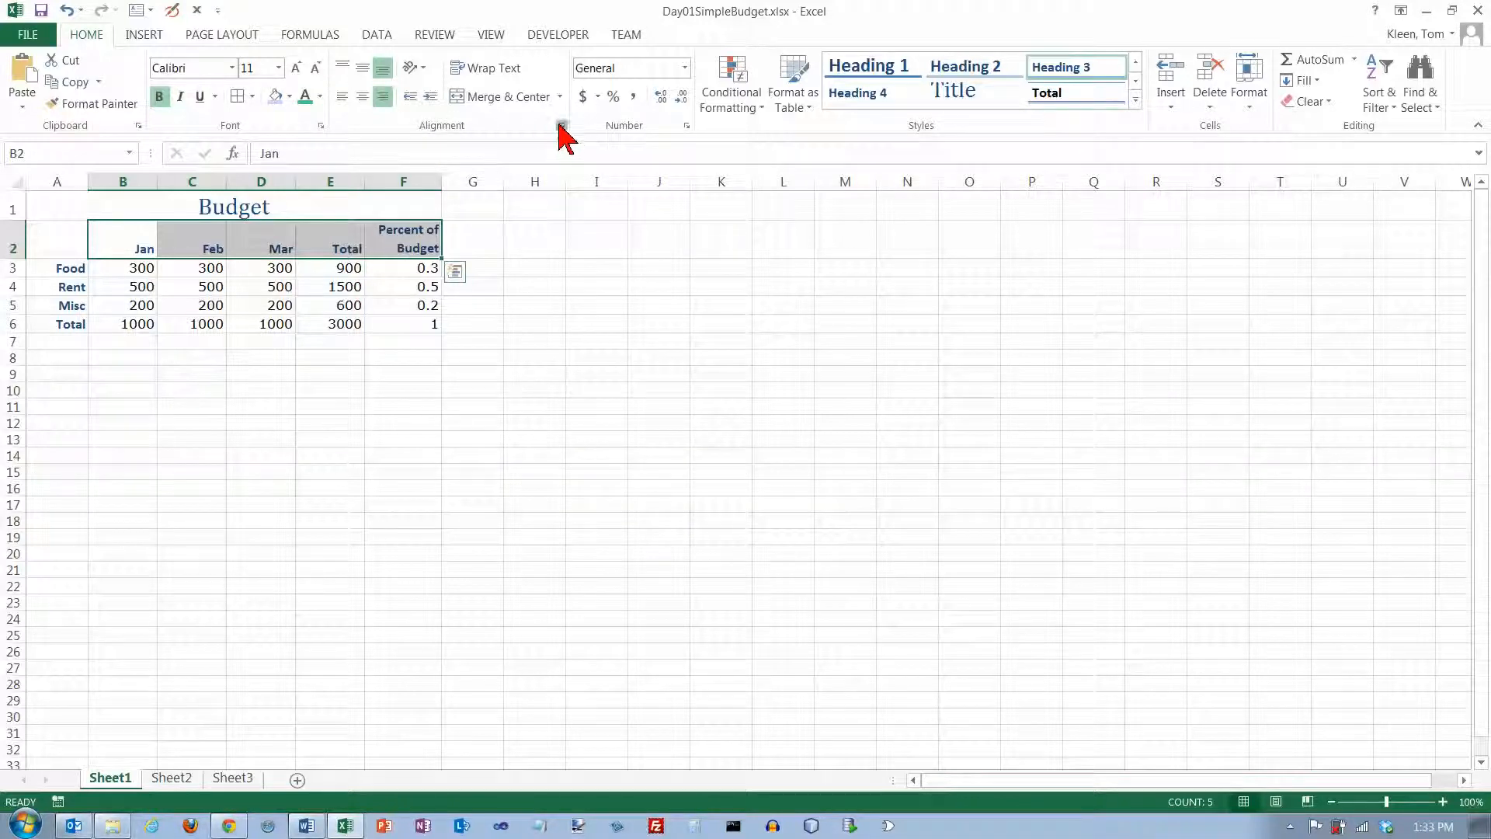
Show the Format Cells Alignment settings for the column headers.
{"action": "left_click", "coordinate": [561, 124]}
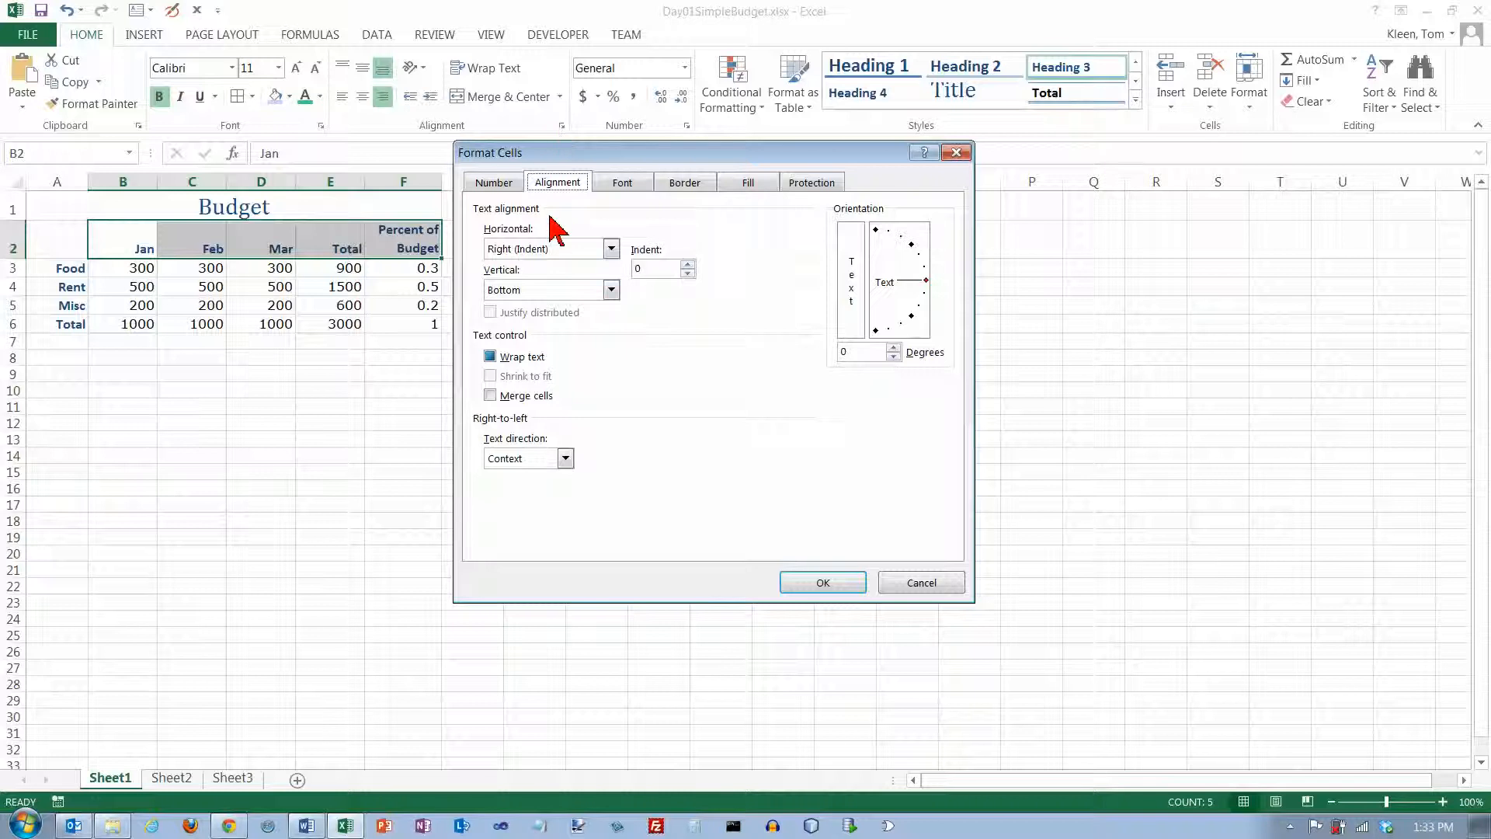
{"action": "mouse_move", "coordinate": [730, 281]}
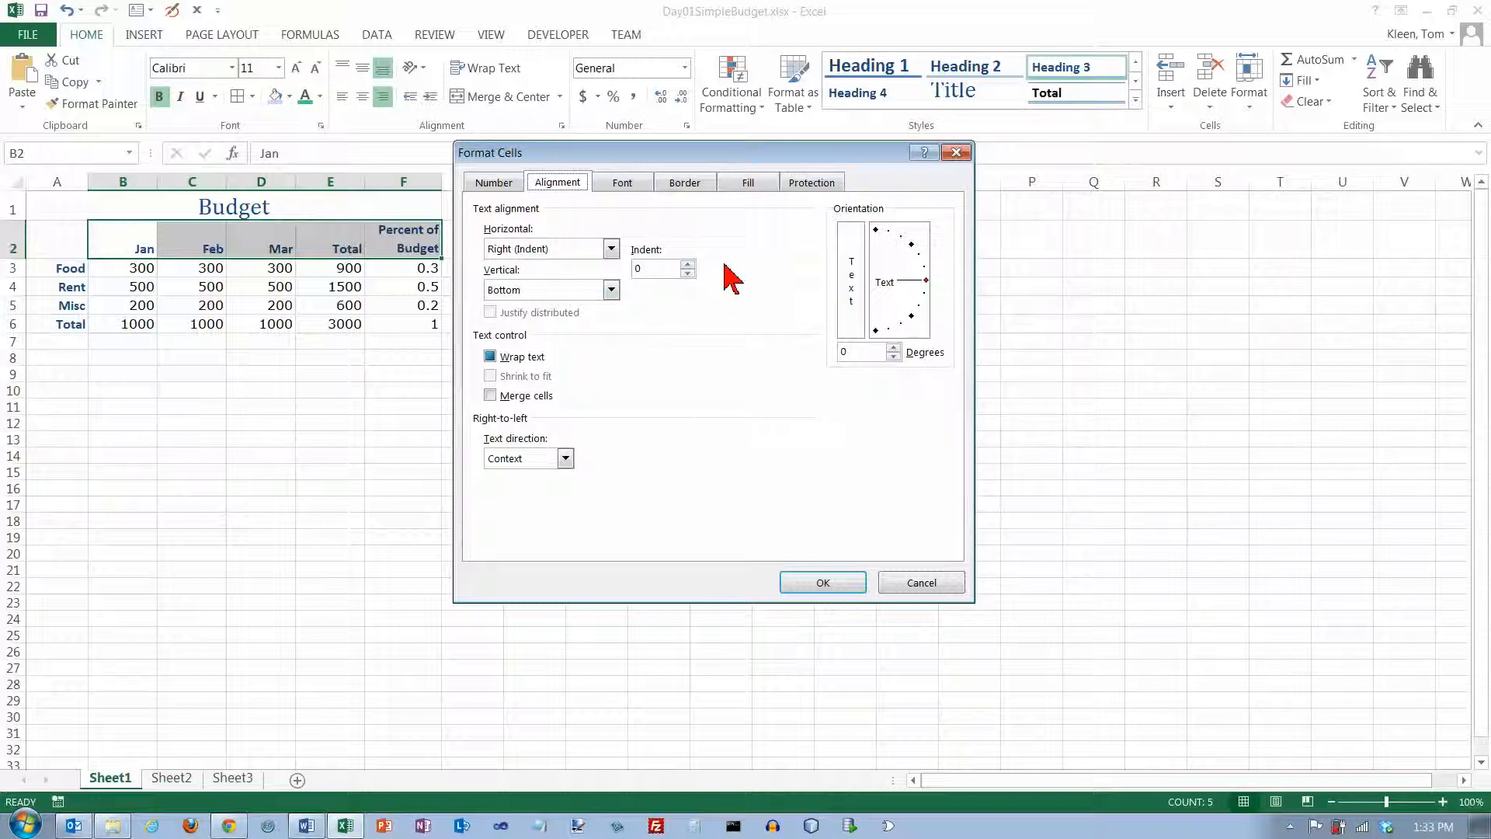
{"action": "mouse_move", "coordinate": [661, 252]}
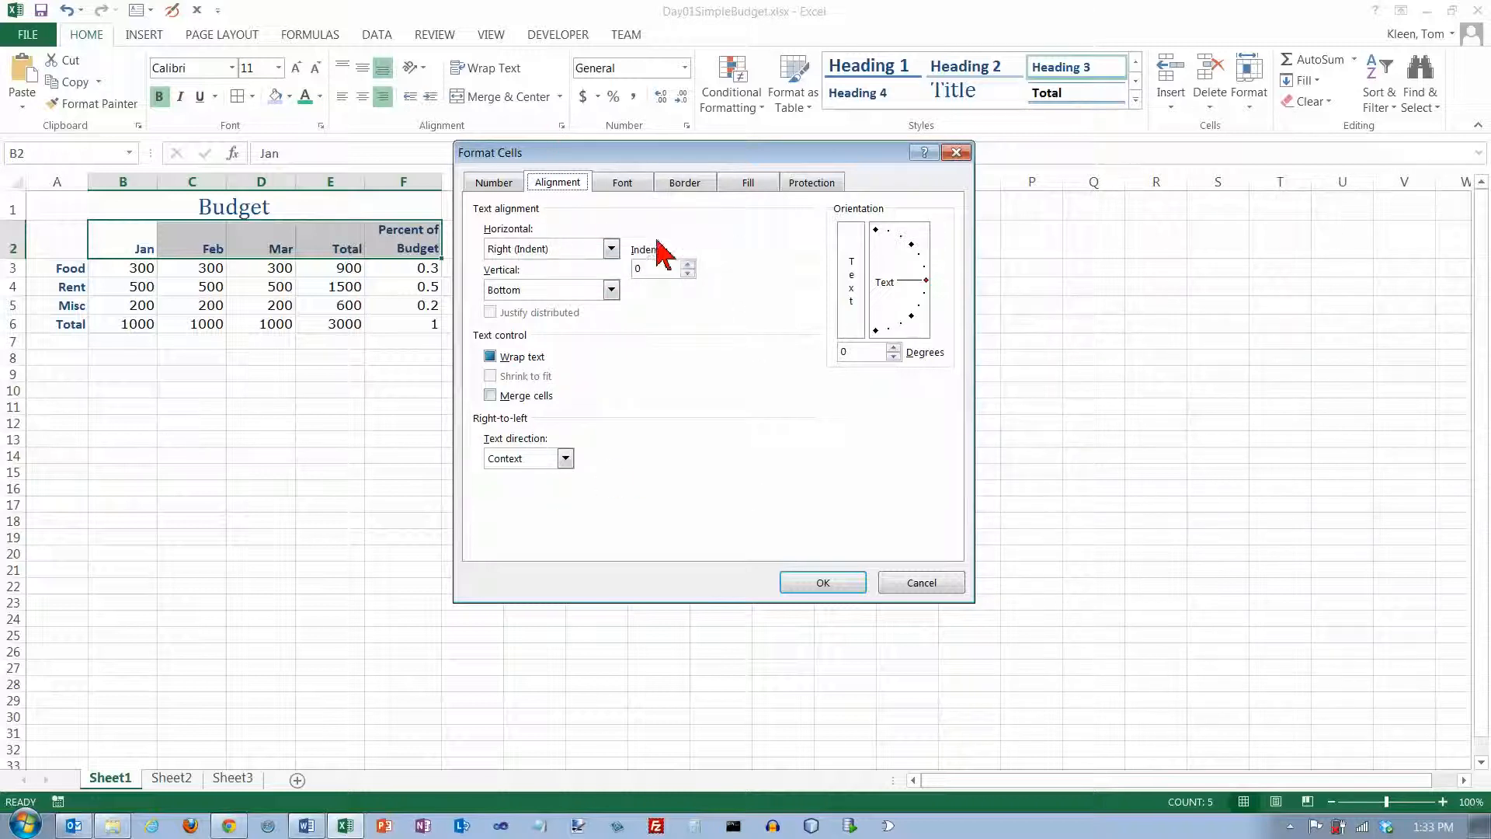
{"action": "mouse_move", "coordinate": [429, 81]}
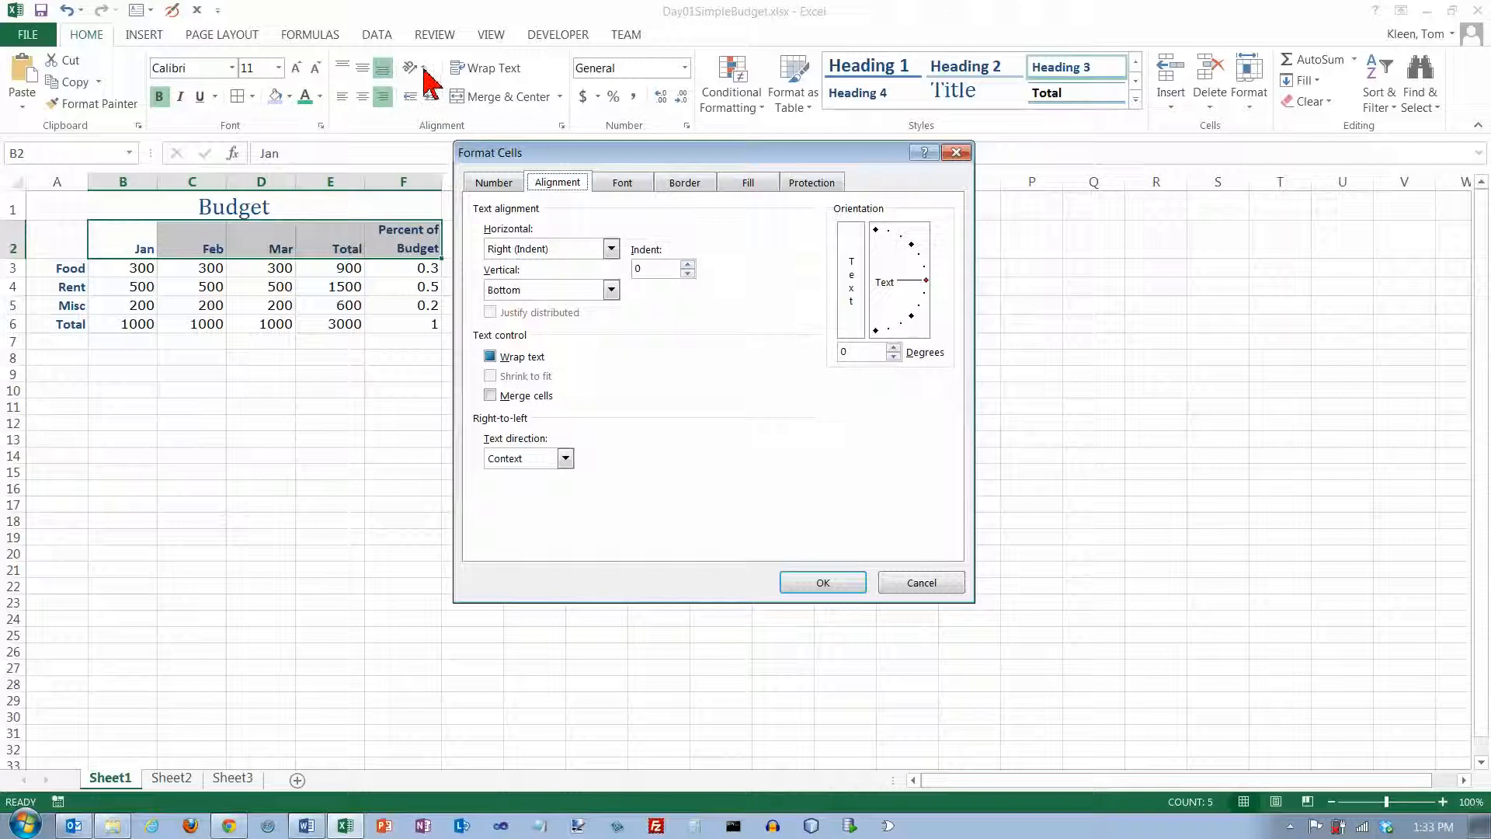
{"action": "mouse_move", "coordinate": [422, 78]}
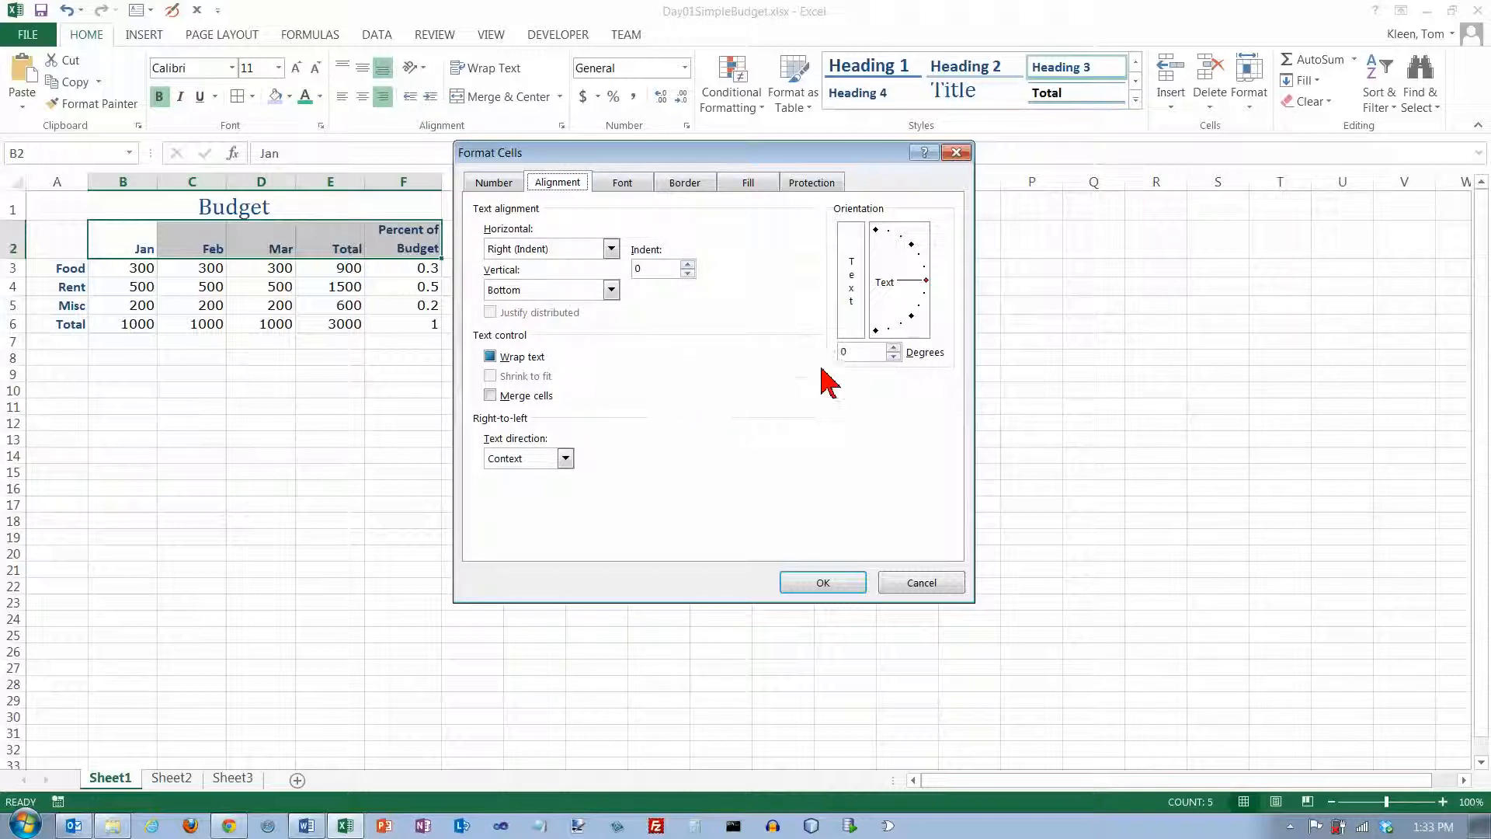
{"action": "mouse_move", "coordinate": [591, 503]}
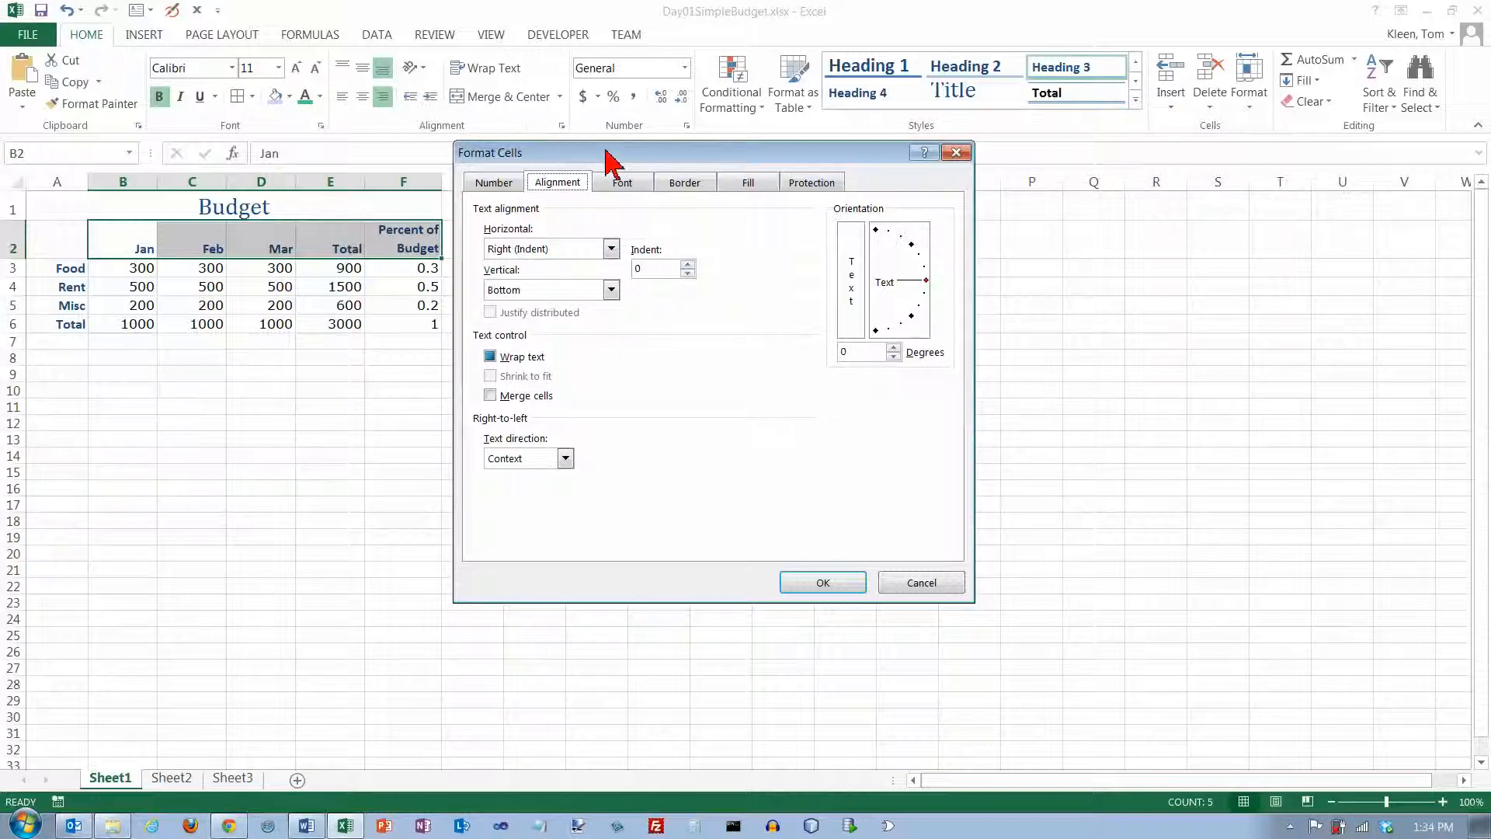
{"action": "mouse_move", "coordinate": [708, 185]}
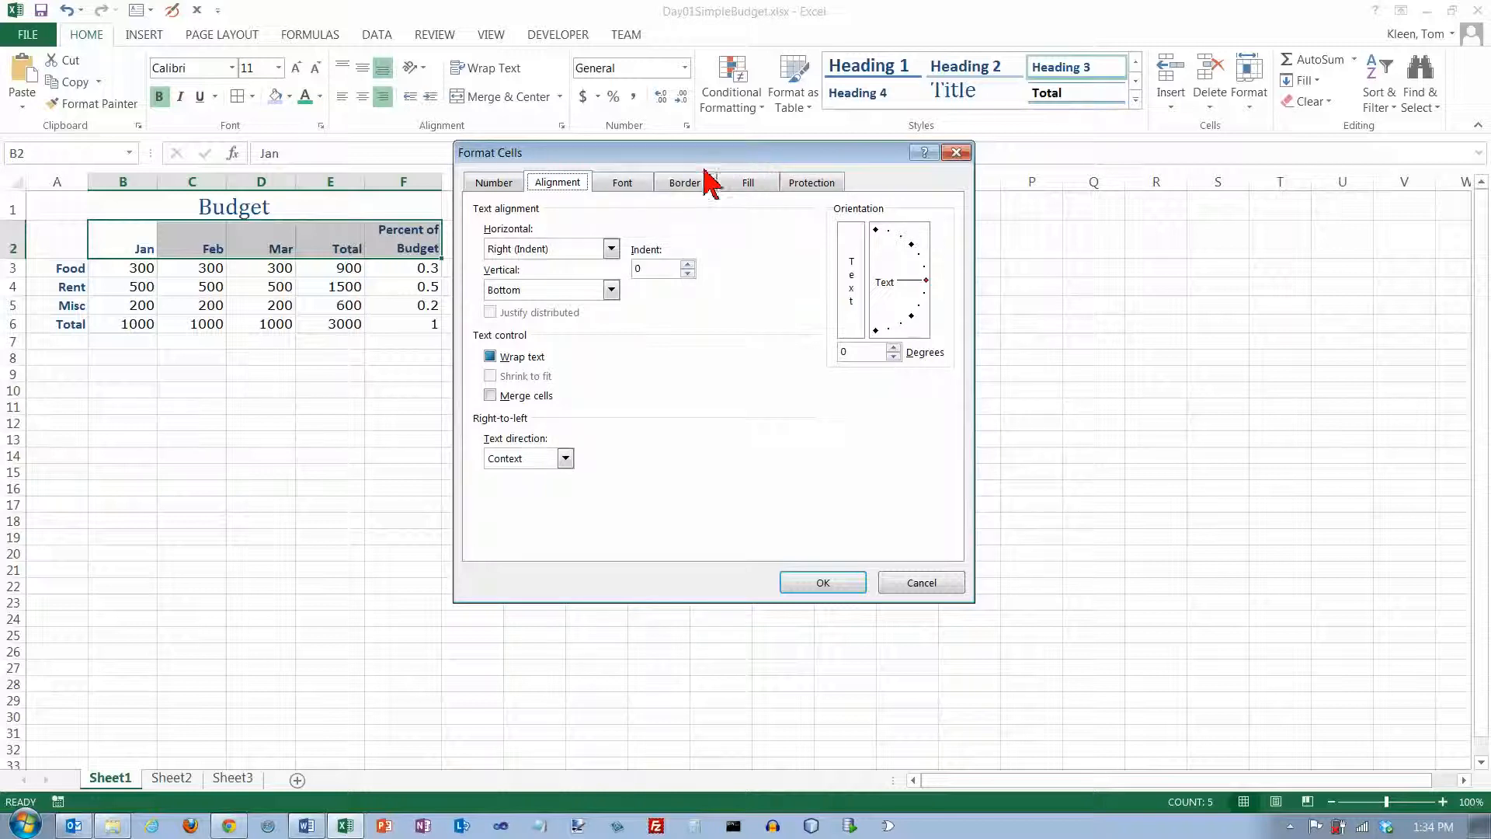
{"action": "mouse_move", "coordinate": [545, 202]}
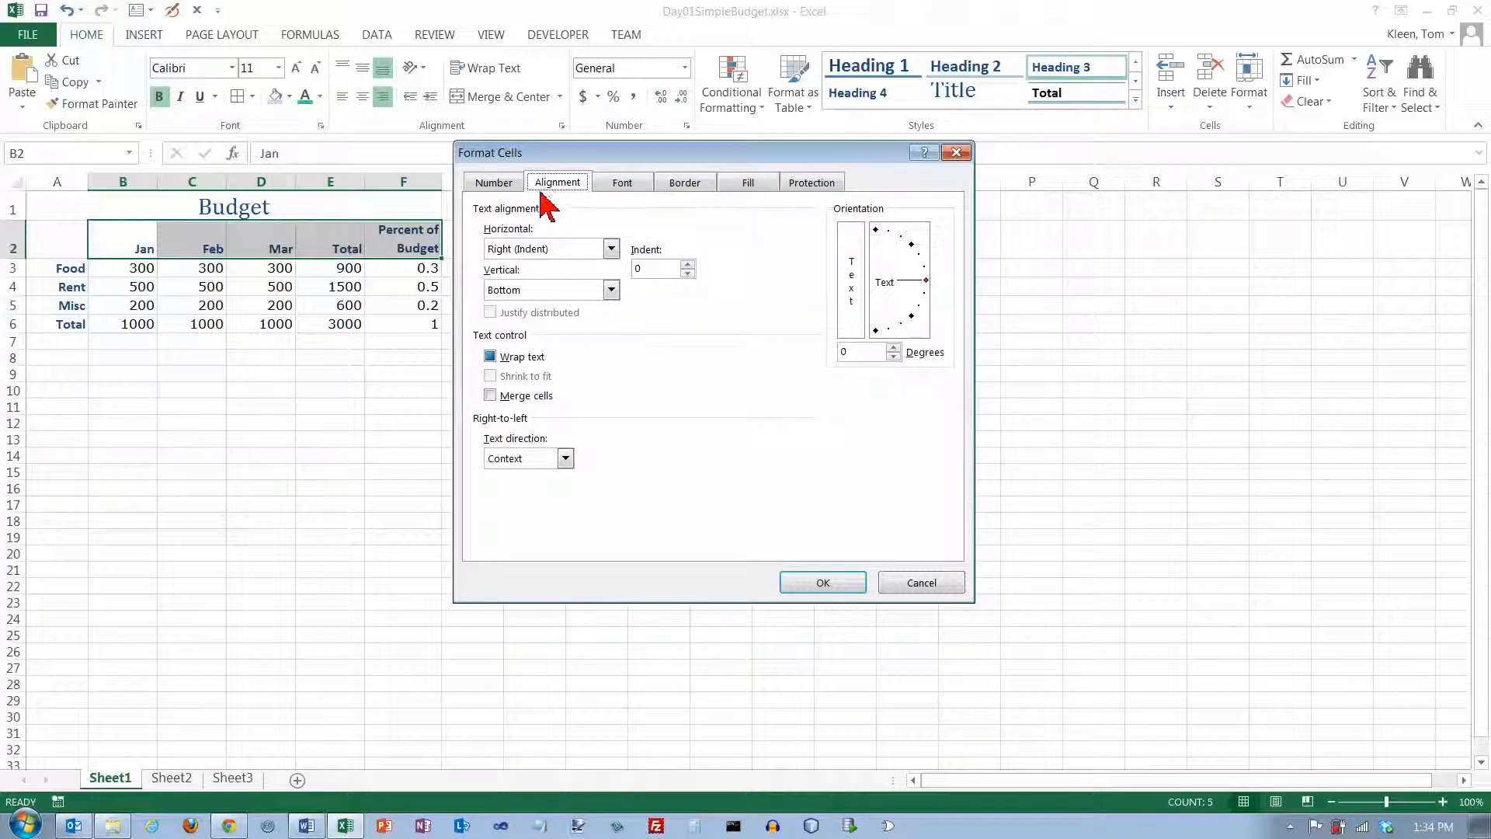
{"action": "mouse_move", "coordinate": [457, 170]}
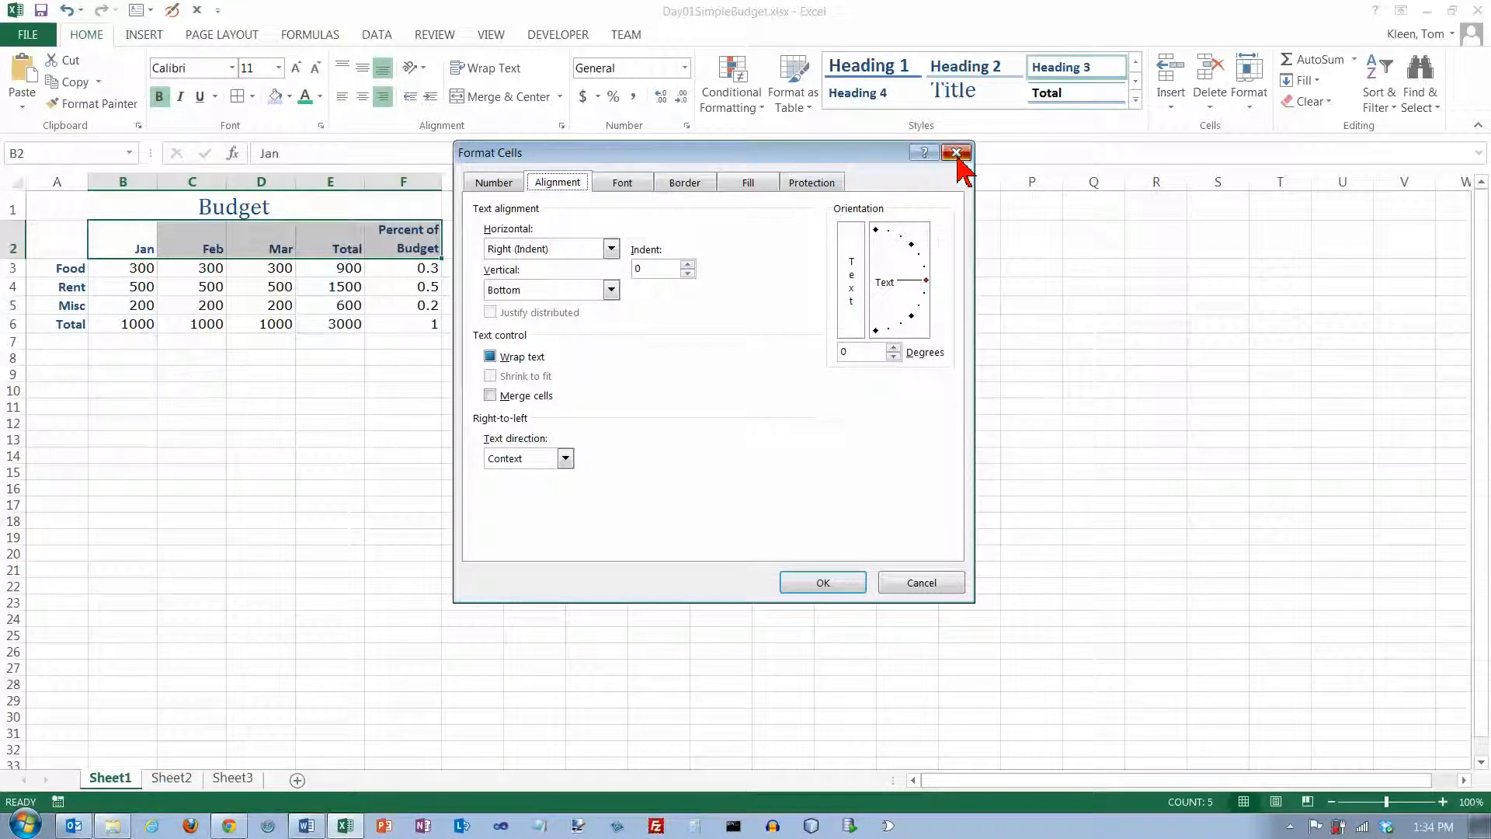
Dismiss the Format Cells dialog without changing the header alignment.
{"action": "left_click", "coordinate": [955, 153]}
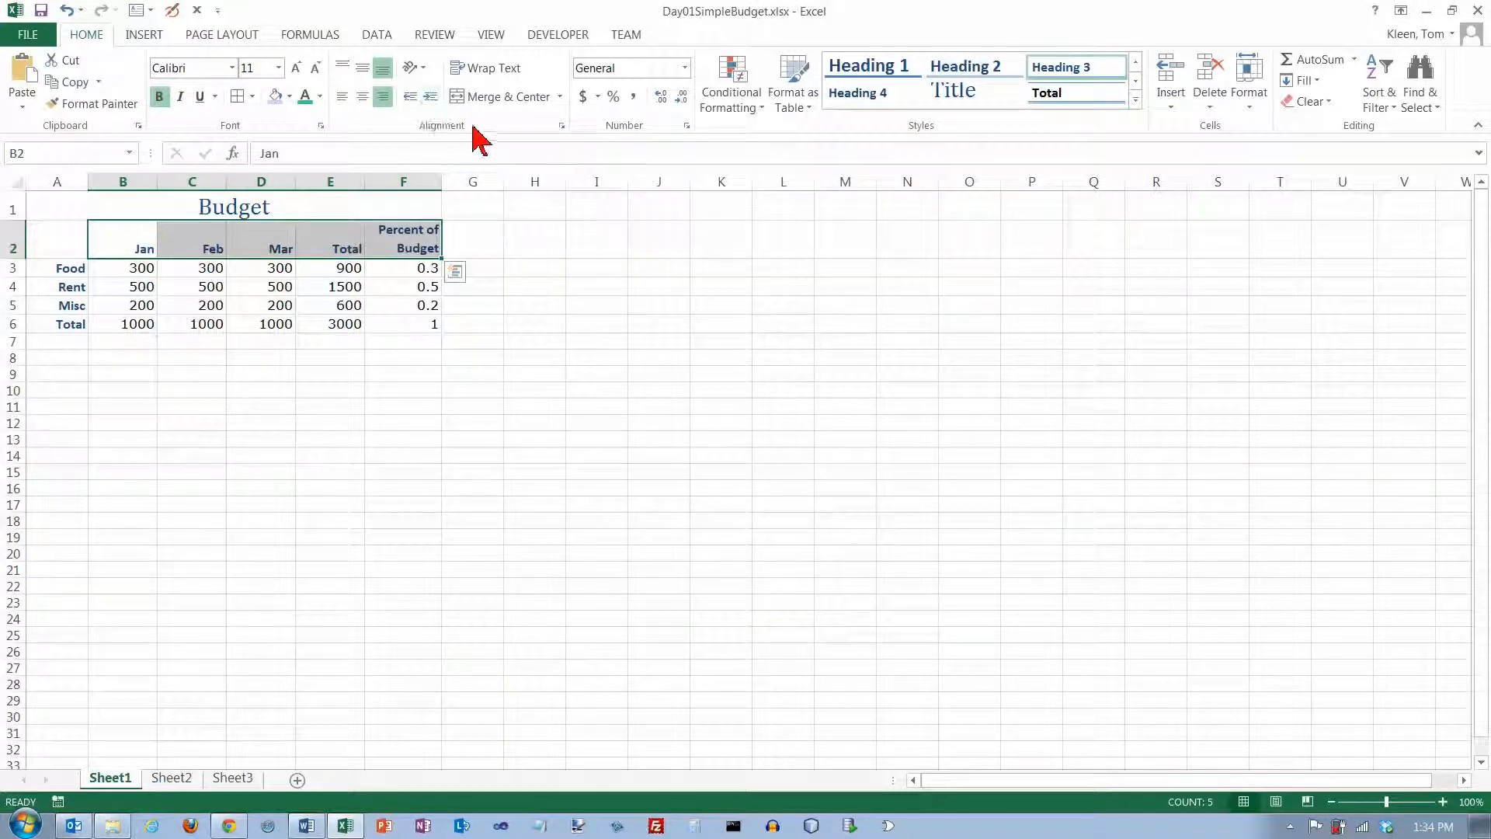
{"action": "mouse_move", "coordinate": [490, 142]}
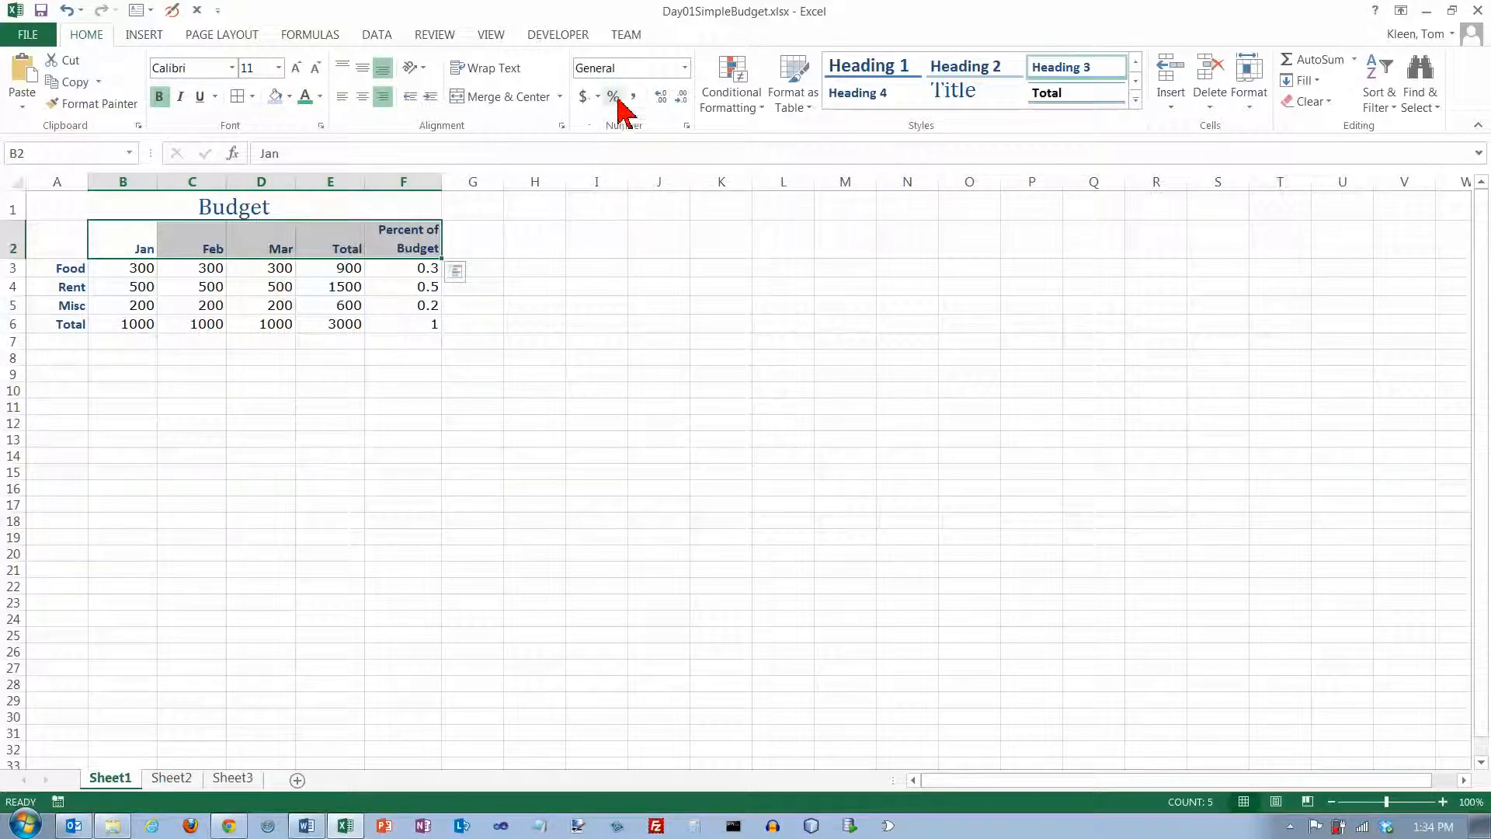
{"action": "mouse_move", "coordinate": [447, 120]}
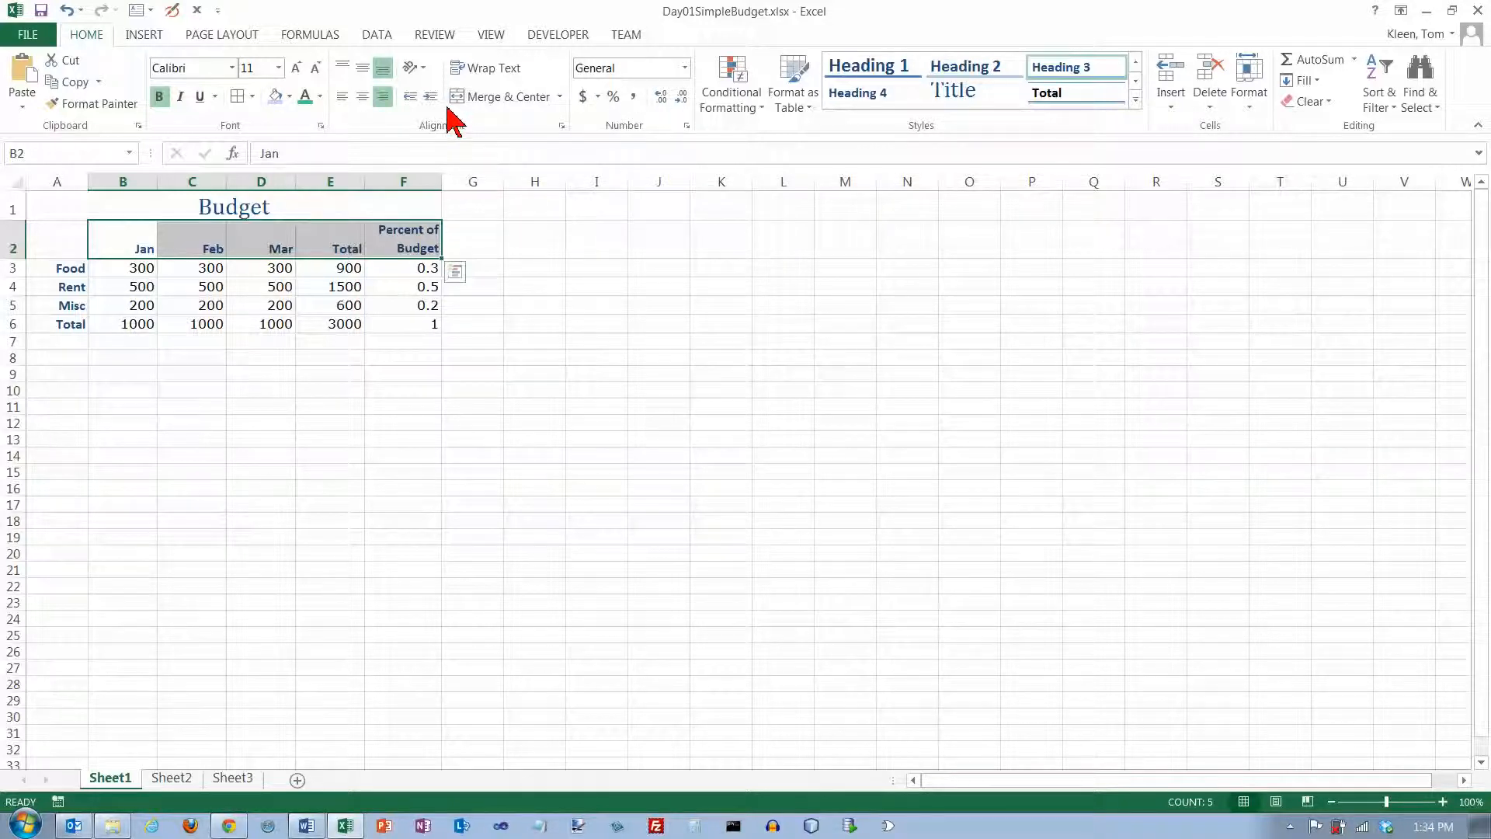